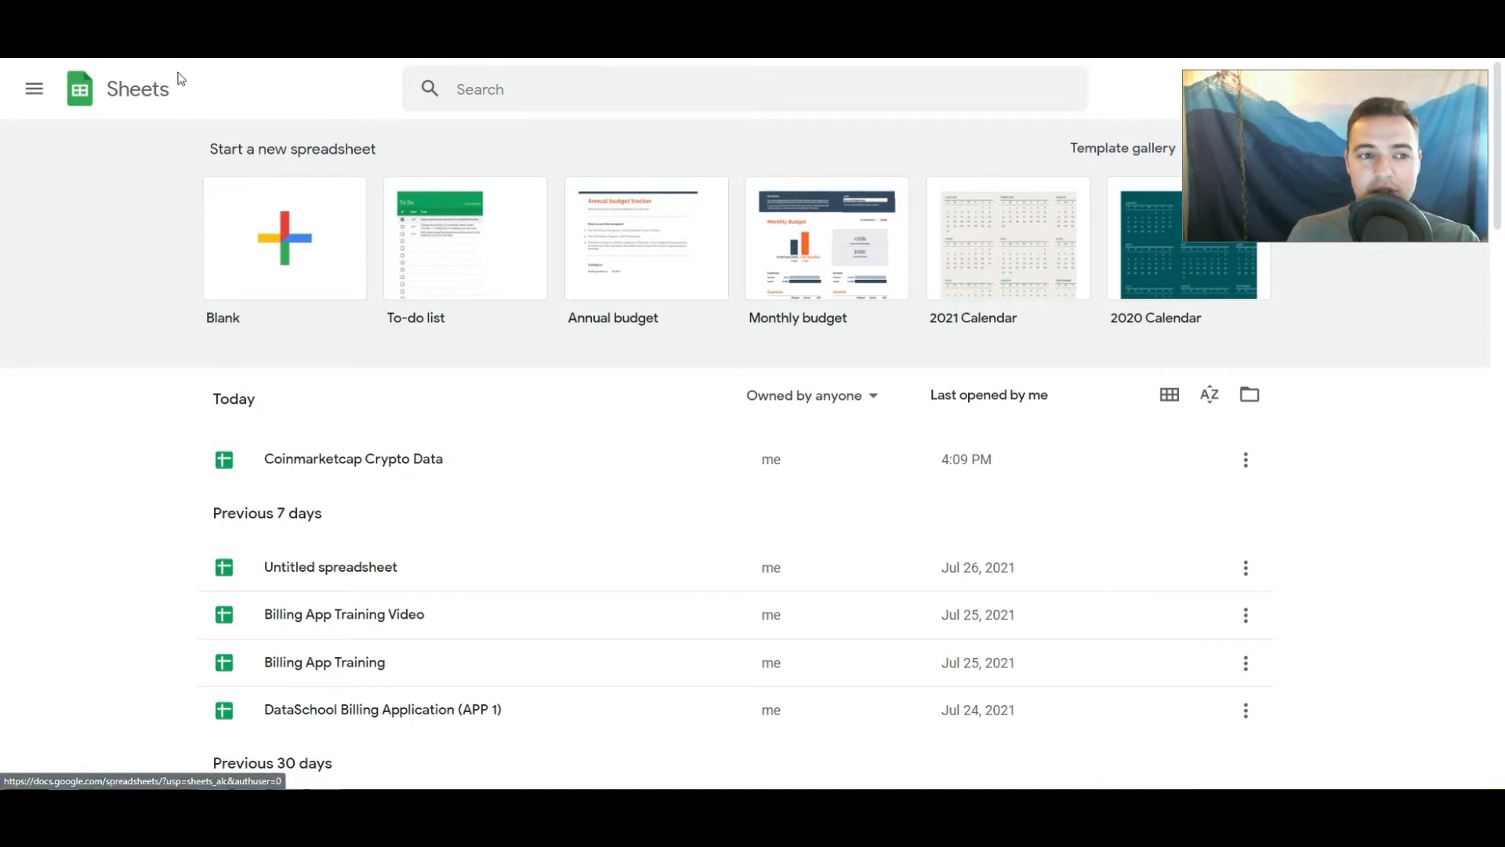
{"action": "mouse_move", "coordinate": [149, 118]}
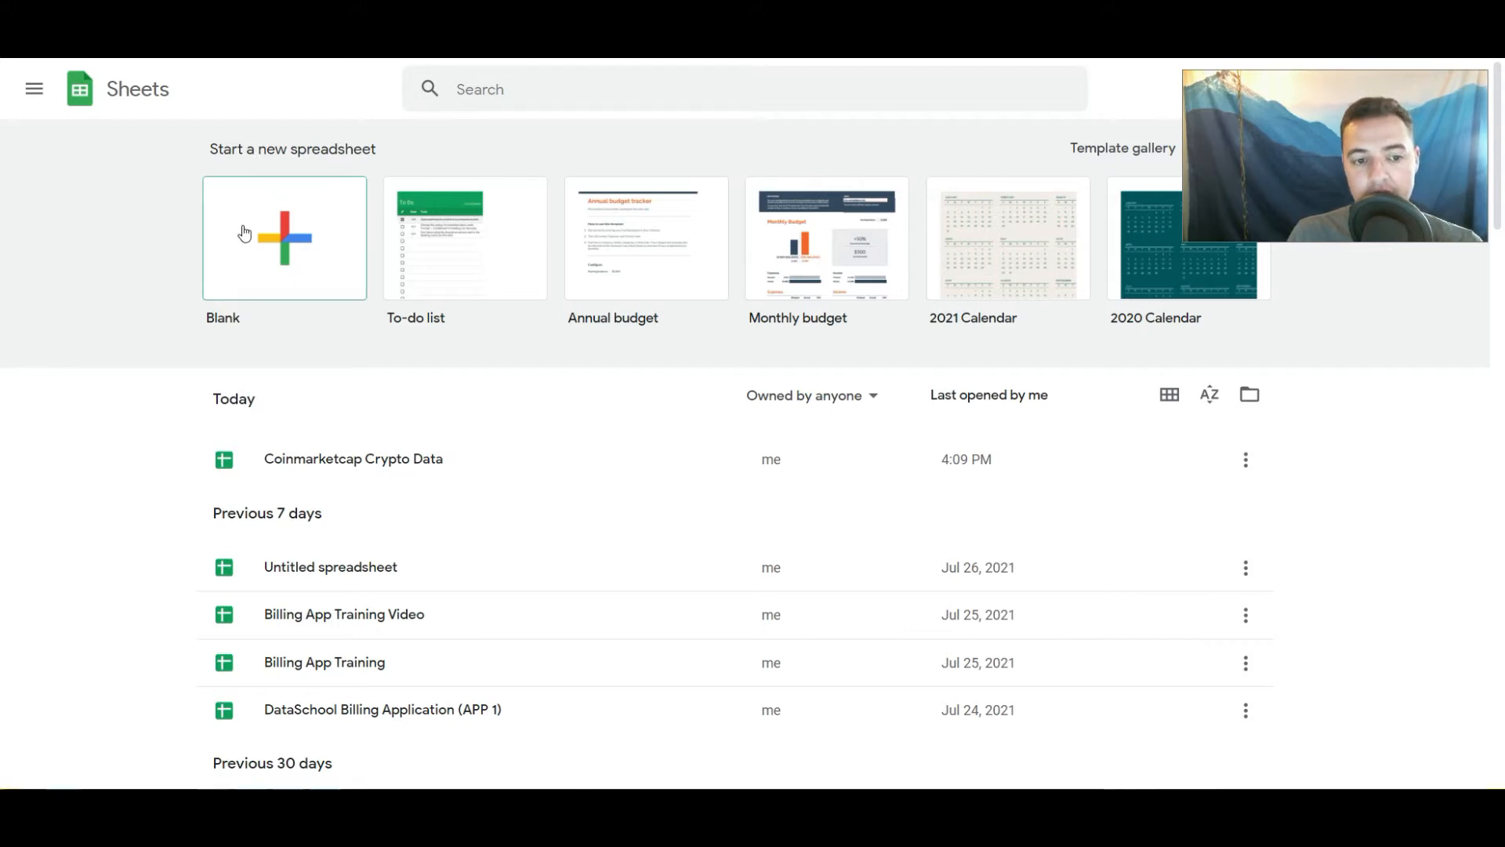
- Start a new blank spreadsheet from the Sheets home page
{"action": "left_click", "coordinate": [284, 239]}
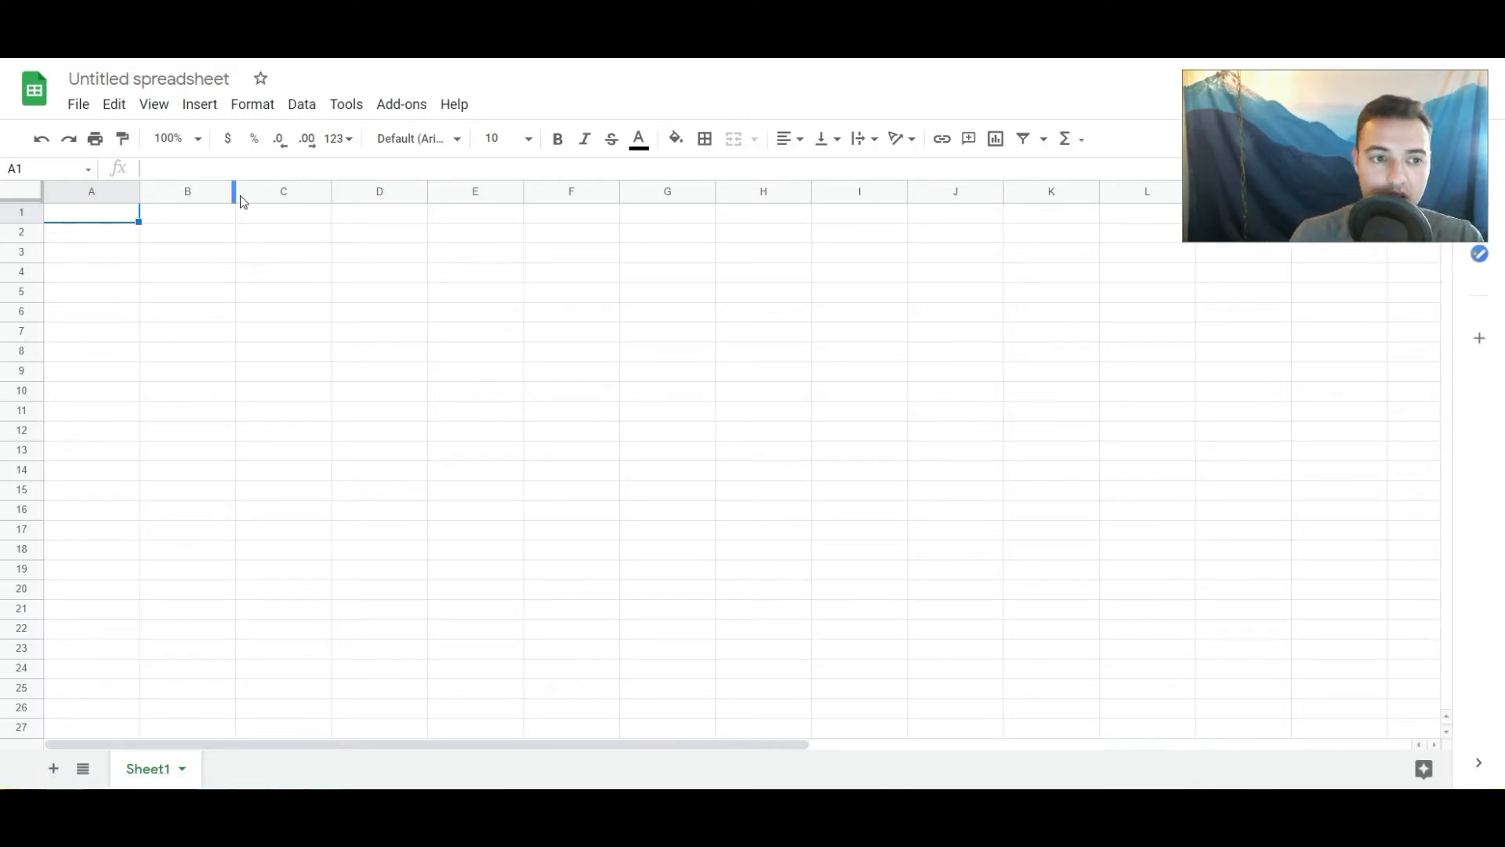
- Rename the untitled spreadsheet to 'Crypto Data'
{"action": "left_click", "coordinate": [148, 79]}
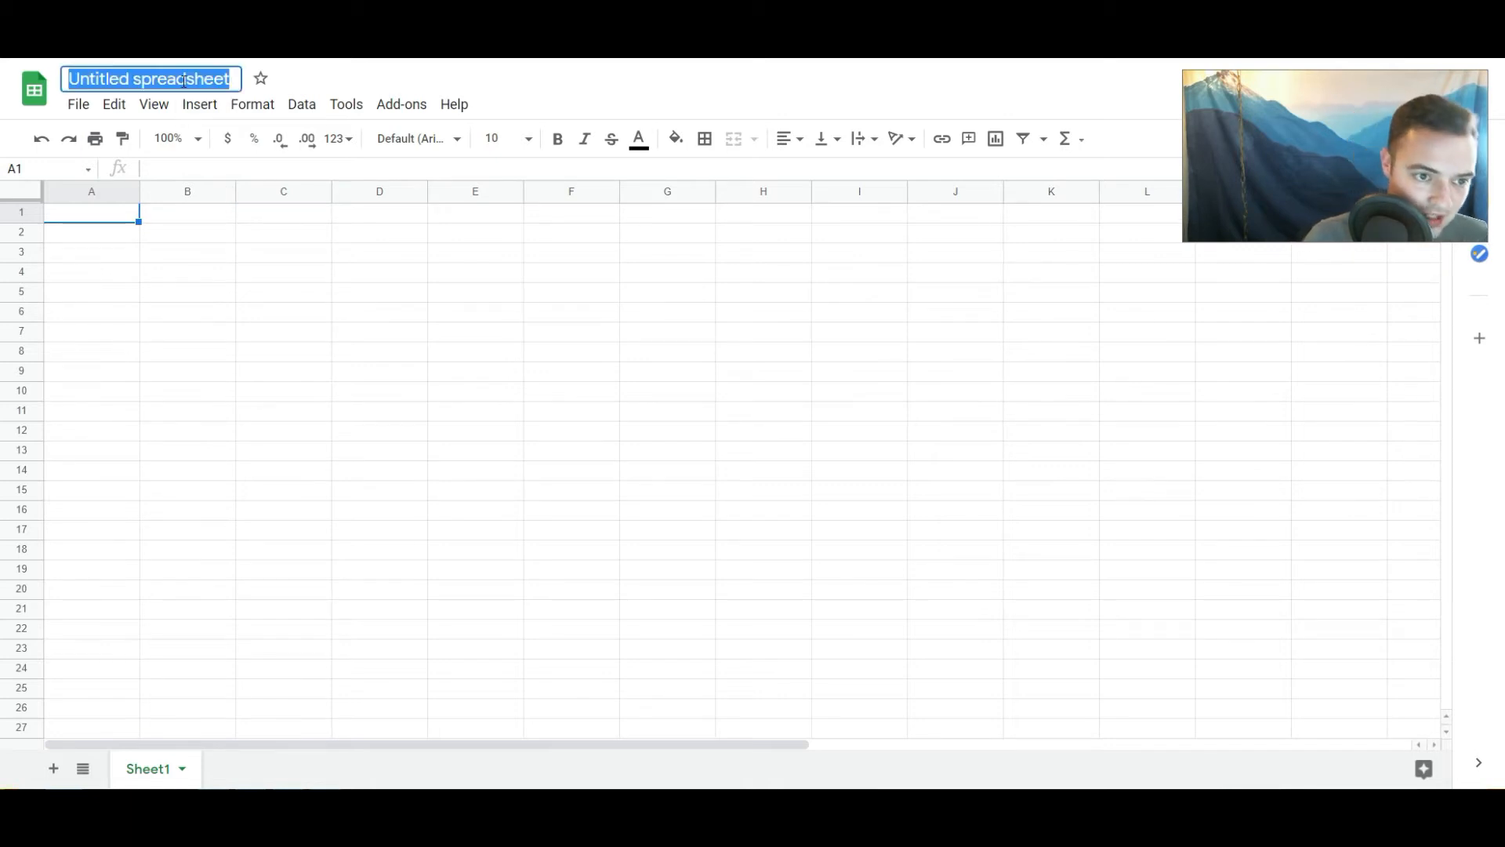
{"action": "type", "text": "Crypto Data"}
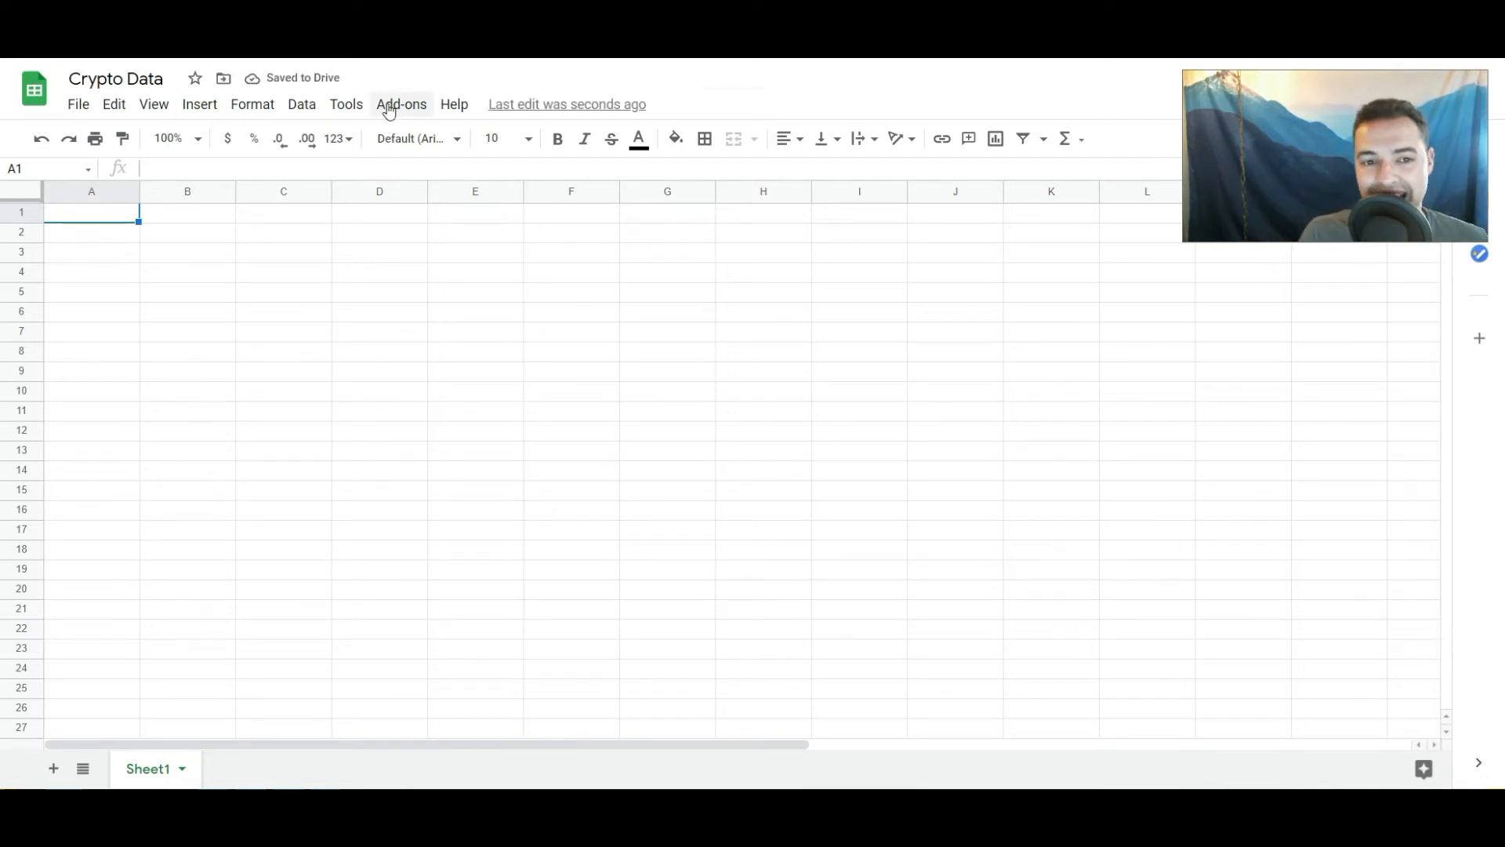
- Go from the Add-ons menu to Get add-ons to reach the Workspace Marketplace
{"action": "left_click", "coordinate": [400, 103]}
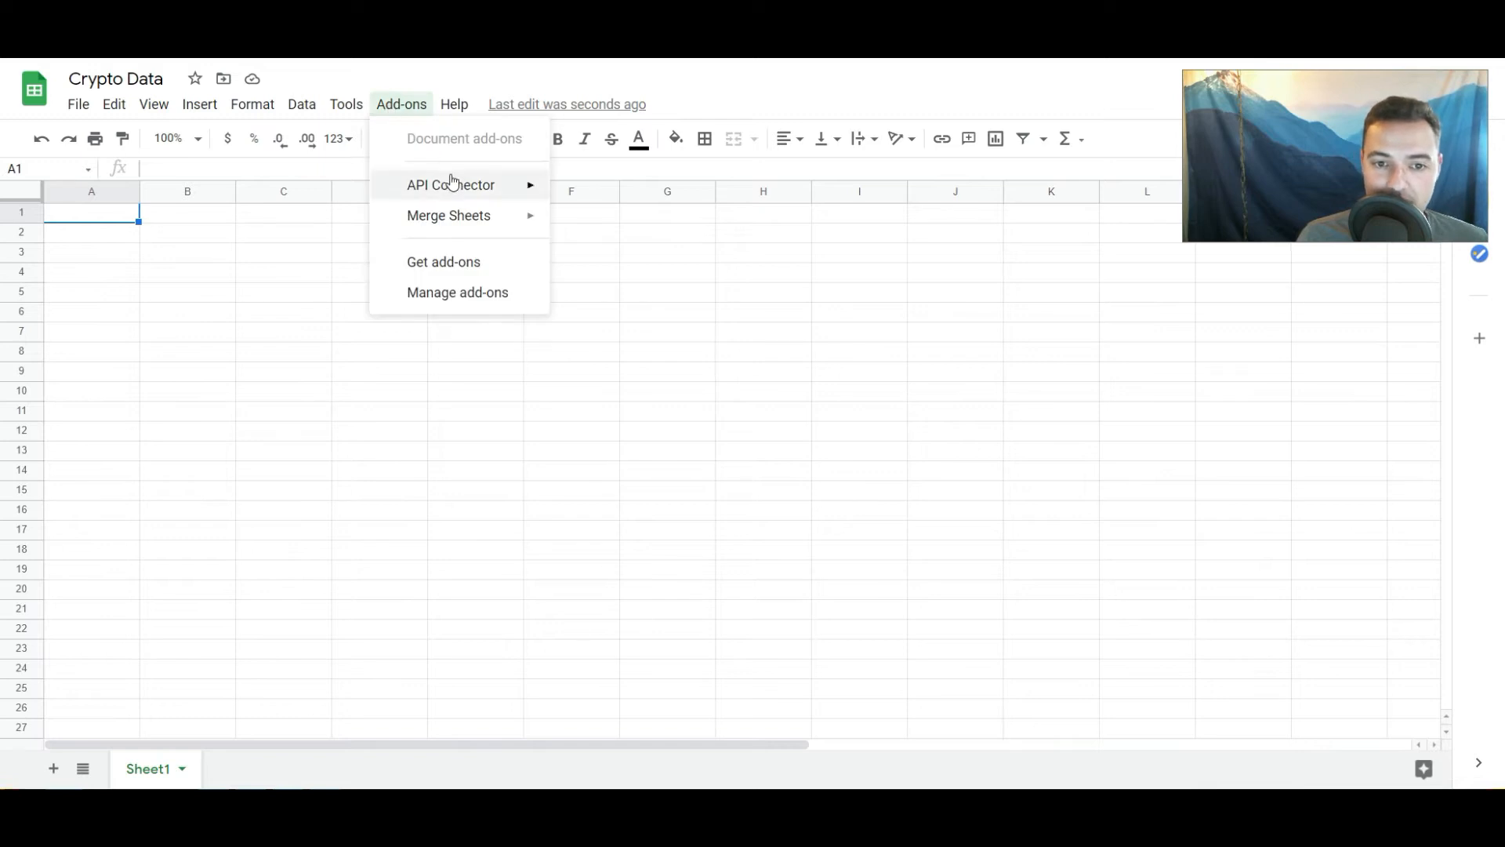
{"action": "mouse_move", "coordinate": [450, 185]}
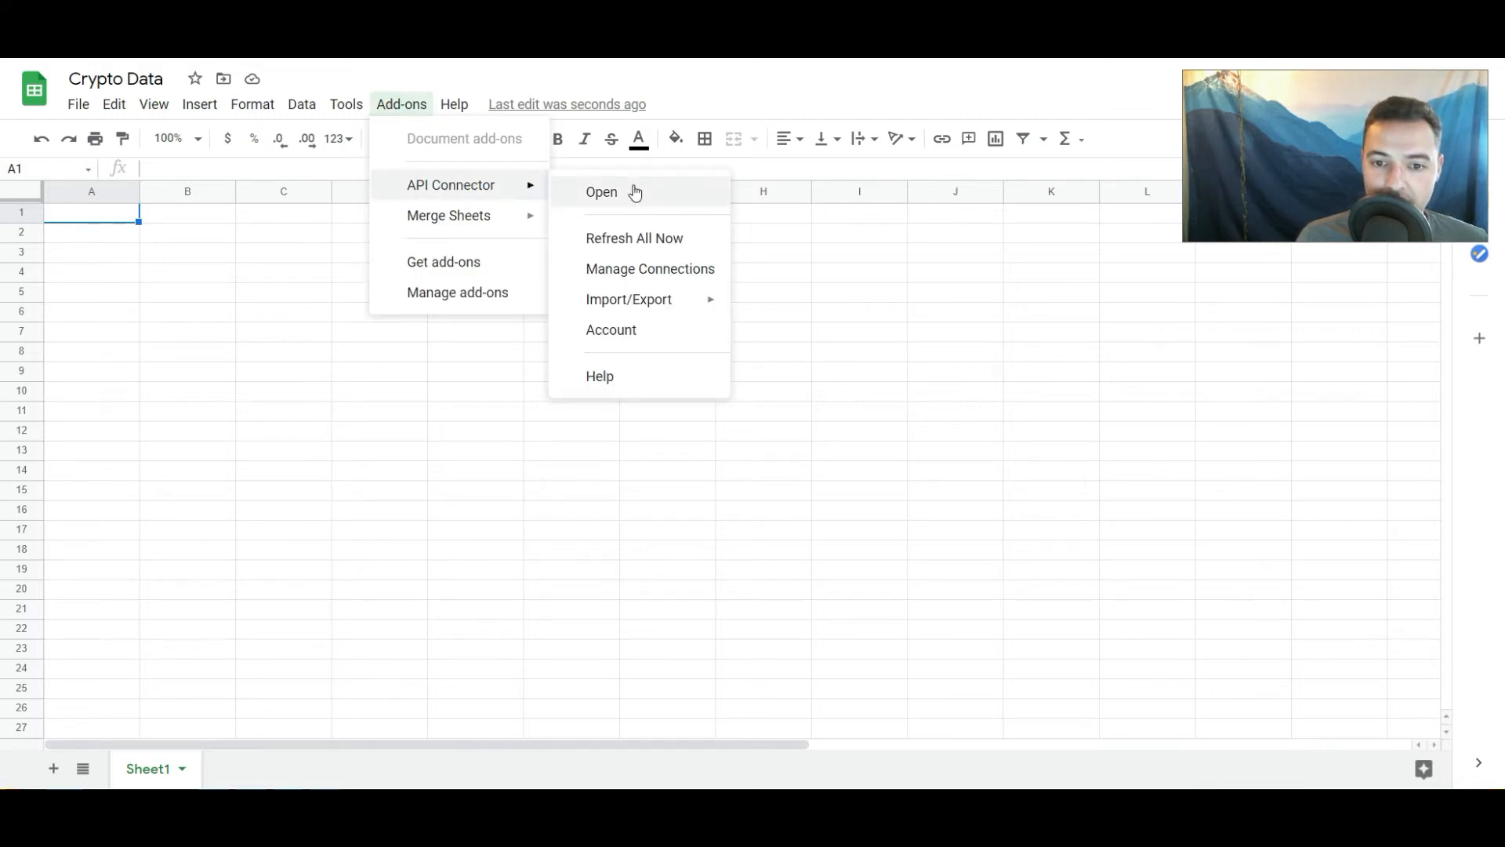
{"action": "mouse_move", "coordinate": [447, 215]}
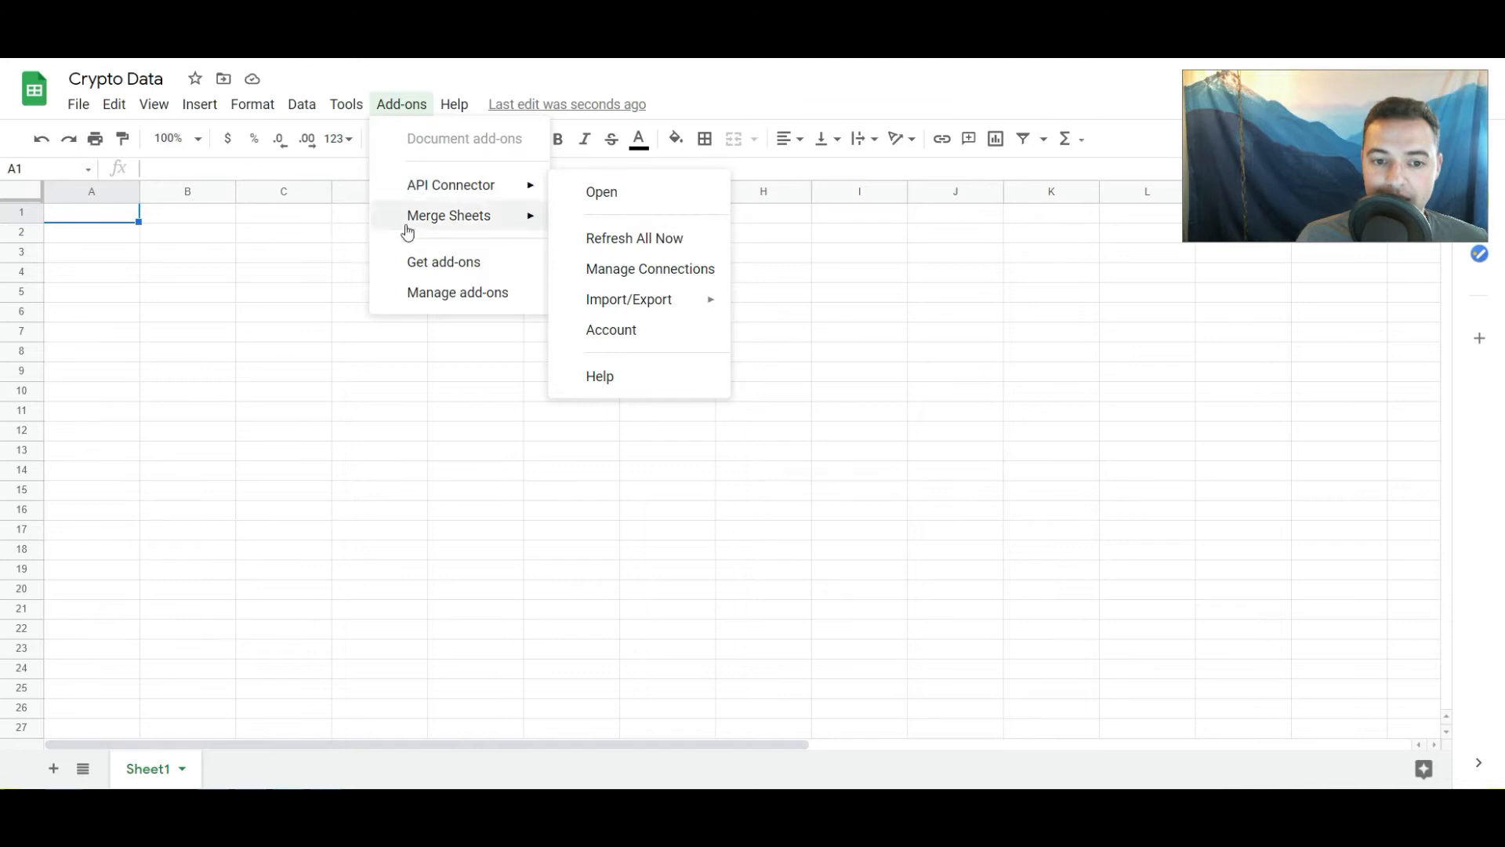
{"action": "left_click", "coordinate": [600, 191]}
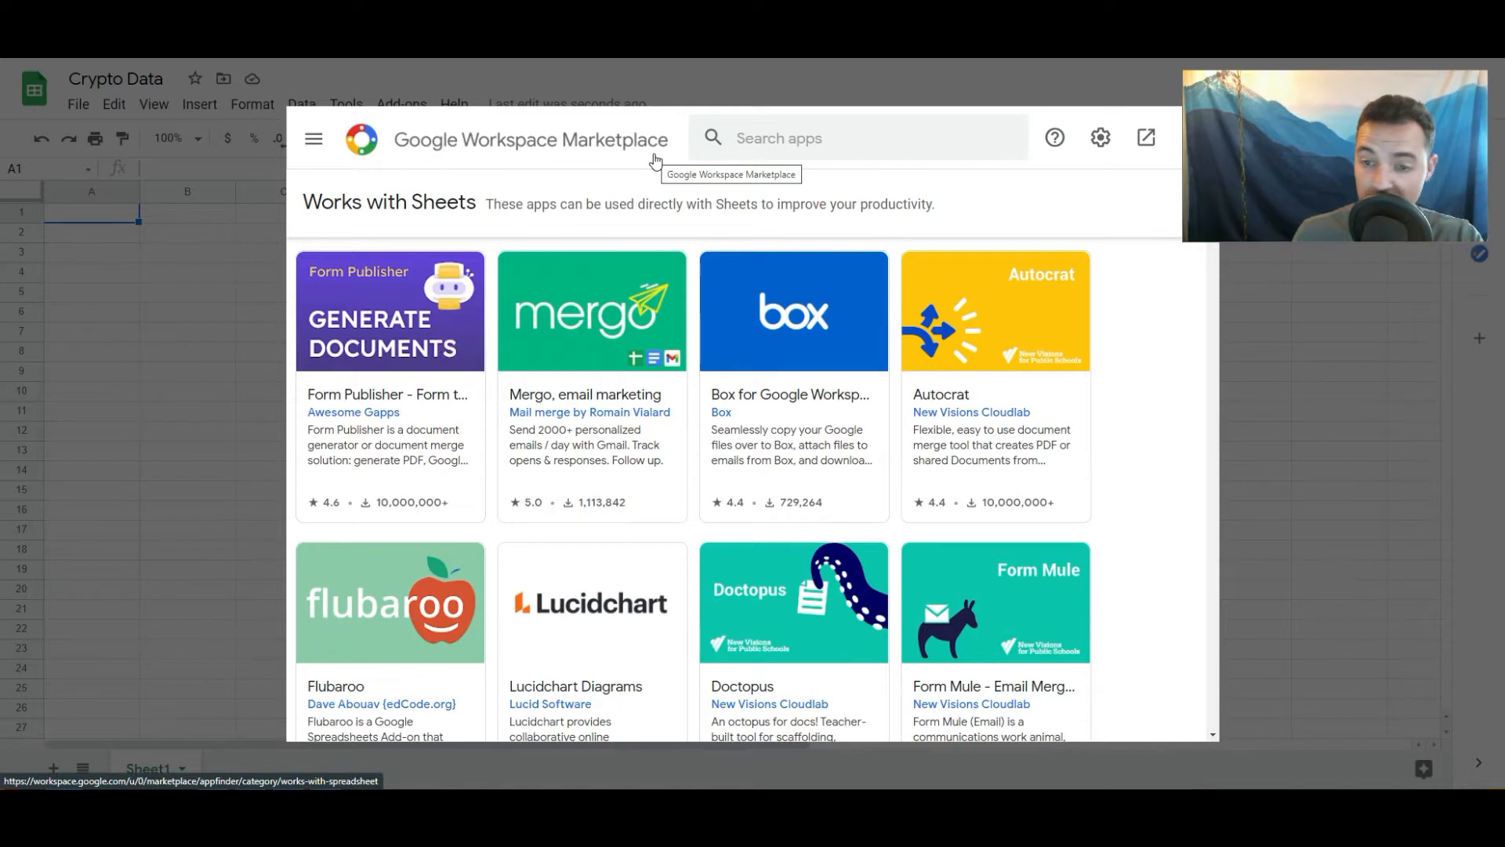
- Search the Marketplace for 'API Connector', confirm the Mixed Analytics add-on is installed, and close the store
{"action": "type", "text": "a"}
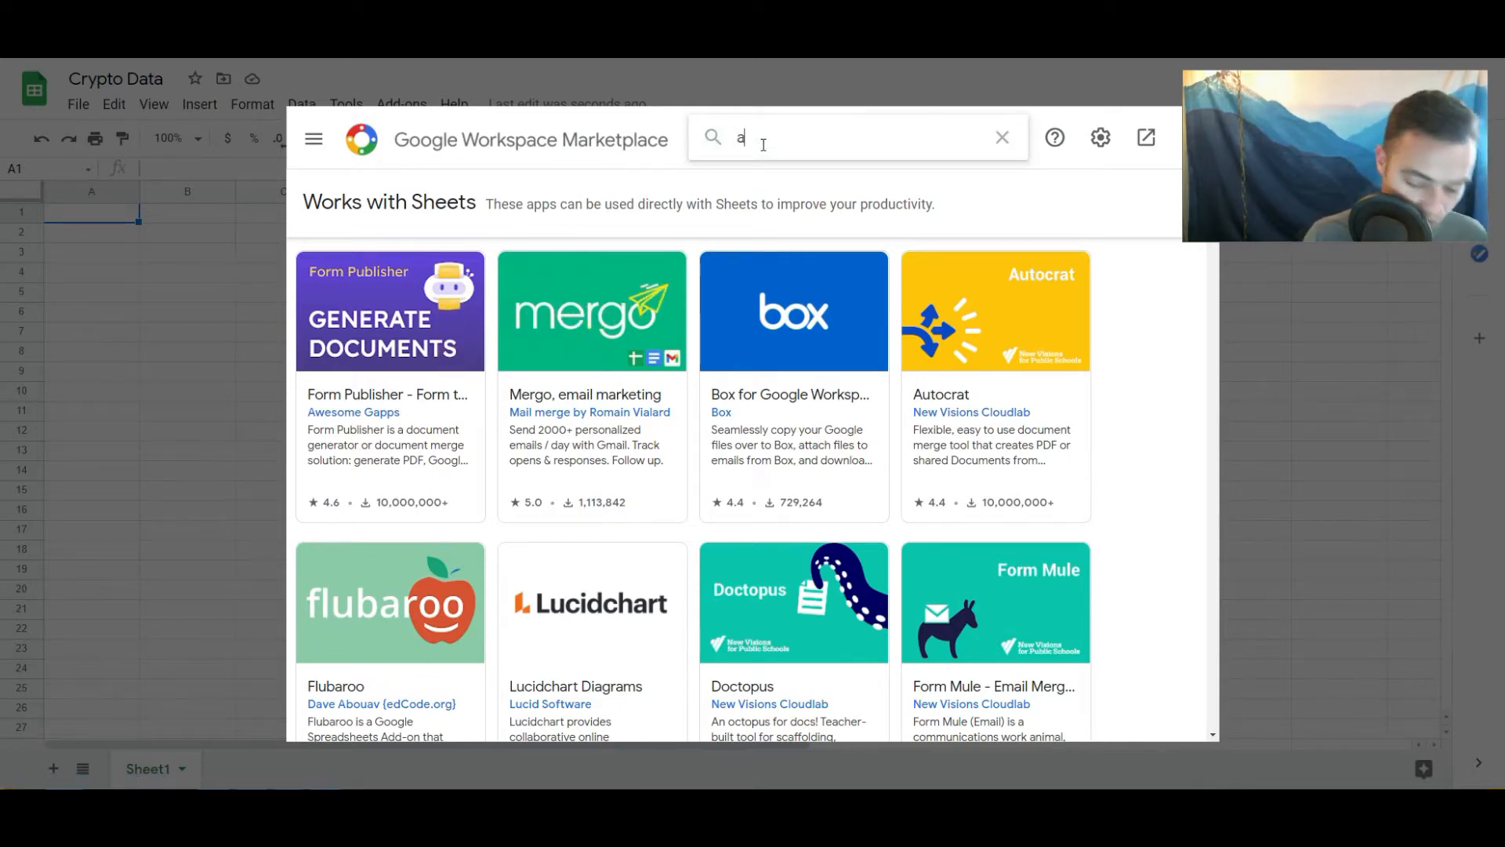
{"action": "type", "text": "pi connc"}
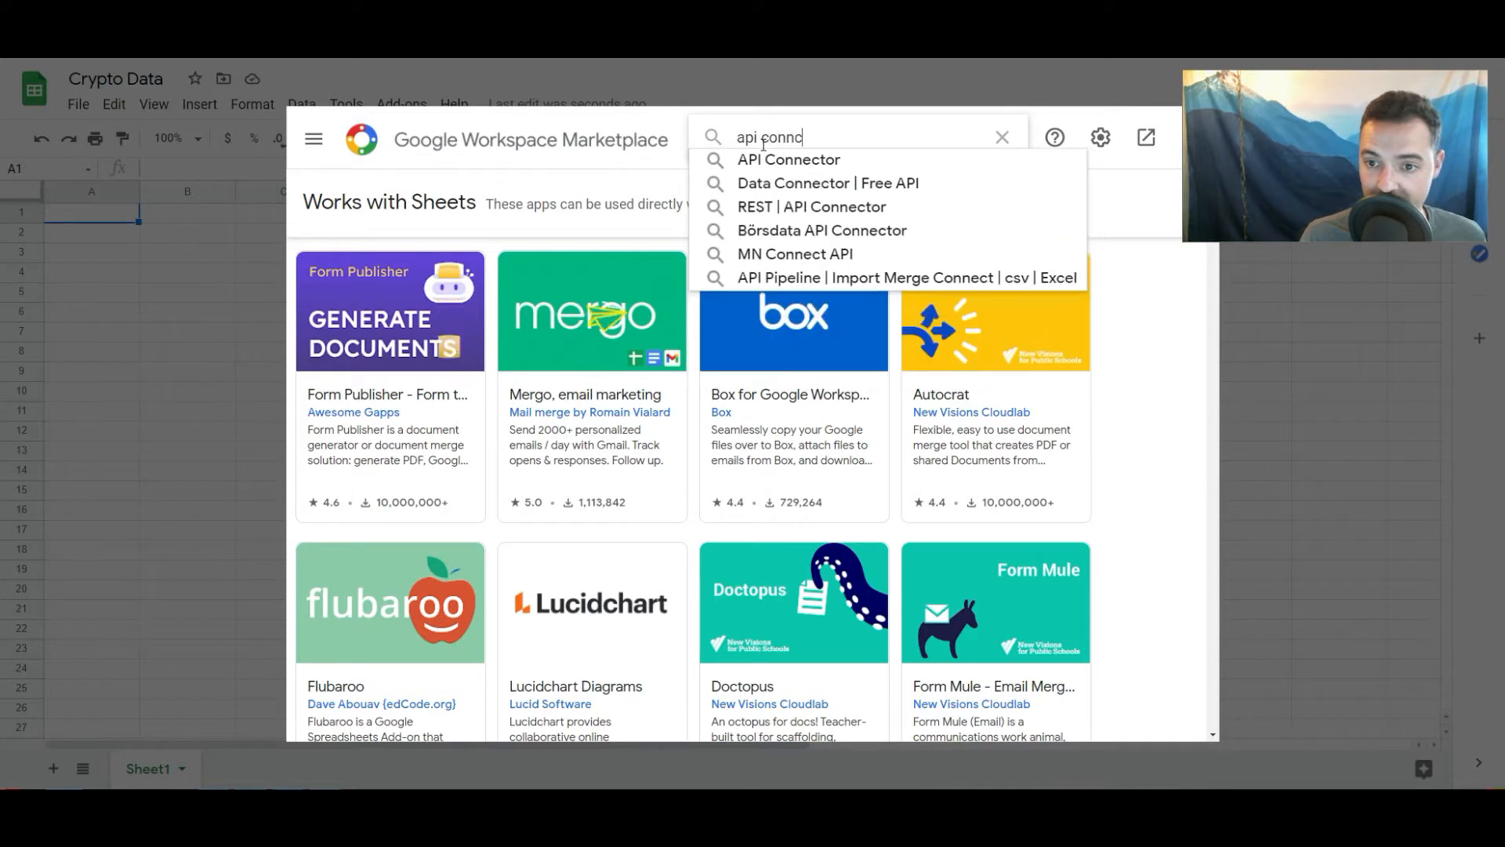
{"action": "left_click", "coordinate": [787, 160]}
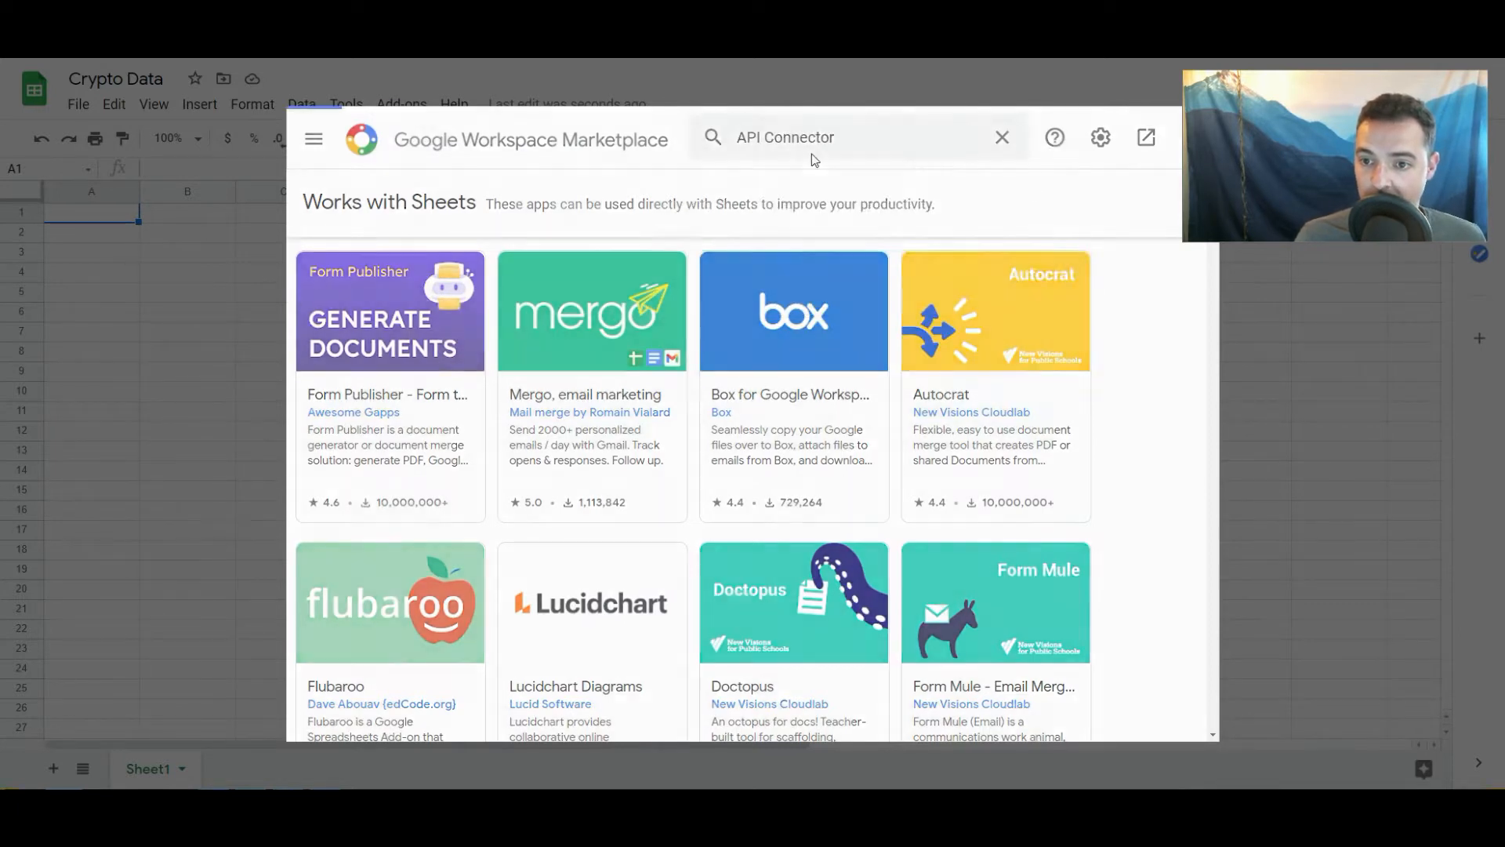
{"action": "key", "text": "Enter"}
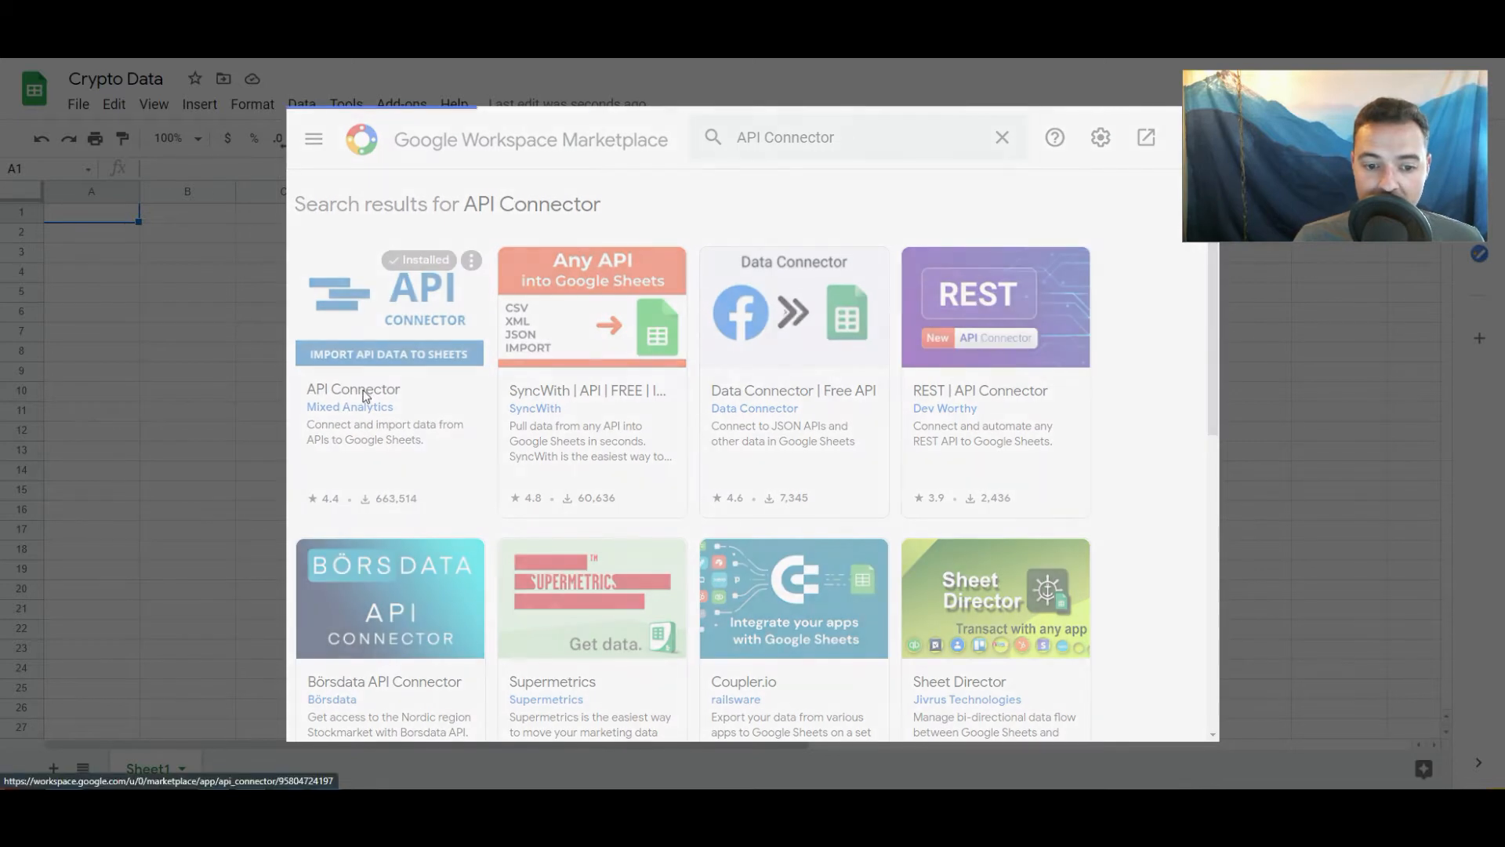
{"action": "left_click", "coordinate": [389, 388]}
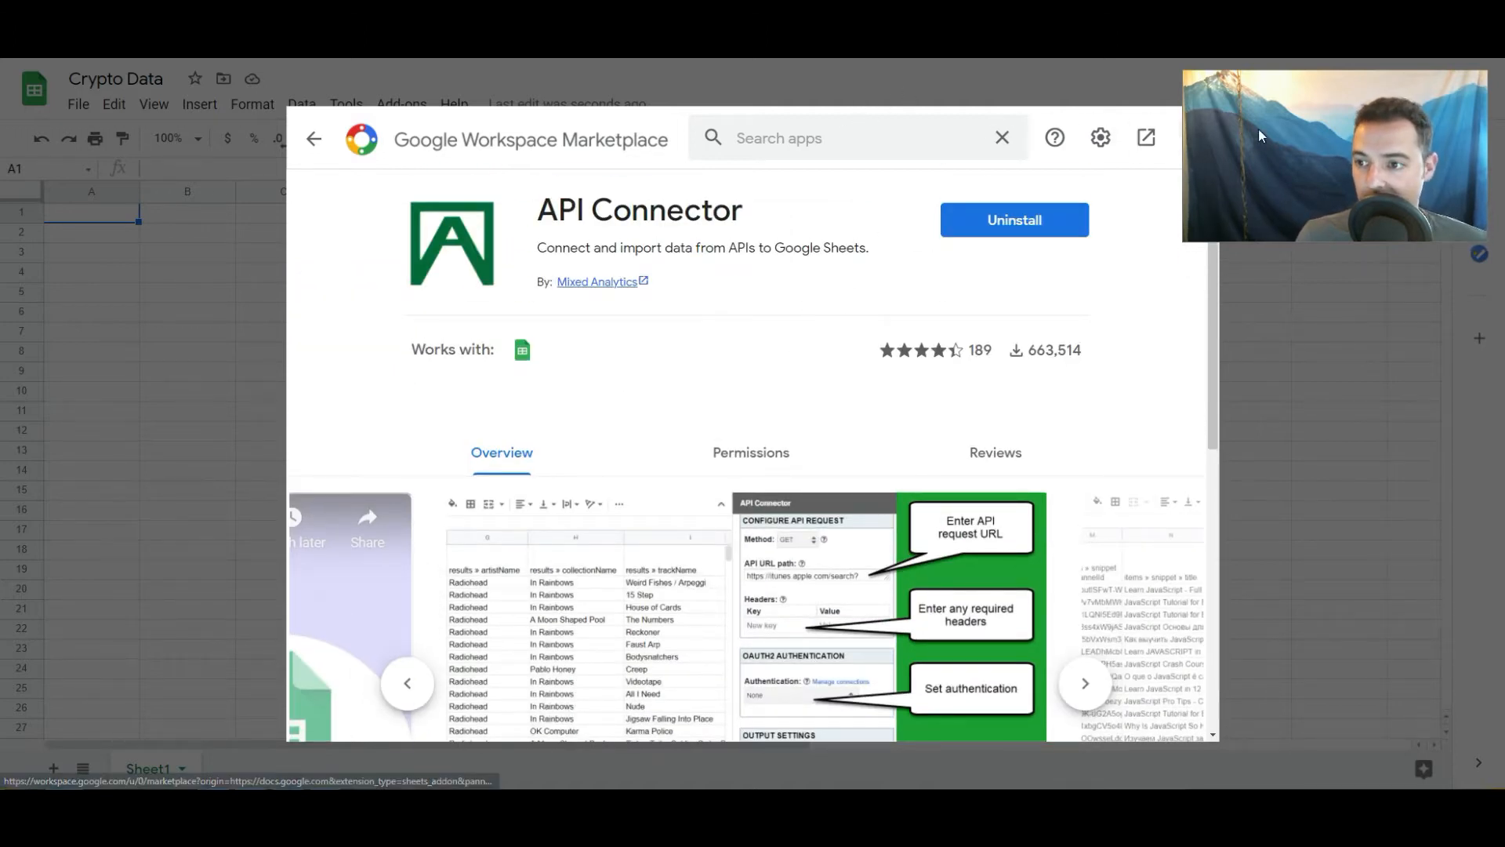
{"action": "left_click", "coordinate": [1001, 138]}
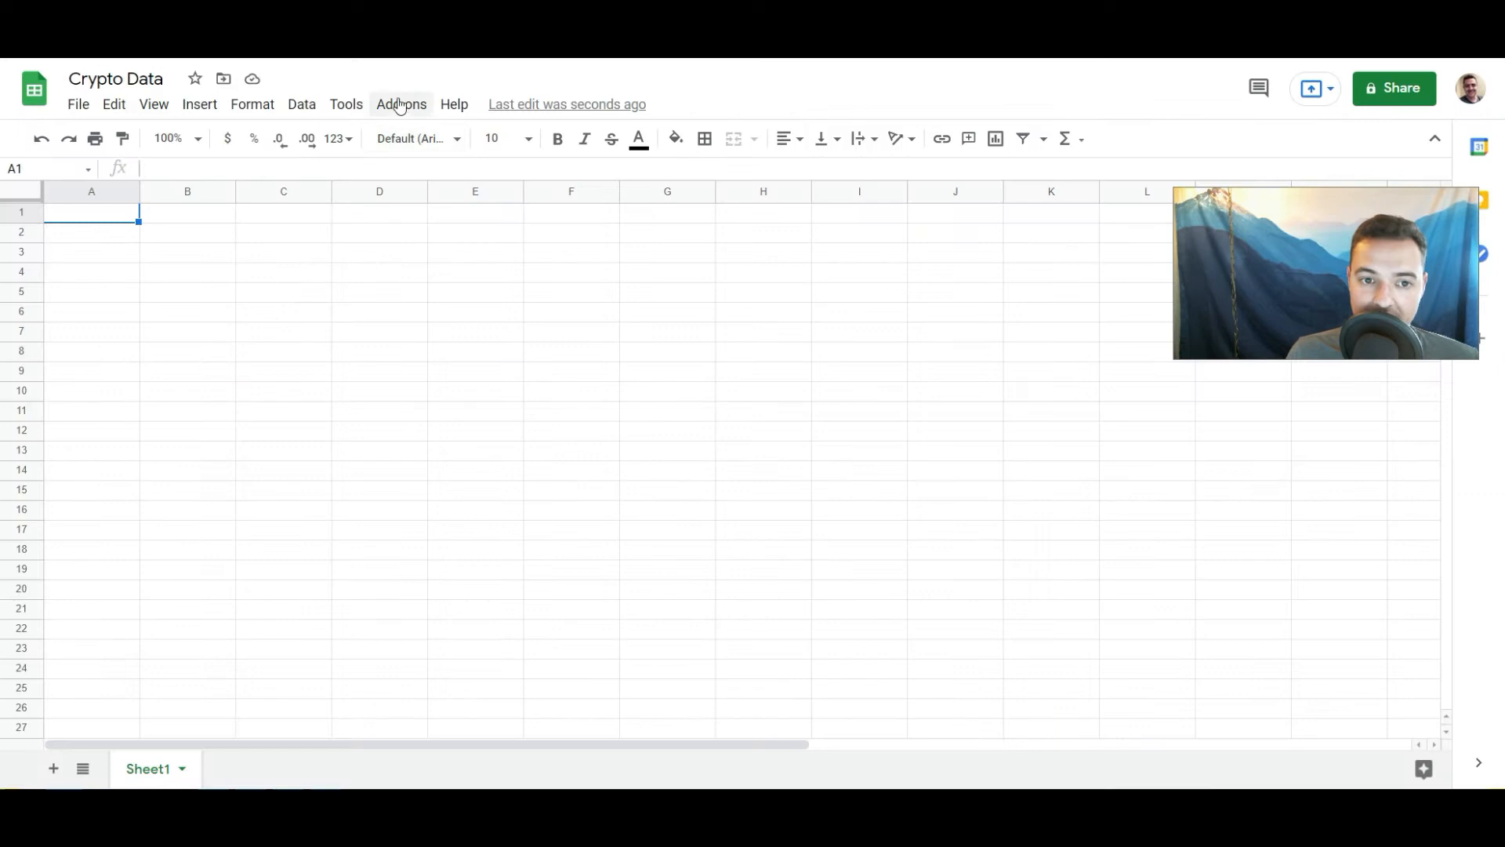
- Launch API Connector from the Add-ons menu so its sidebar appears
{"action": "left_click", "coordinate": [400, 103]}
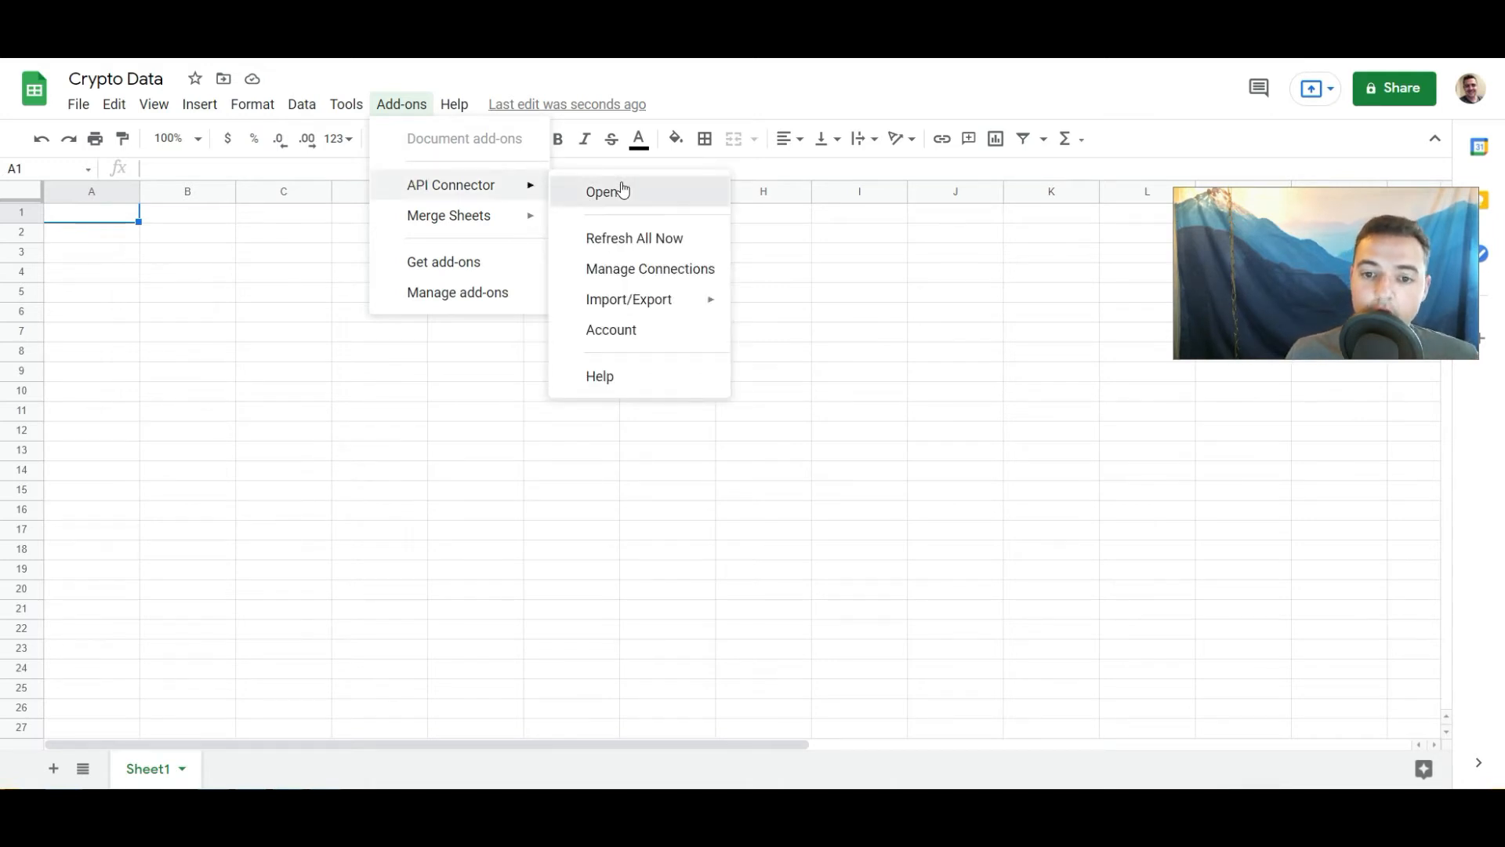
{"action": "left_click", "coordinate": [602, 191]}
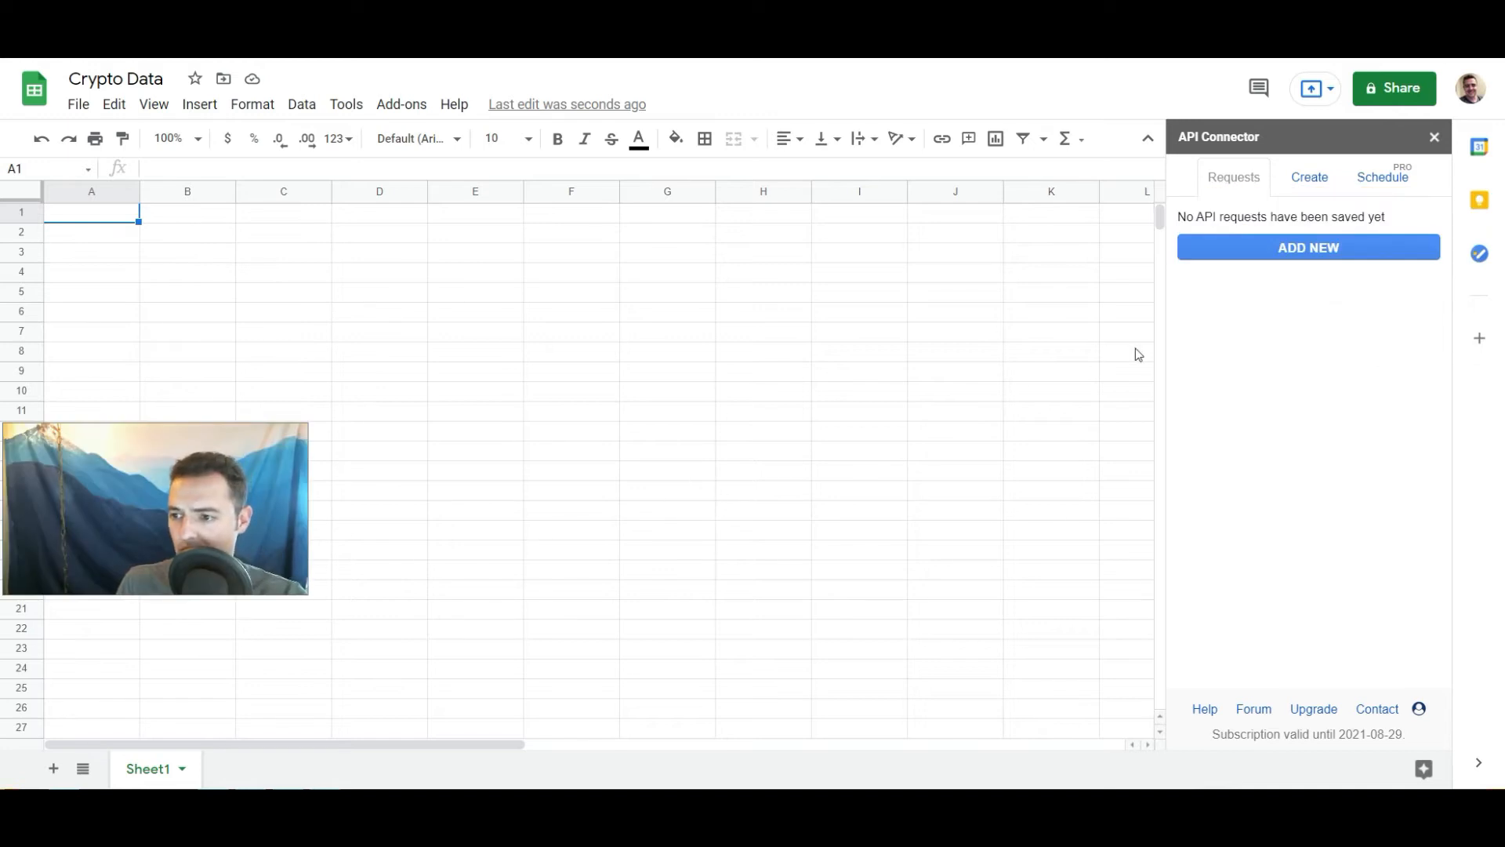
{"action": "mouse_move", "coordinate": [1220, 263]}
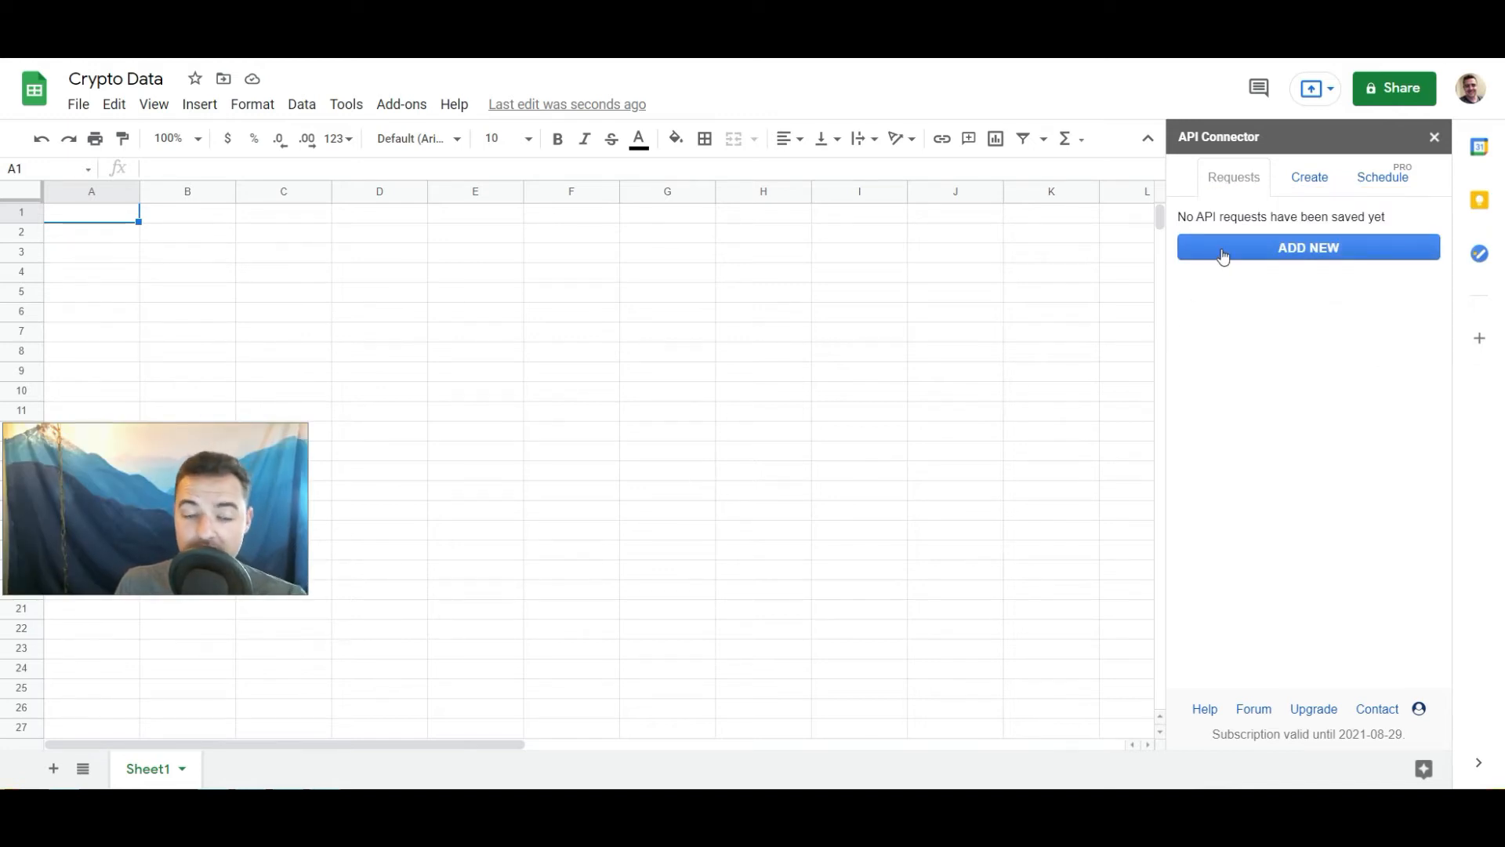
- Create a new API request and set Sheet1 as its current output sheet
{"action": "left_click", "coordinate": [1307, 248]}
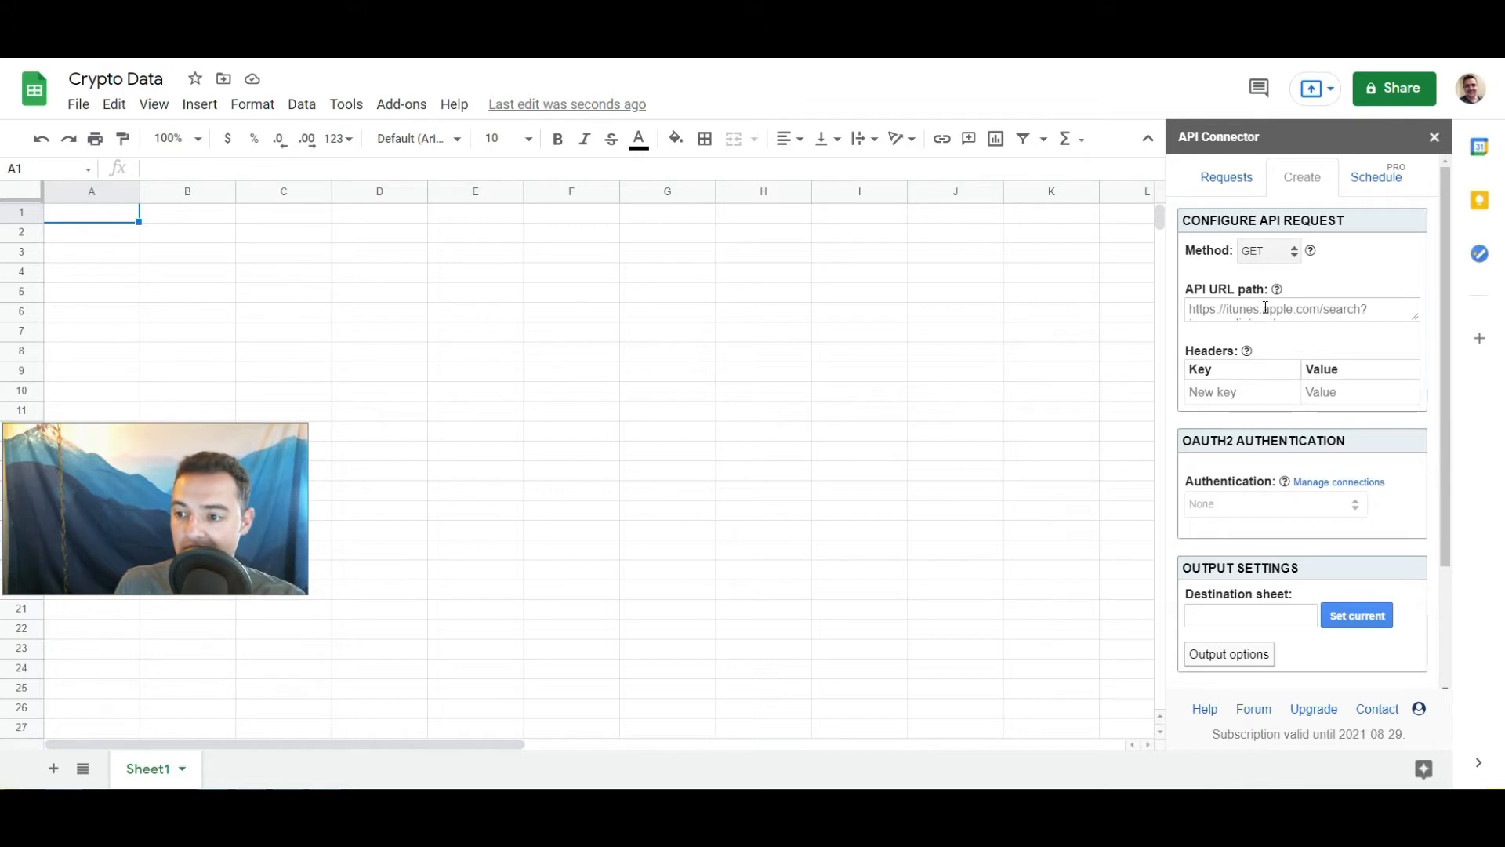
{"action": "type", "text": "fg"}
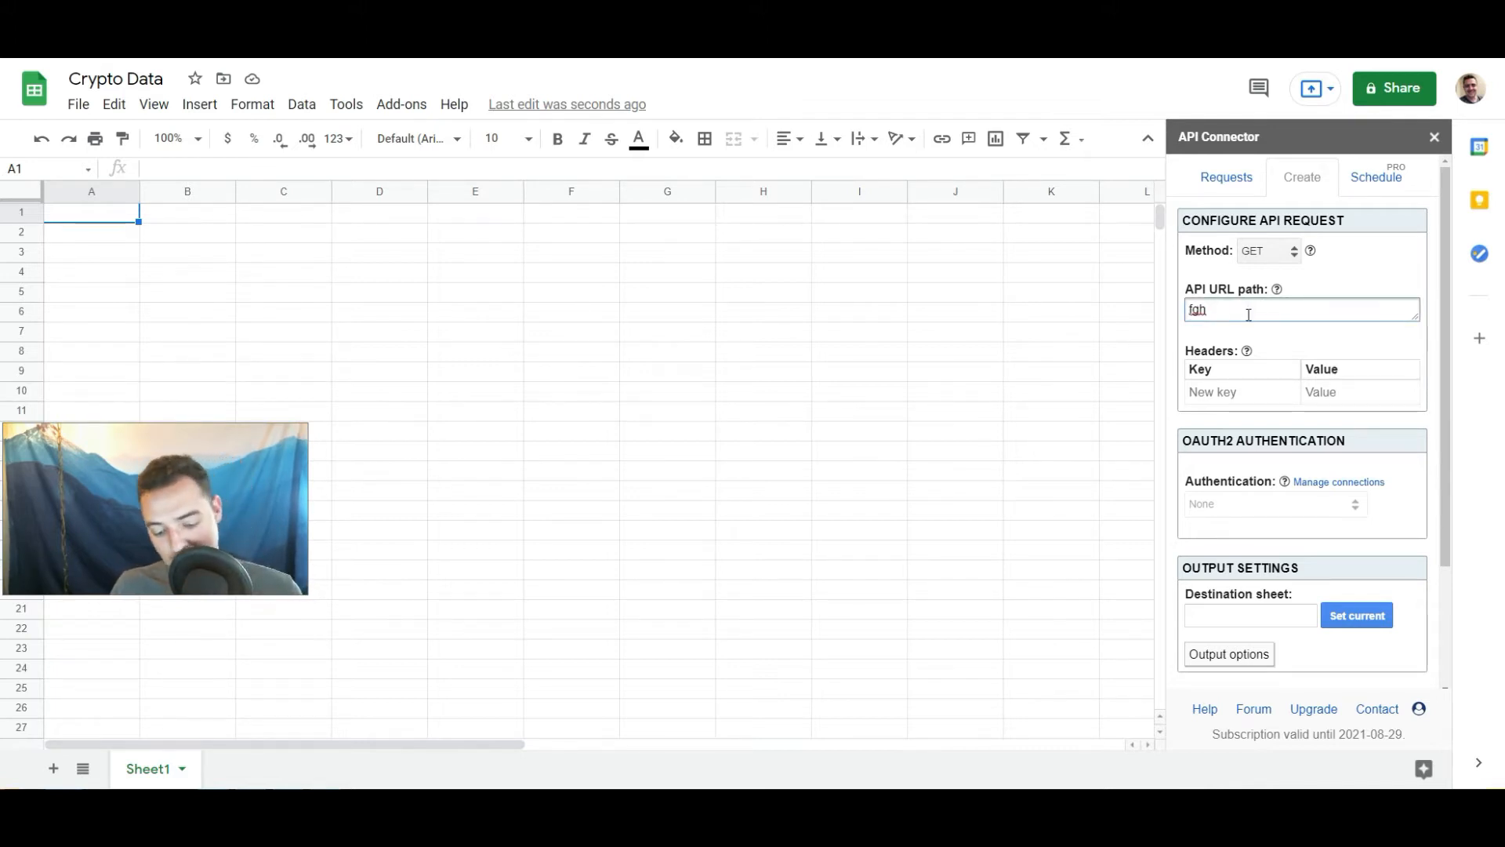
{"action": "type", "text": "https://itunes.apple.com/search?"}
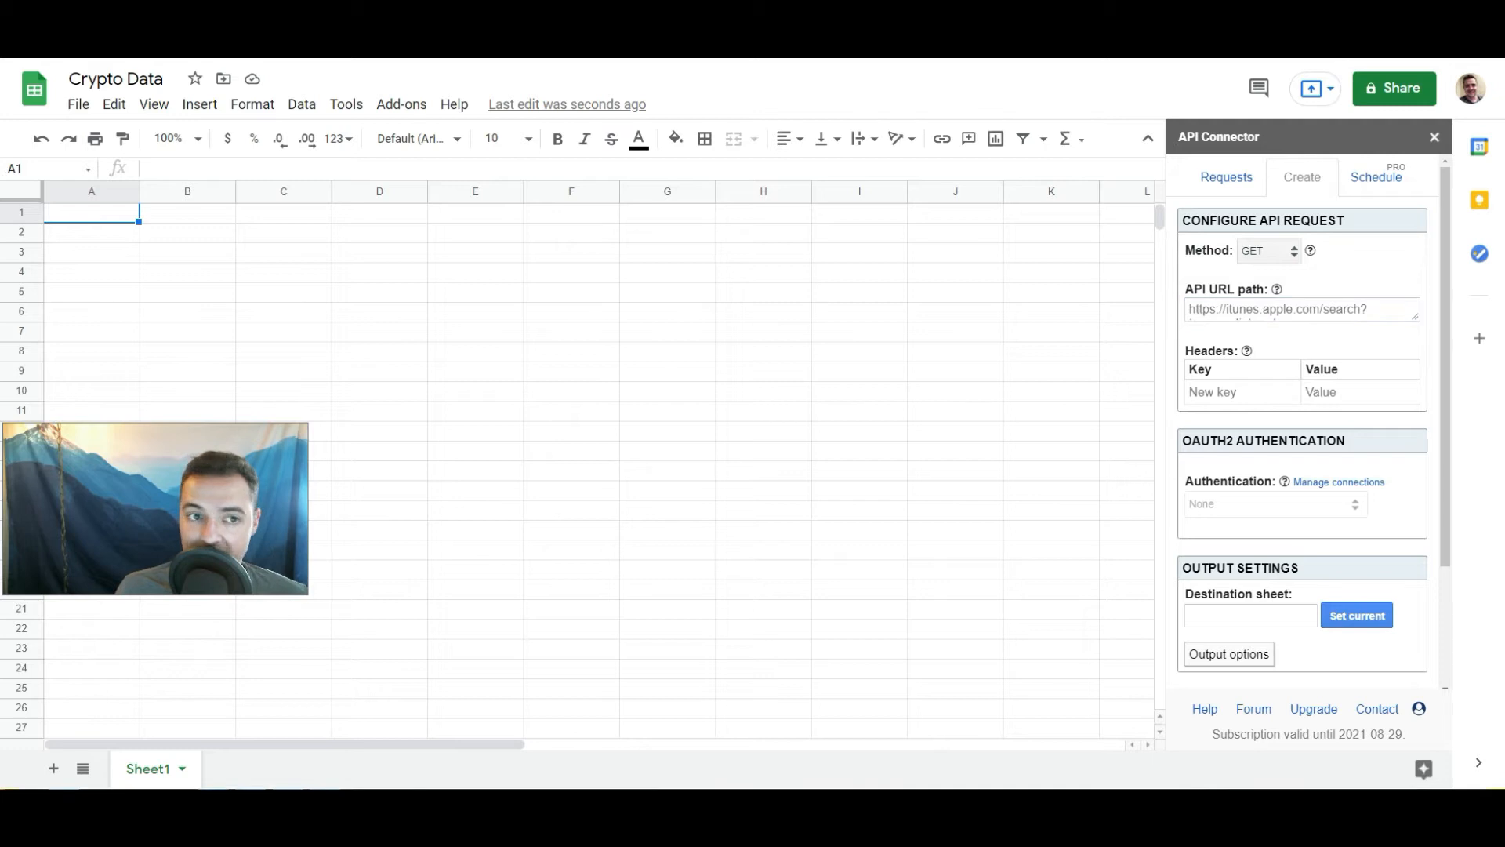
{"action": "mouse_move", "coordinate": [1271, 367]}
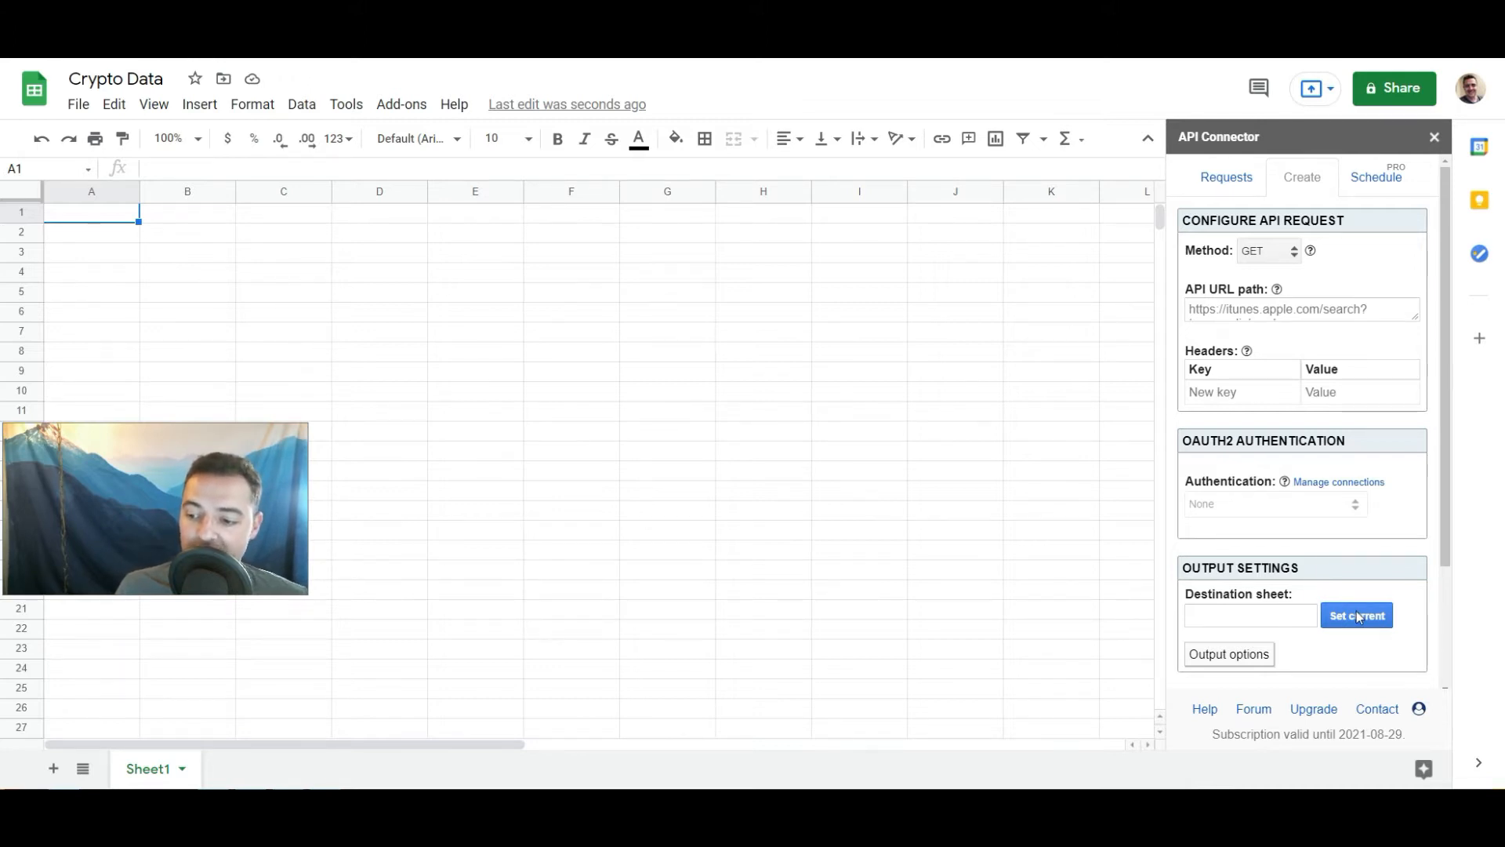
{"action": "left_click", "coordinate": [1356, 615]}
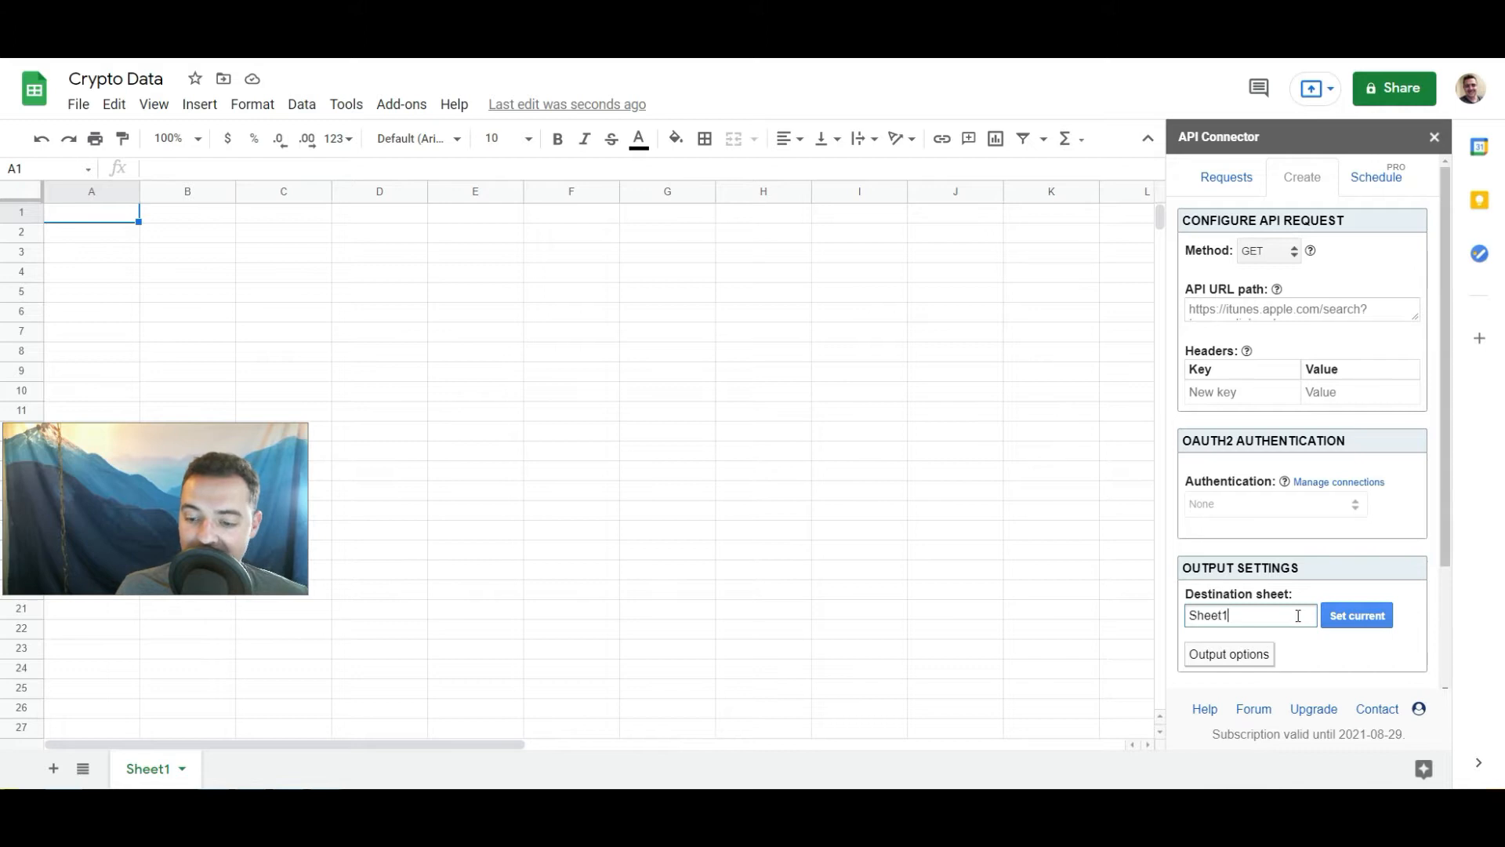
{"action": "mouse_move", "coordinate": [151, 780]}
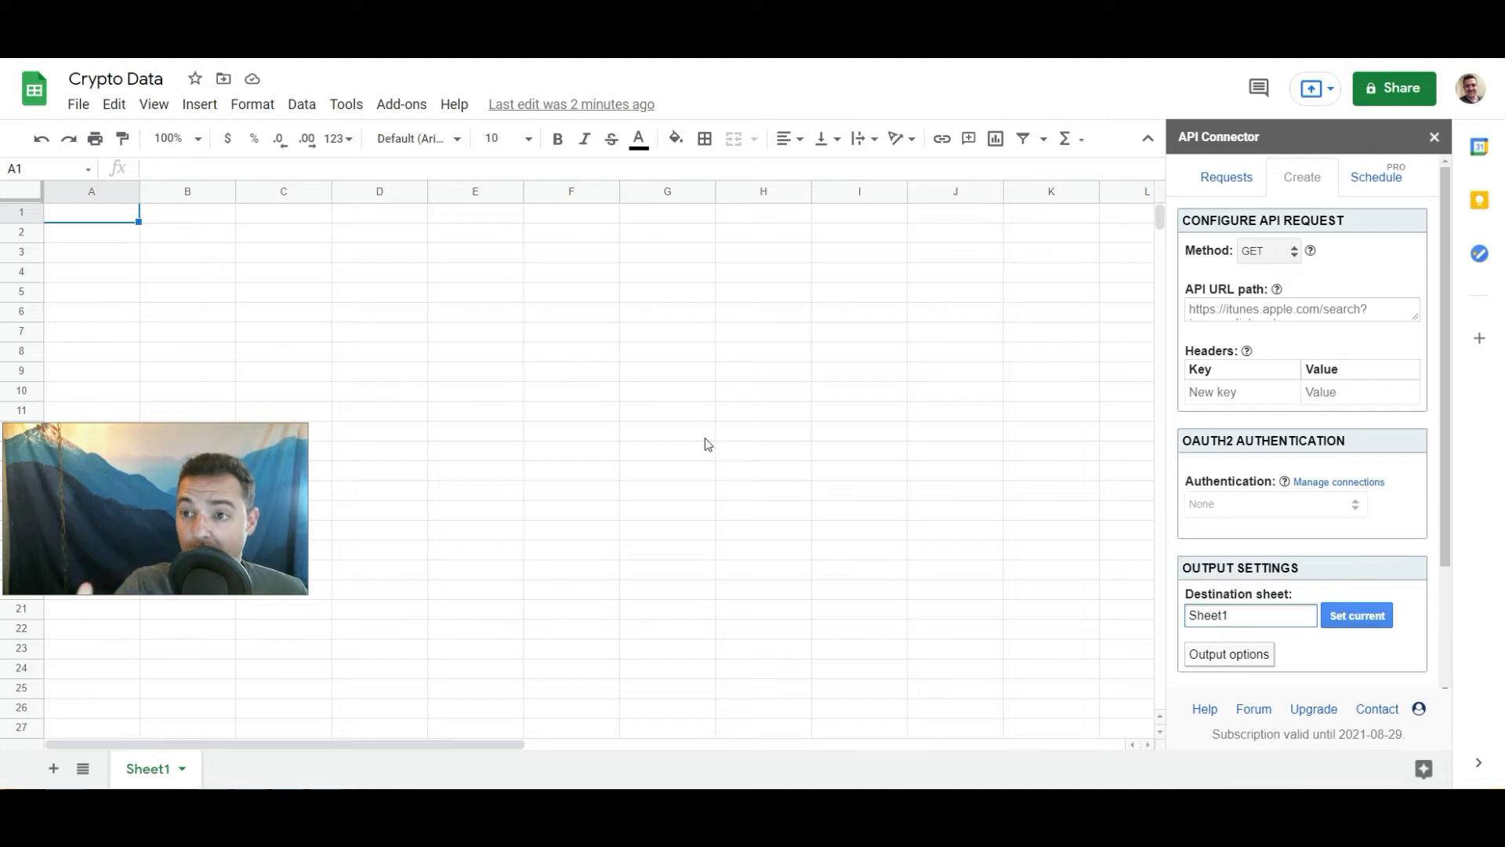
{"action": "left_click", "coordinate": [1250, 614]}
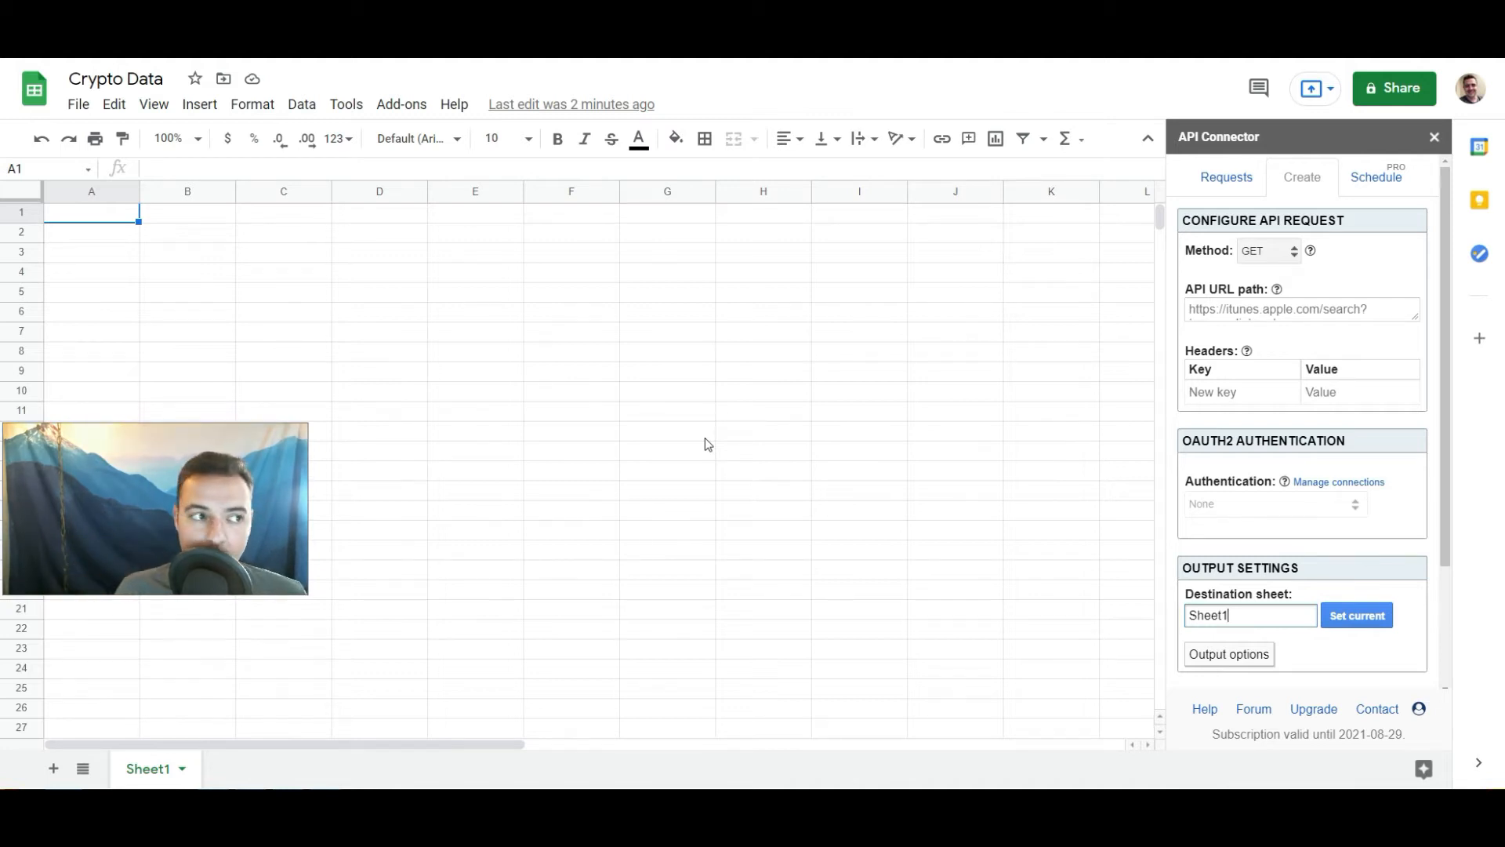
{"action": "mouse_move", "coordinate": [790, 303]}
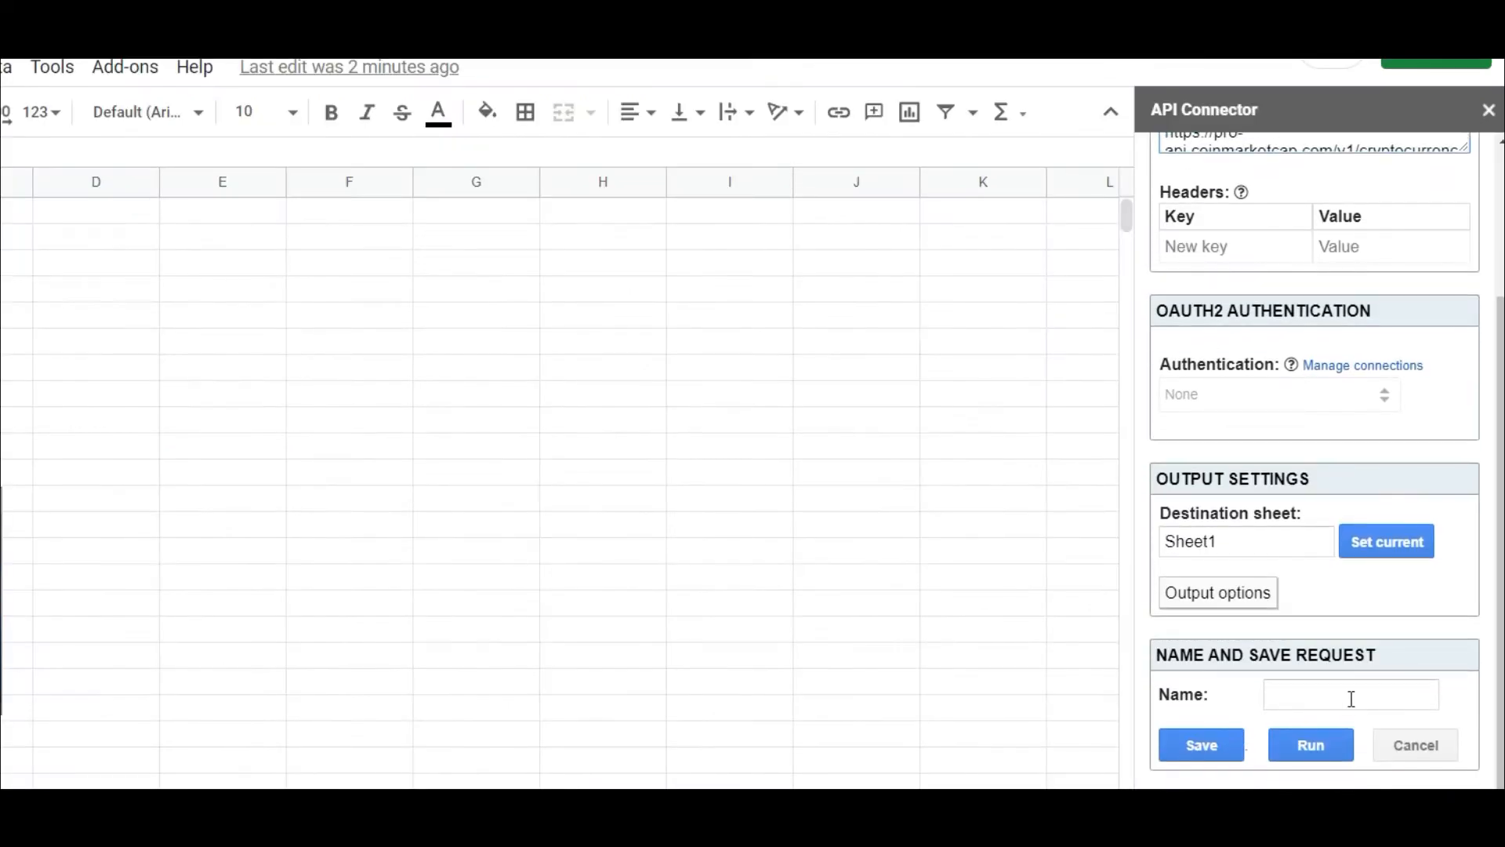
- Name the CoinMarketCap request 'Crypto Data Fetch' and save it
{"action": "left_click", "coordinate": [1349, 695]}
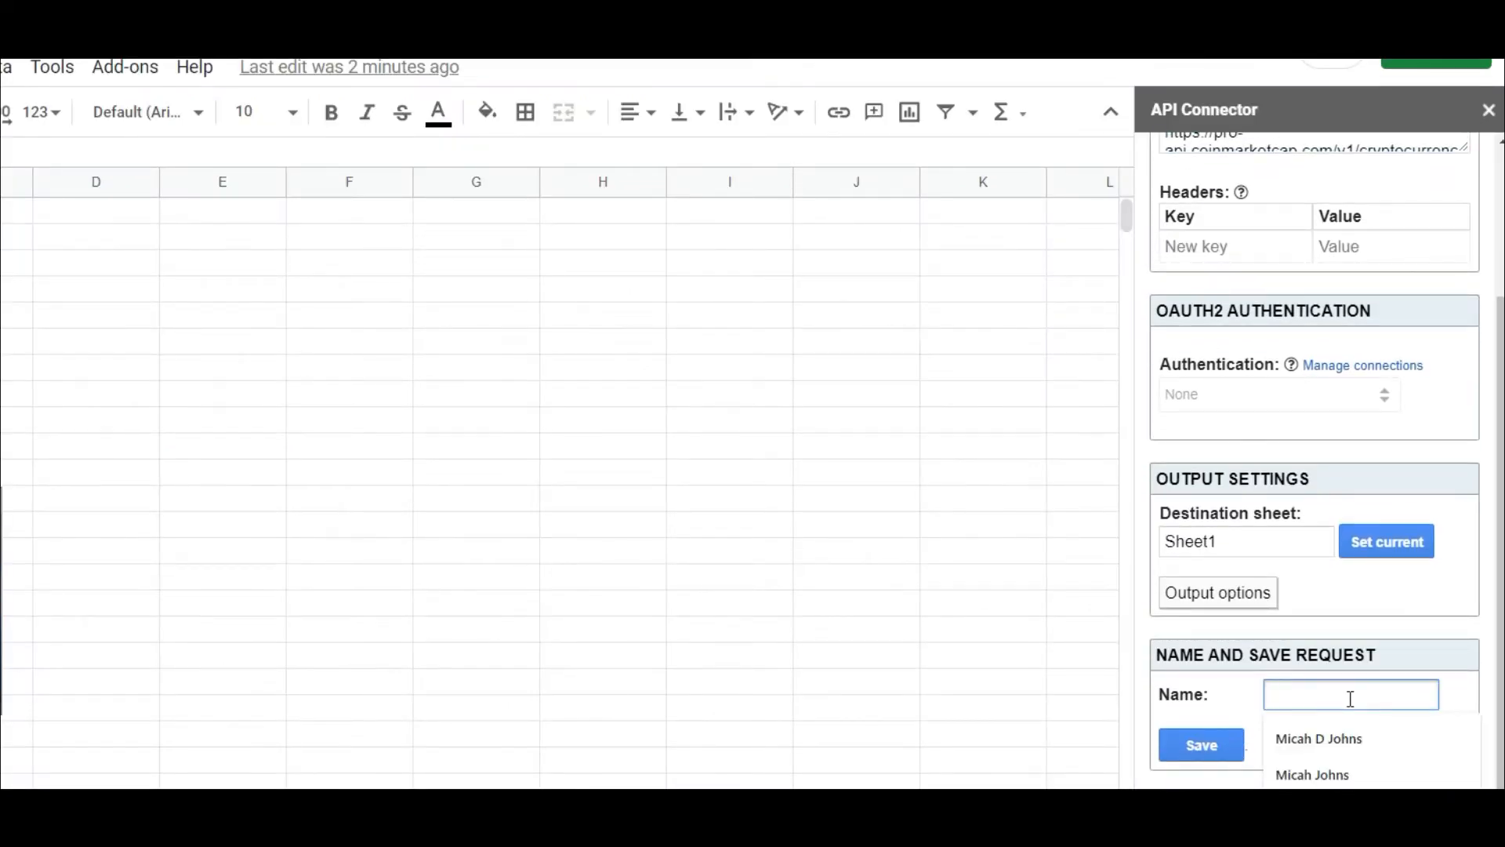
{"action": "type", "text": "Crypto Data"}
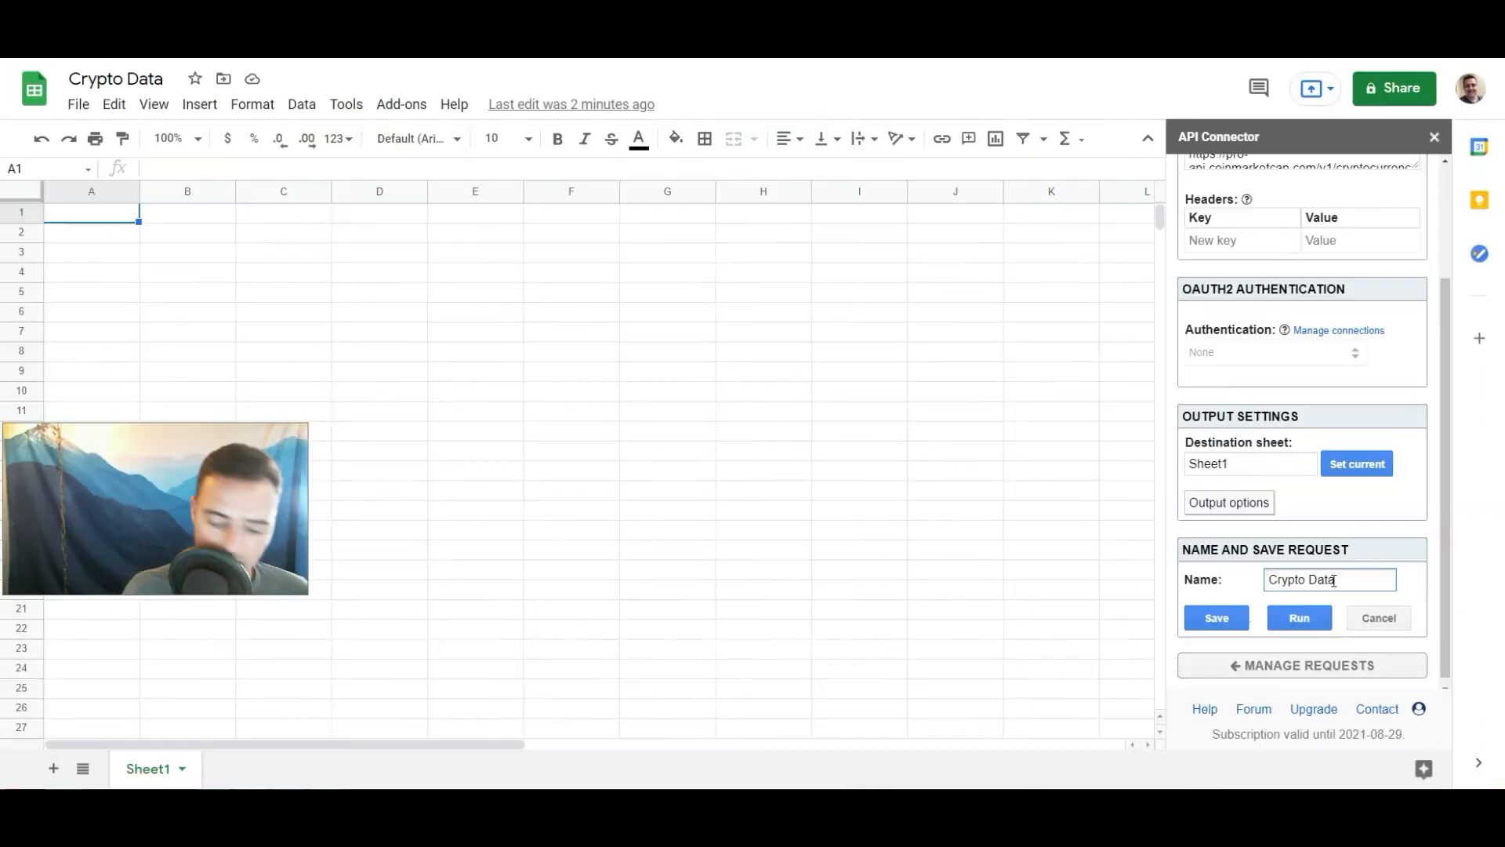
{"action": "type", "text": "F"}
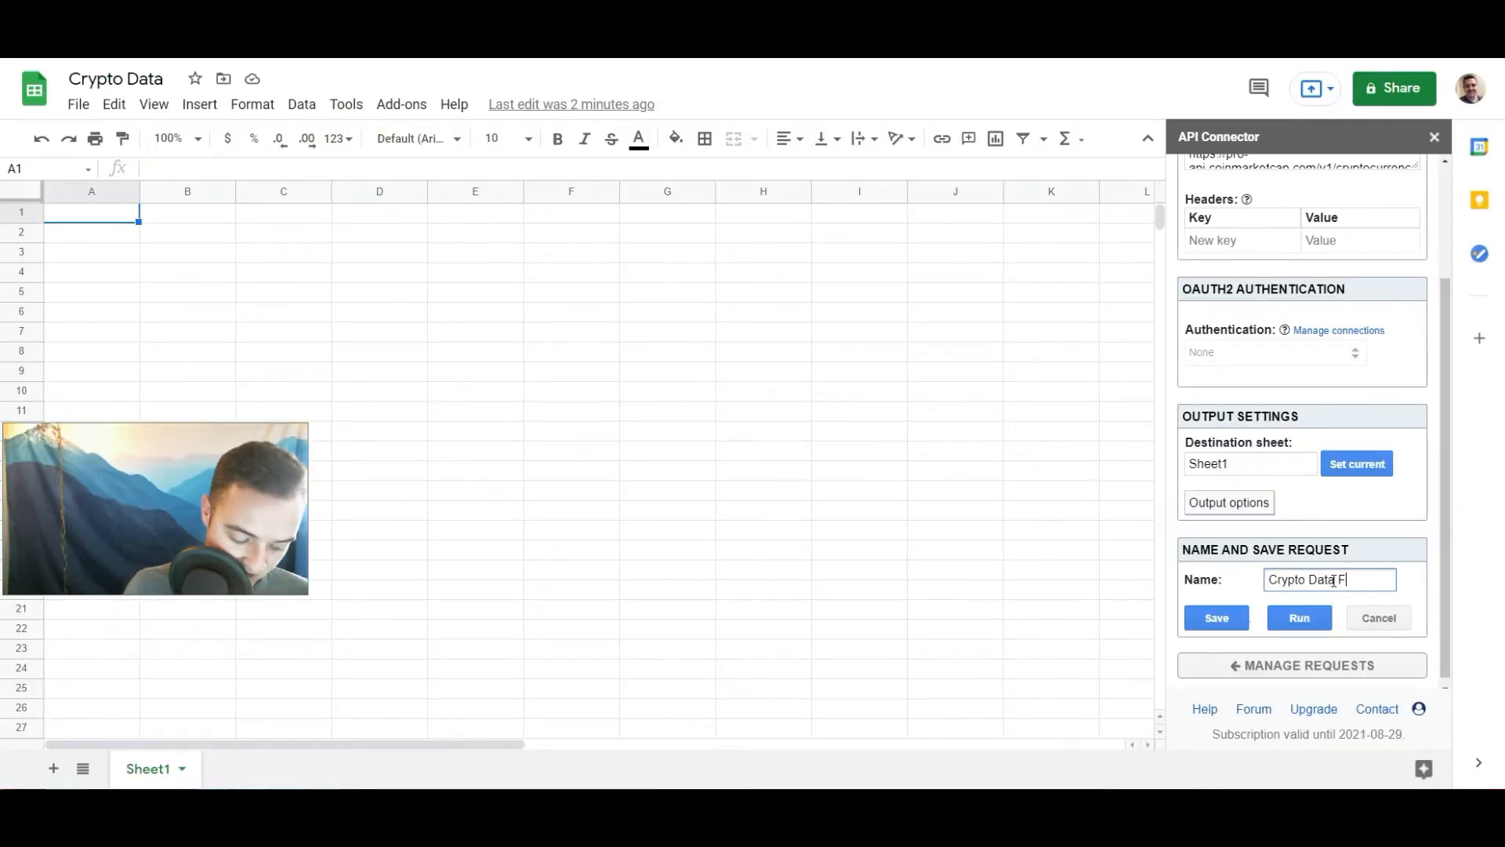
{"action": "type", "text": "etch"}
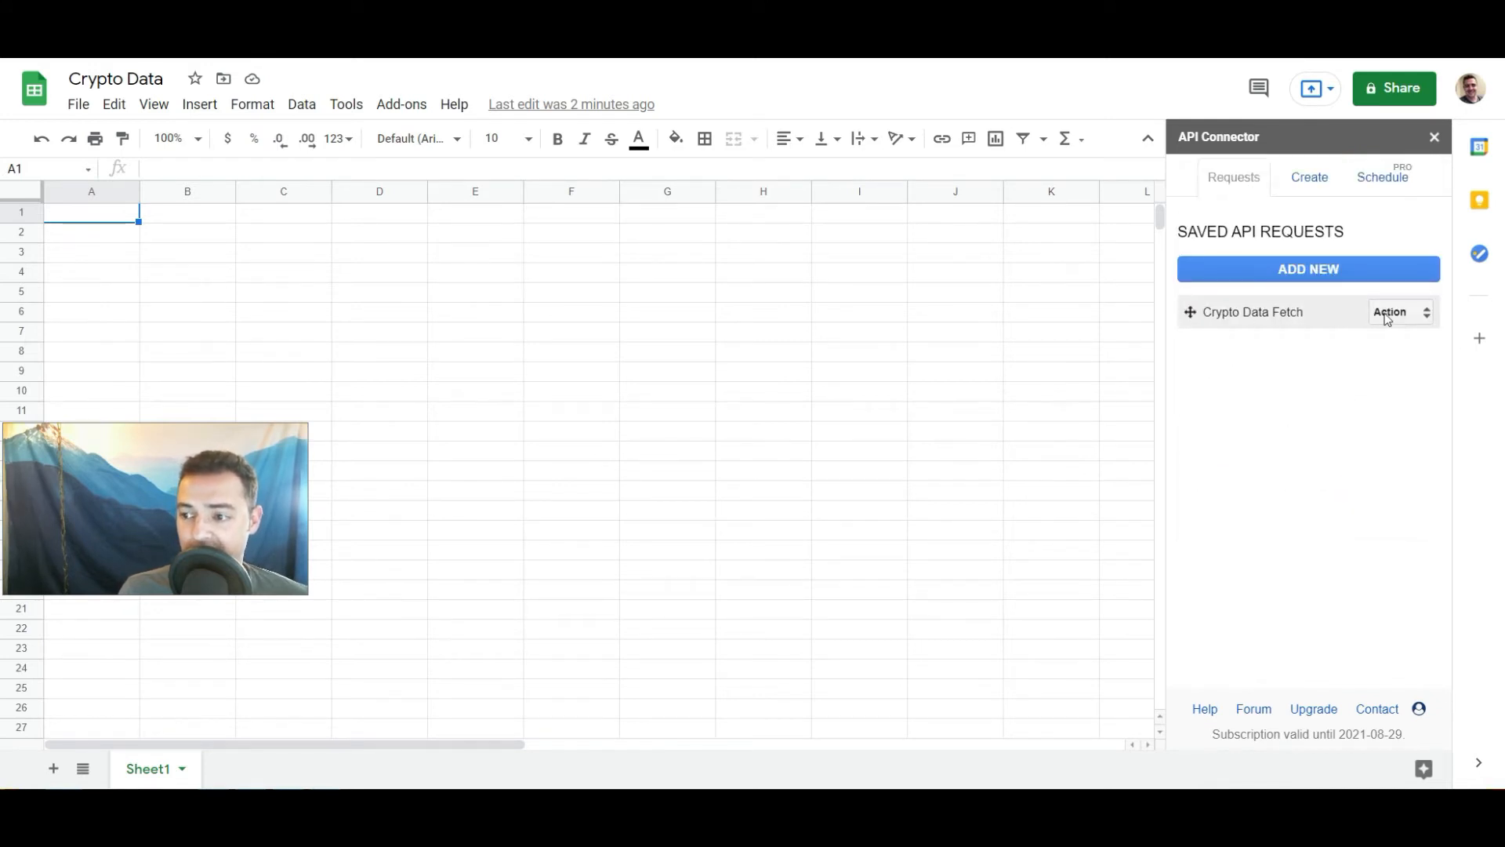
- Run the saved Crypto Data Fetch request to fill Sheet1 with CoinMarketCap listings
{"action": "left_click", "coordinate": [1397, 311]}
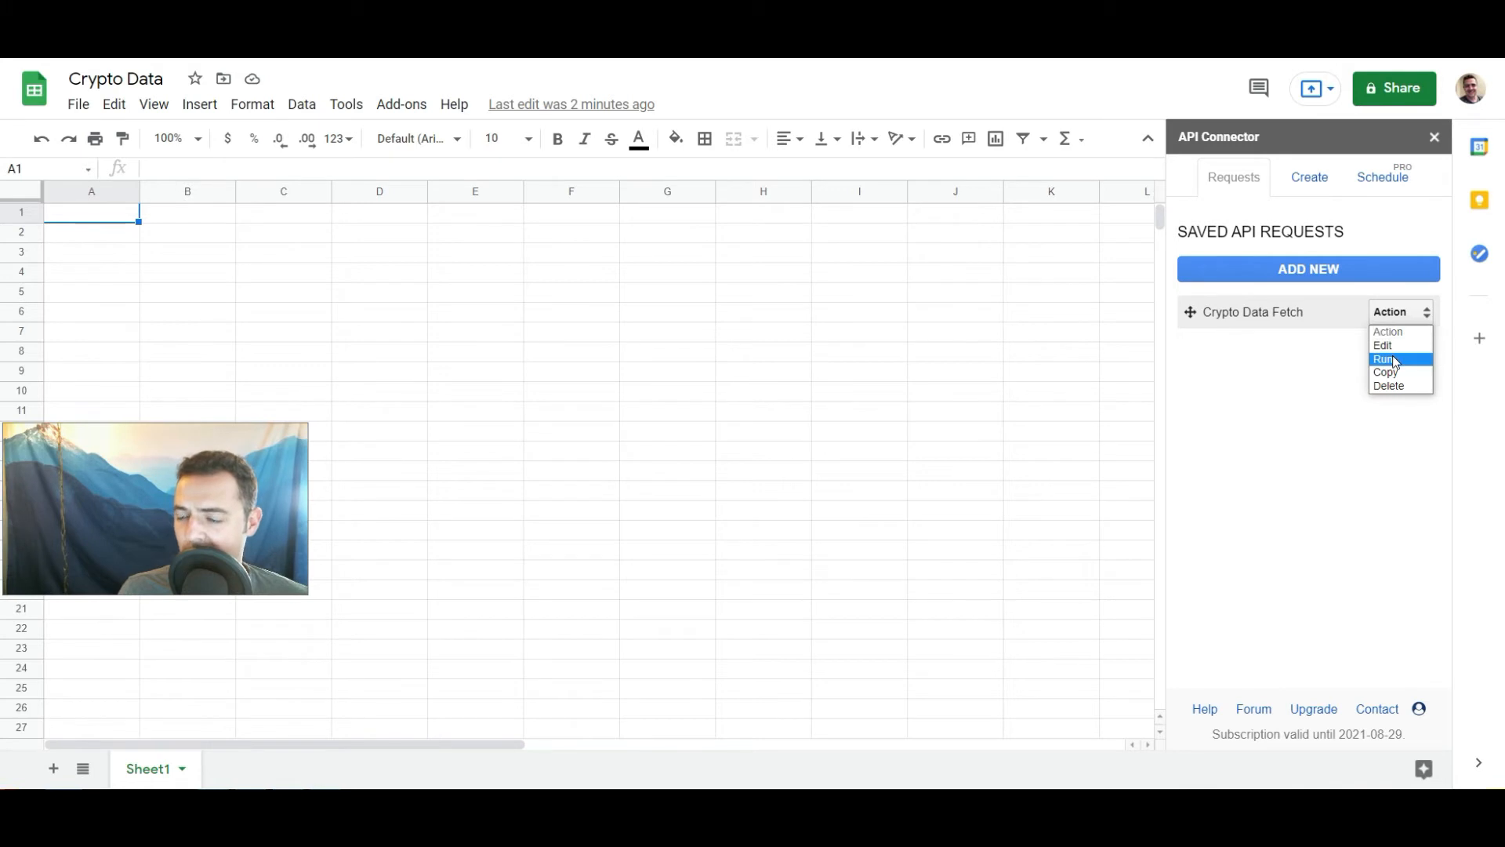
{"action": "left_click", "coordinate": [1384, 359]}
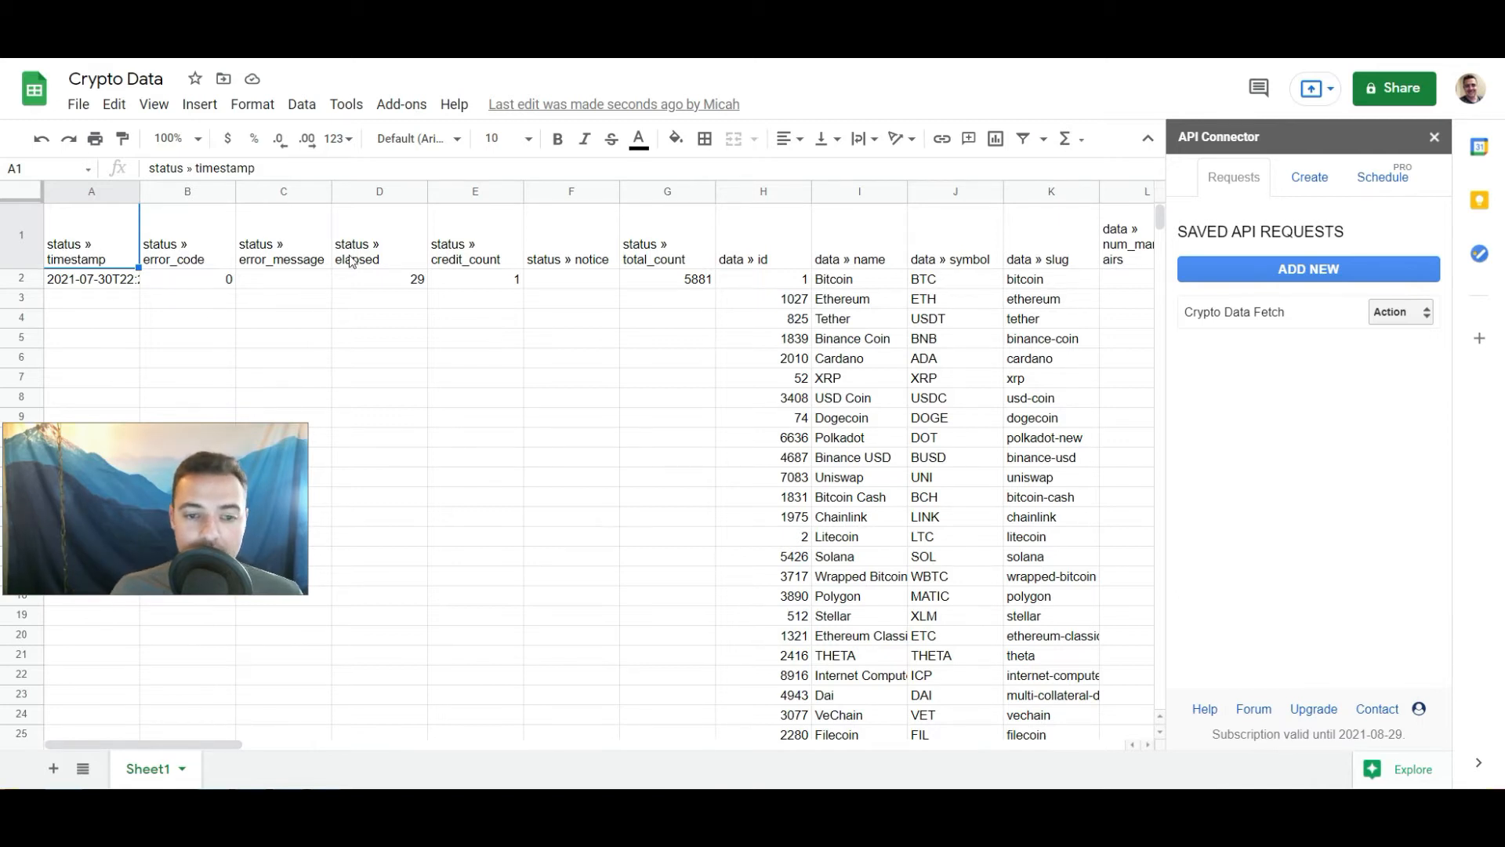
{"action": "mouse_move", "coordinate": [121, 288]}
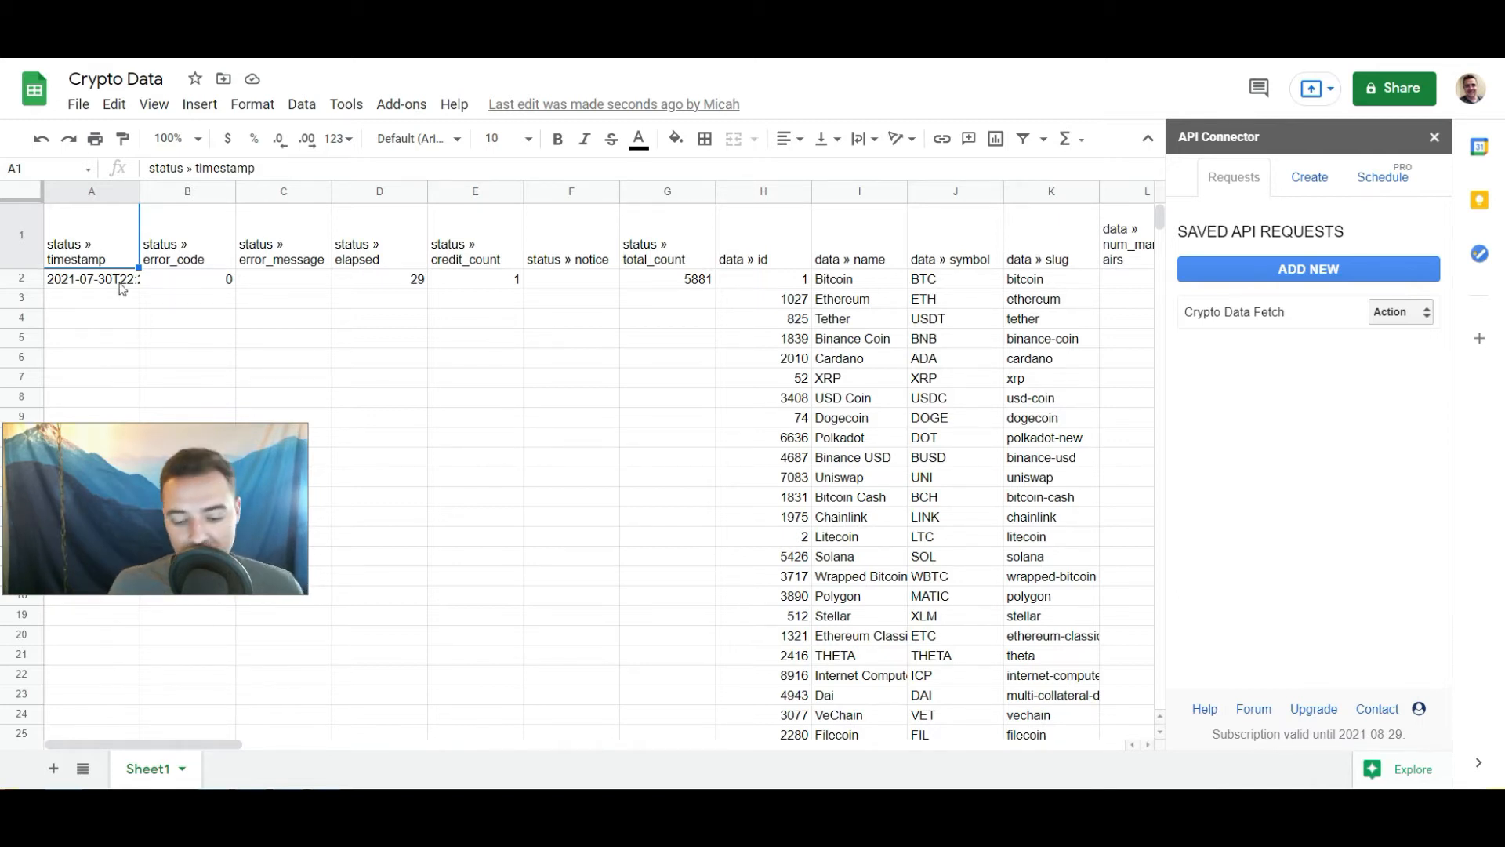
{"action": "left_click", "coordinate": [19, 234]}
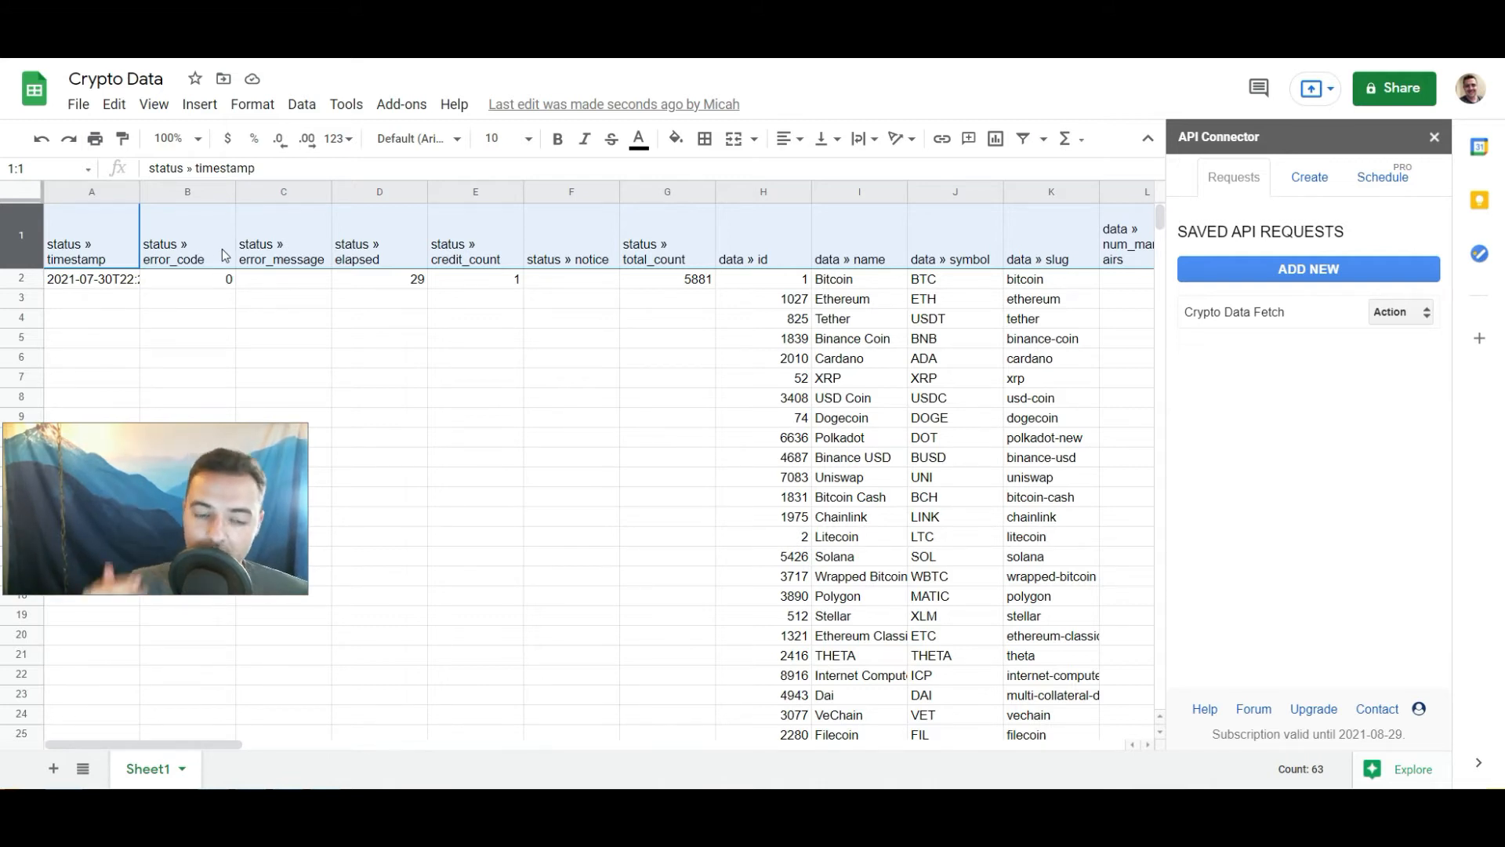
{"action": "left_click", "coordinate": [762, 417]}
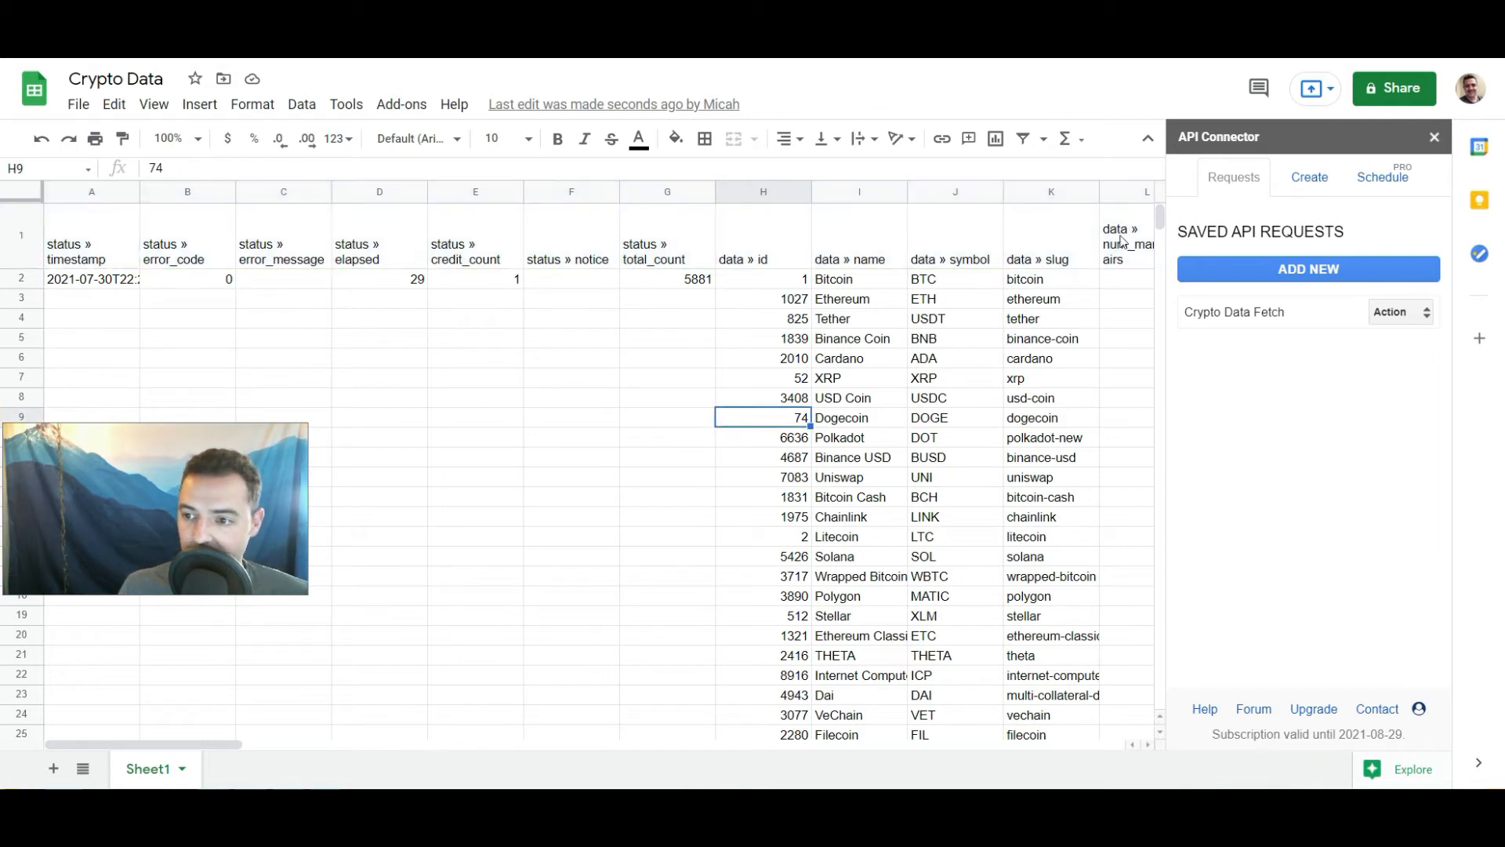
{"action": "scroll", "scroll_direction": "down", "scroll_amount": 3}
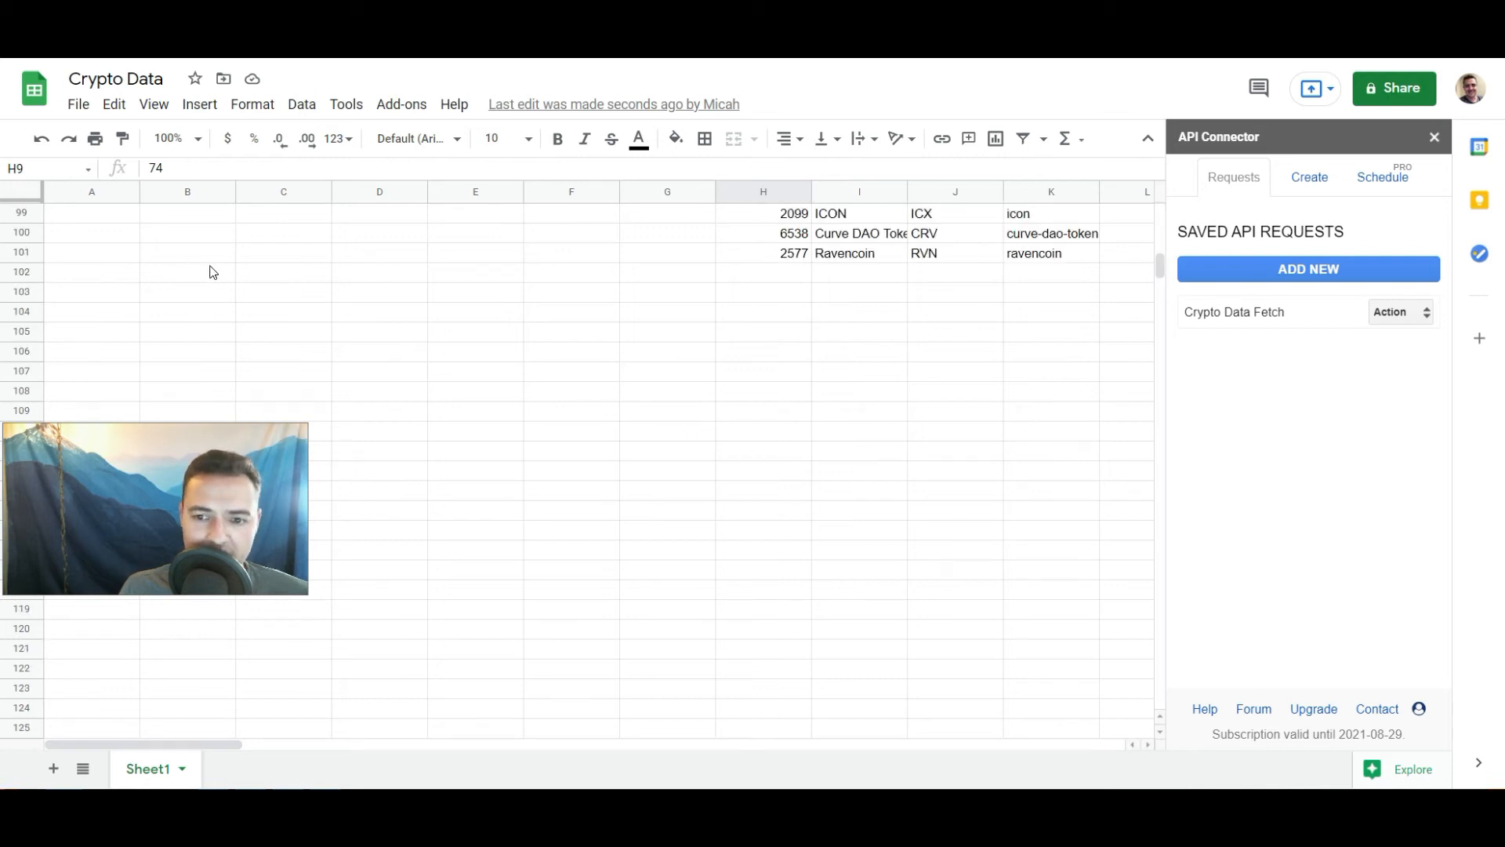
{"action": "left_click", "coordinate": [21, 253]}
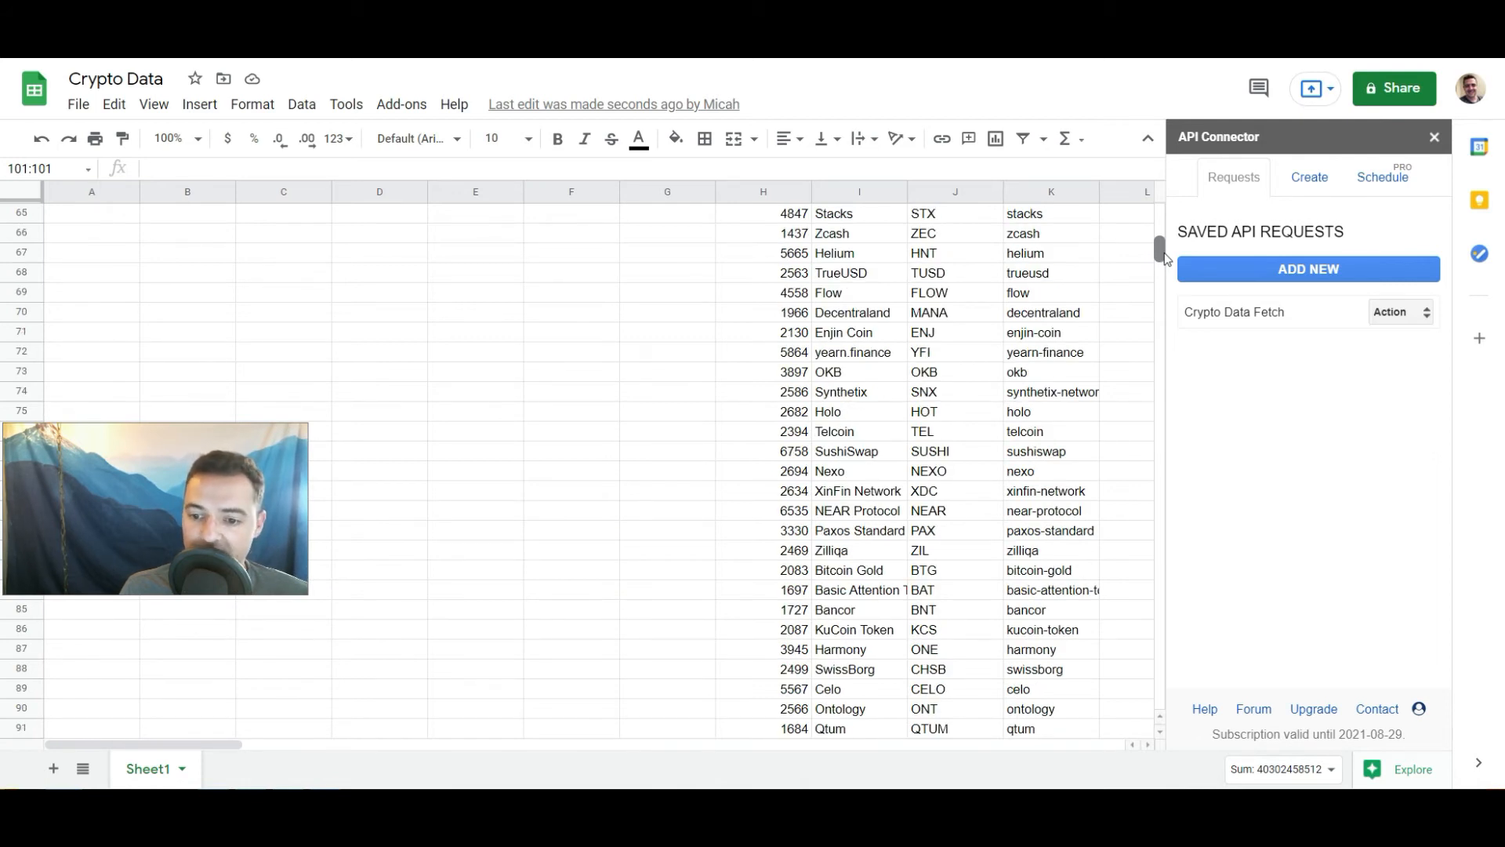
{"action": "scroll", "scroll_direction": "down", "scroll_amount": 3}
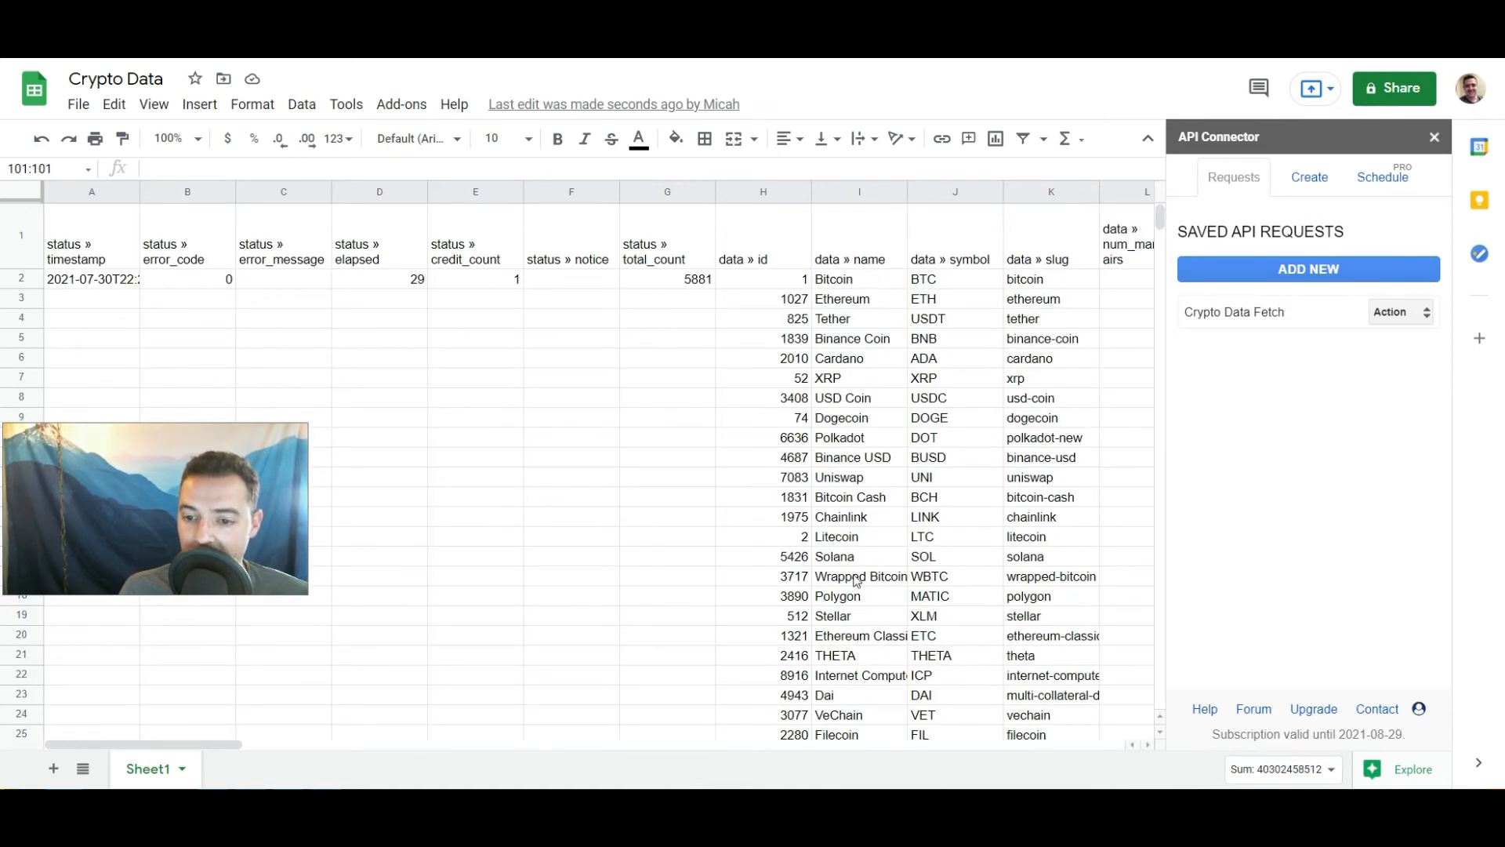
- Filter the name column to show only Dogecoin, review its row, then show all coins again
{"action": "left_click", "coordinate": [857, 192]}
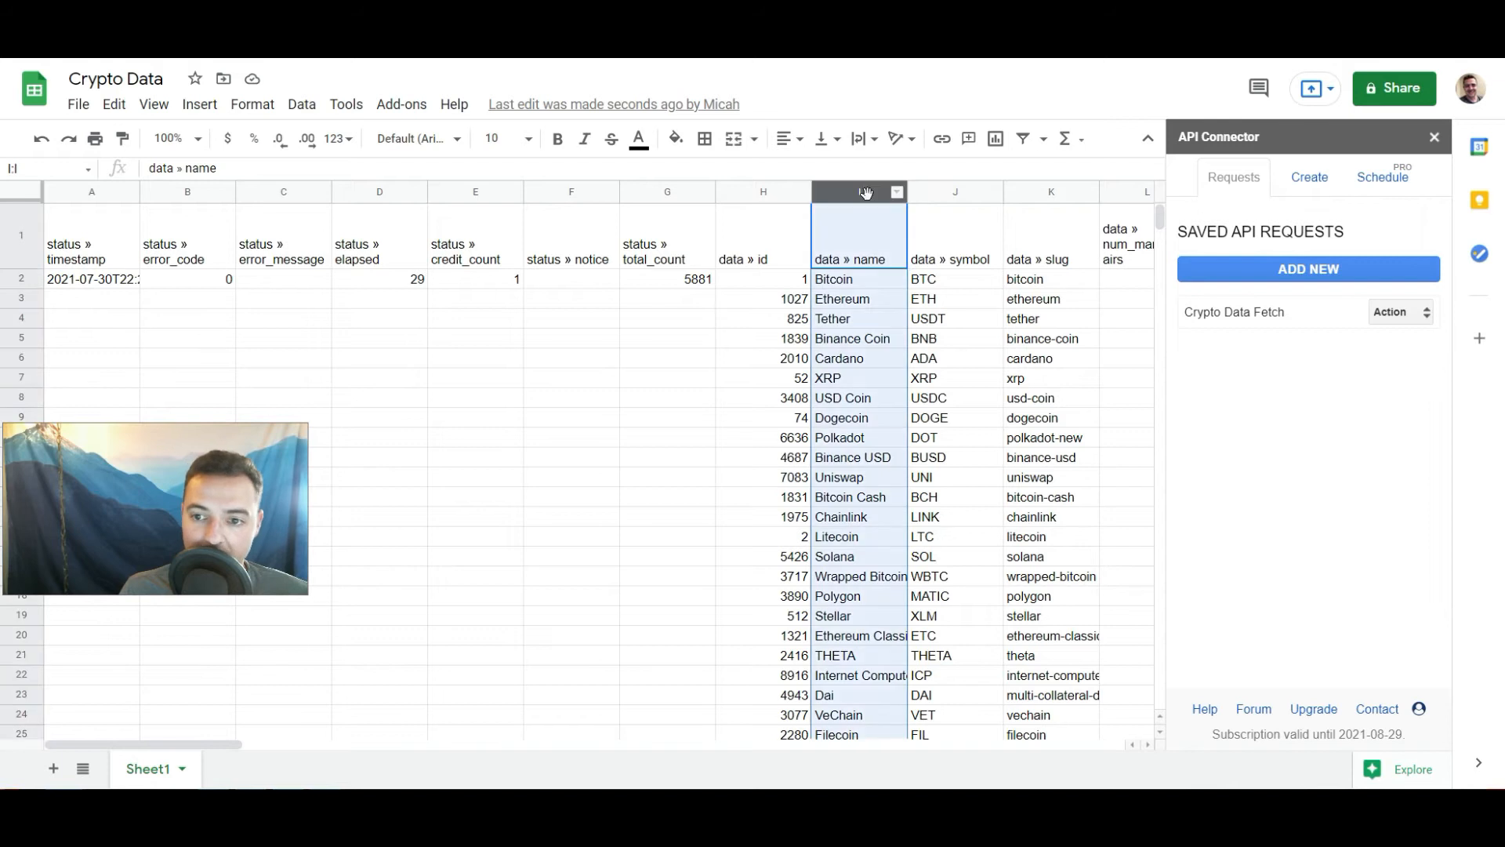
{"action": "right_click", "coordinate": [857, 192]}
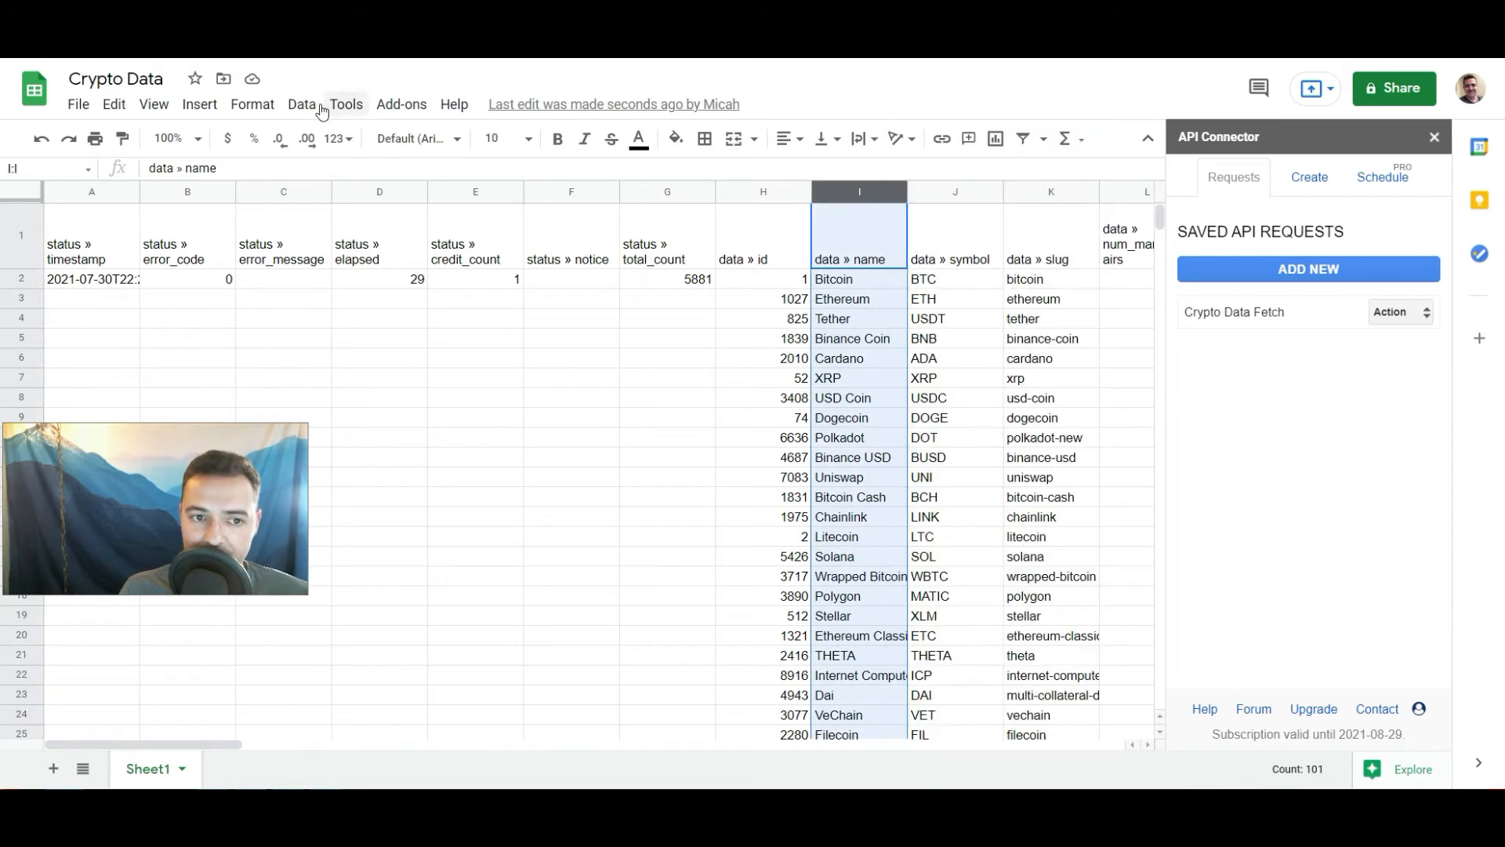
{"action": "left_click", "coordinate": [1021, 138]}
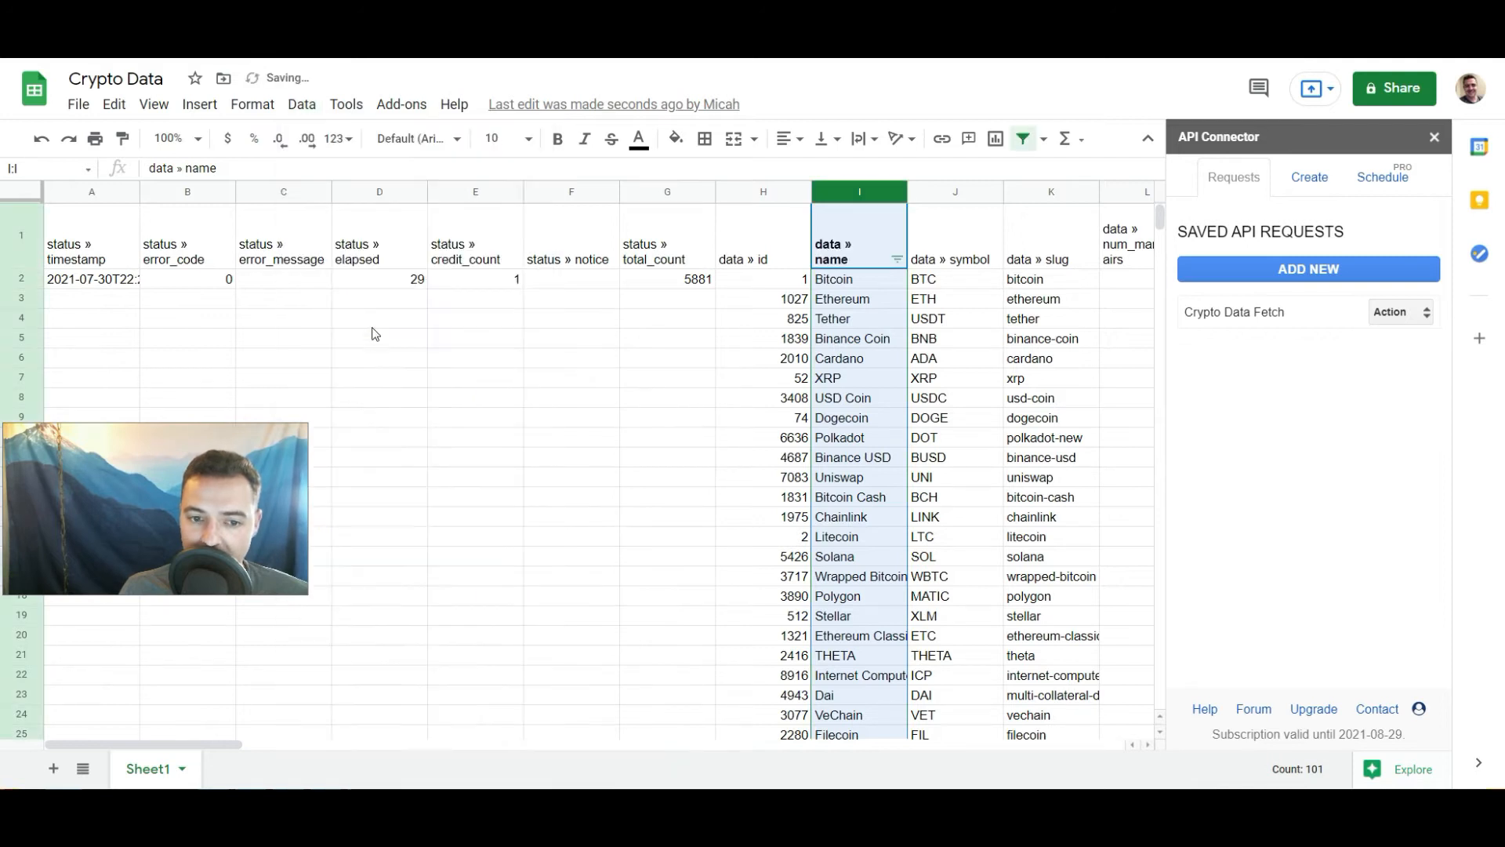
{"action": "left_click", "coordinate": [895, 259]}
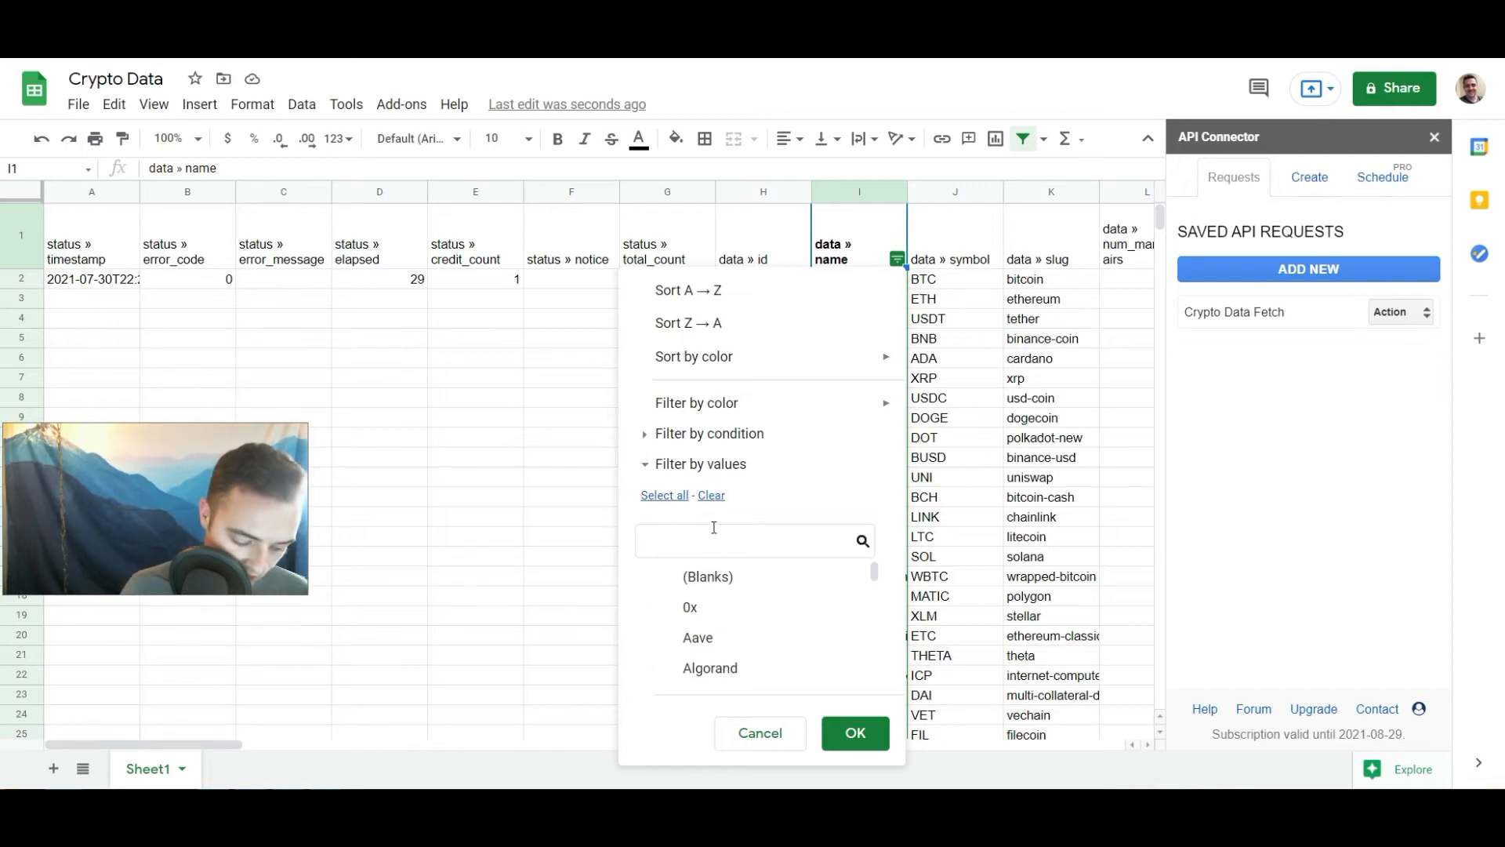
{"action": "type", "text": "dog"}
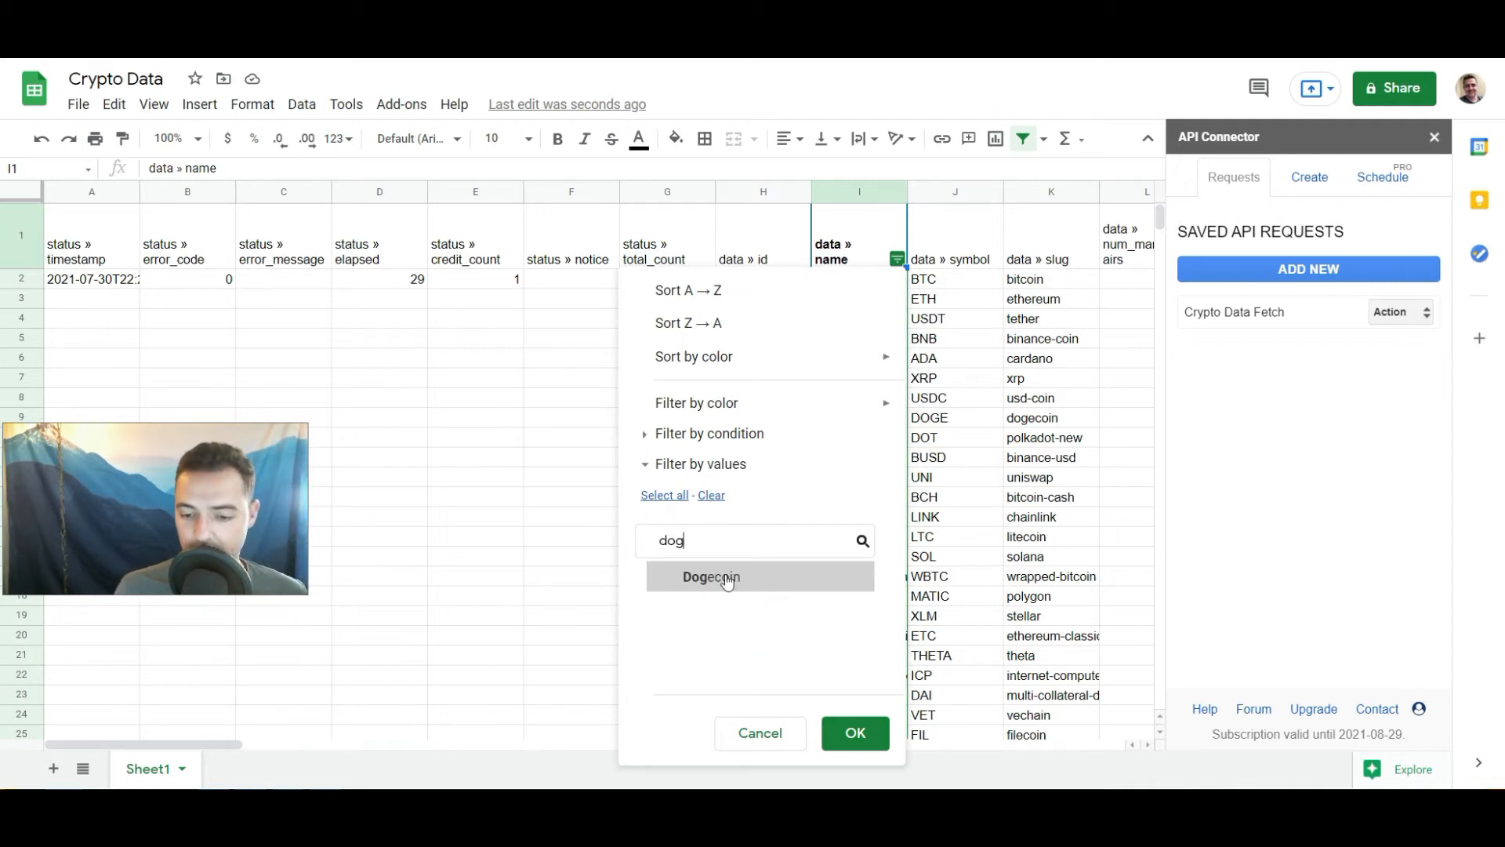
{"action": "left_click", "coordinate": [853, 732]}
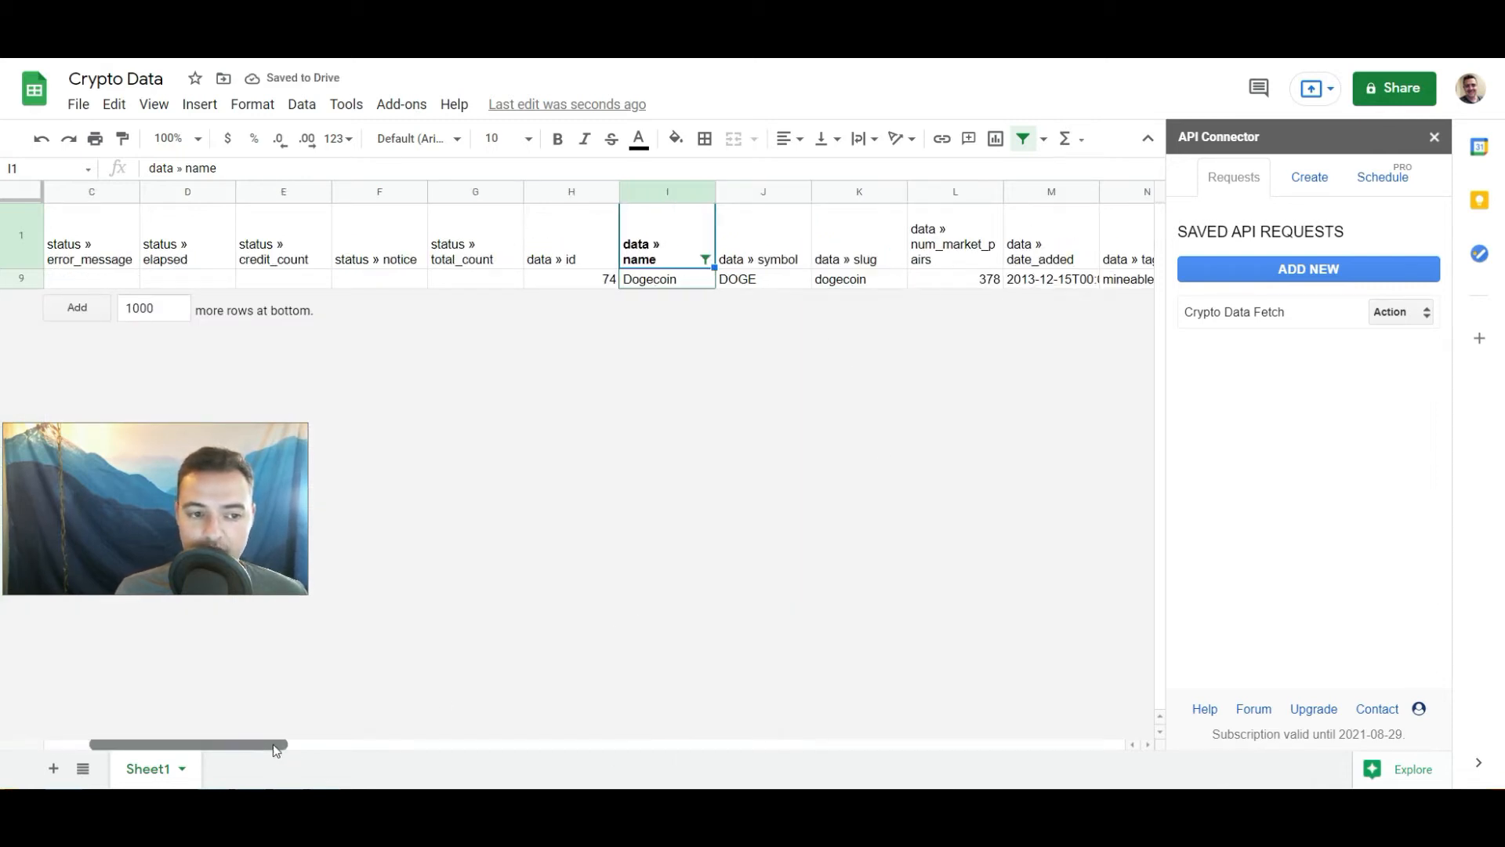
{"action": "left_click_drag", "start_coordinate": [273, 743], "coordinate": [356, 743]}
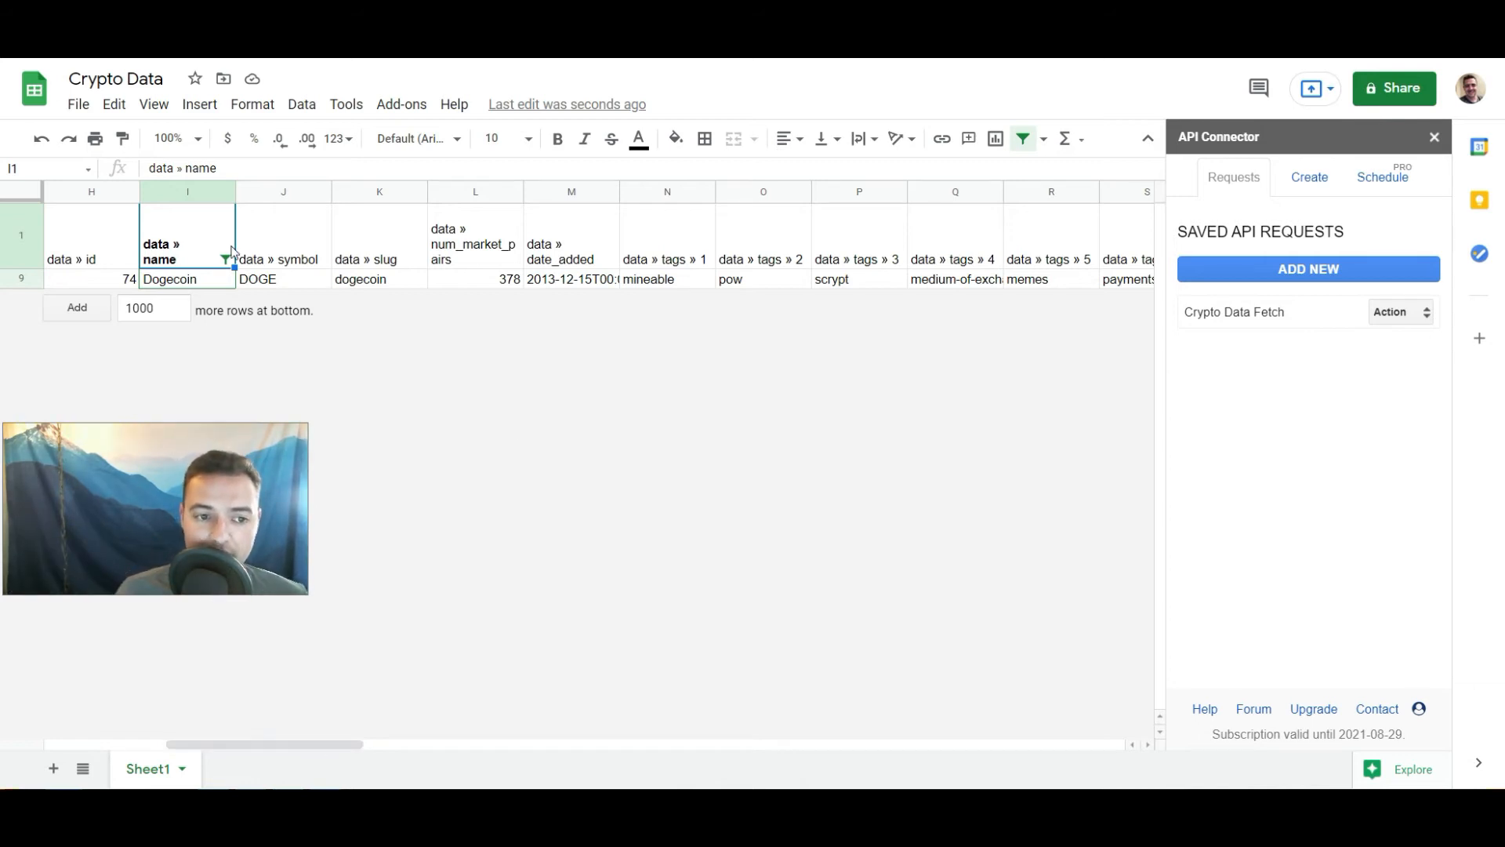
{"action": "left_click", "coordinate": [225, 259]}
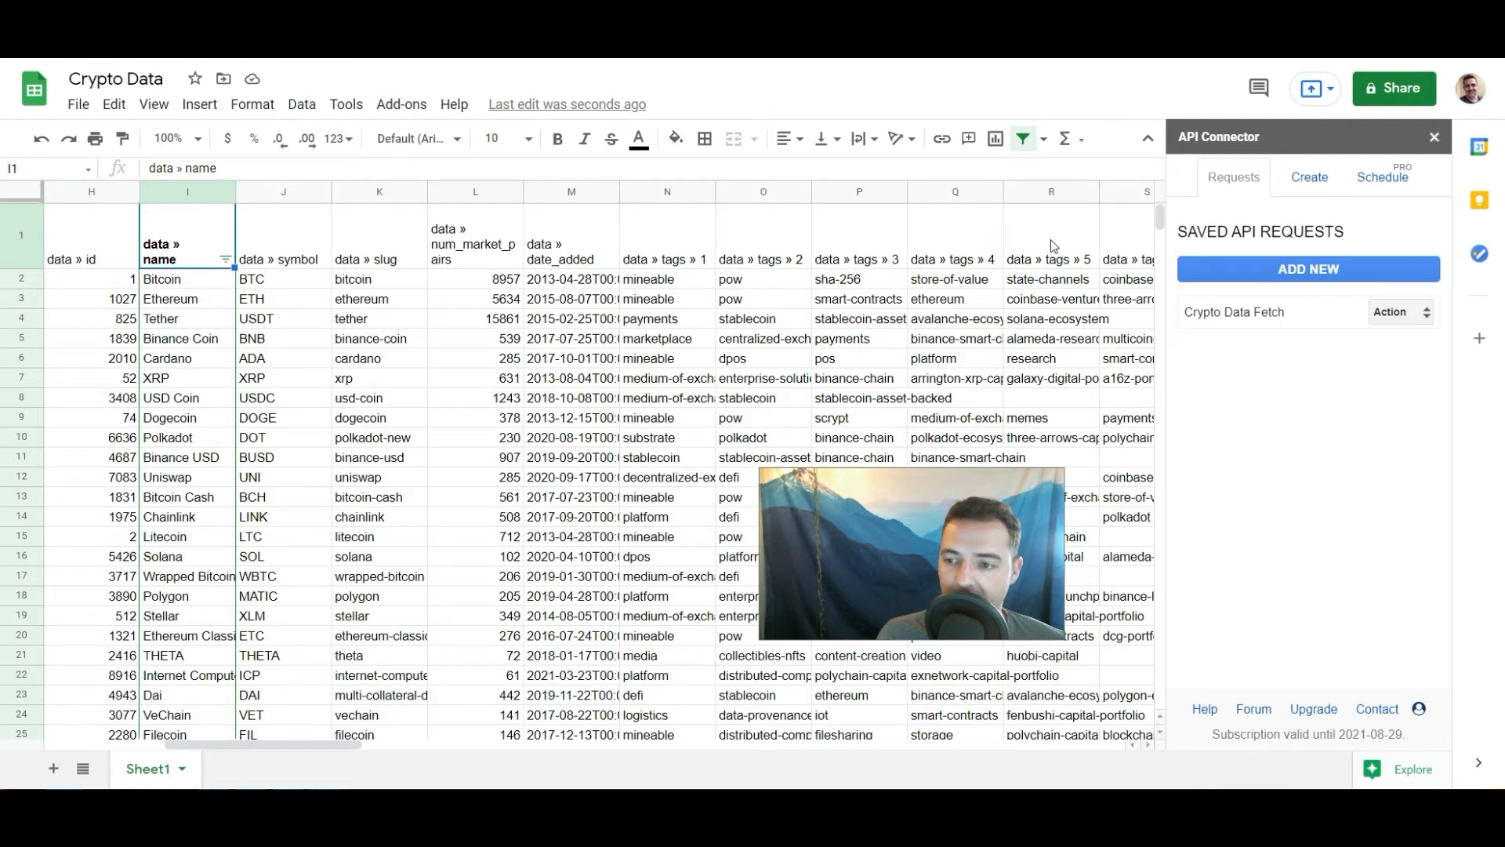
- Rerun Crypto Data Fetch, select the first empty cell below the listings, and open the request for editing
{"action": "left_click", "coordinate": [1396, 310]}
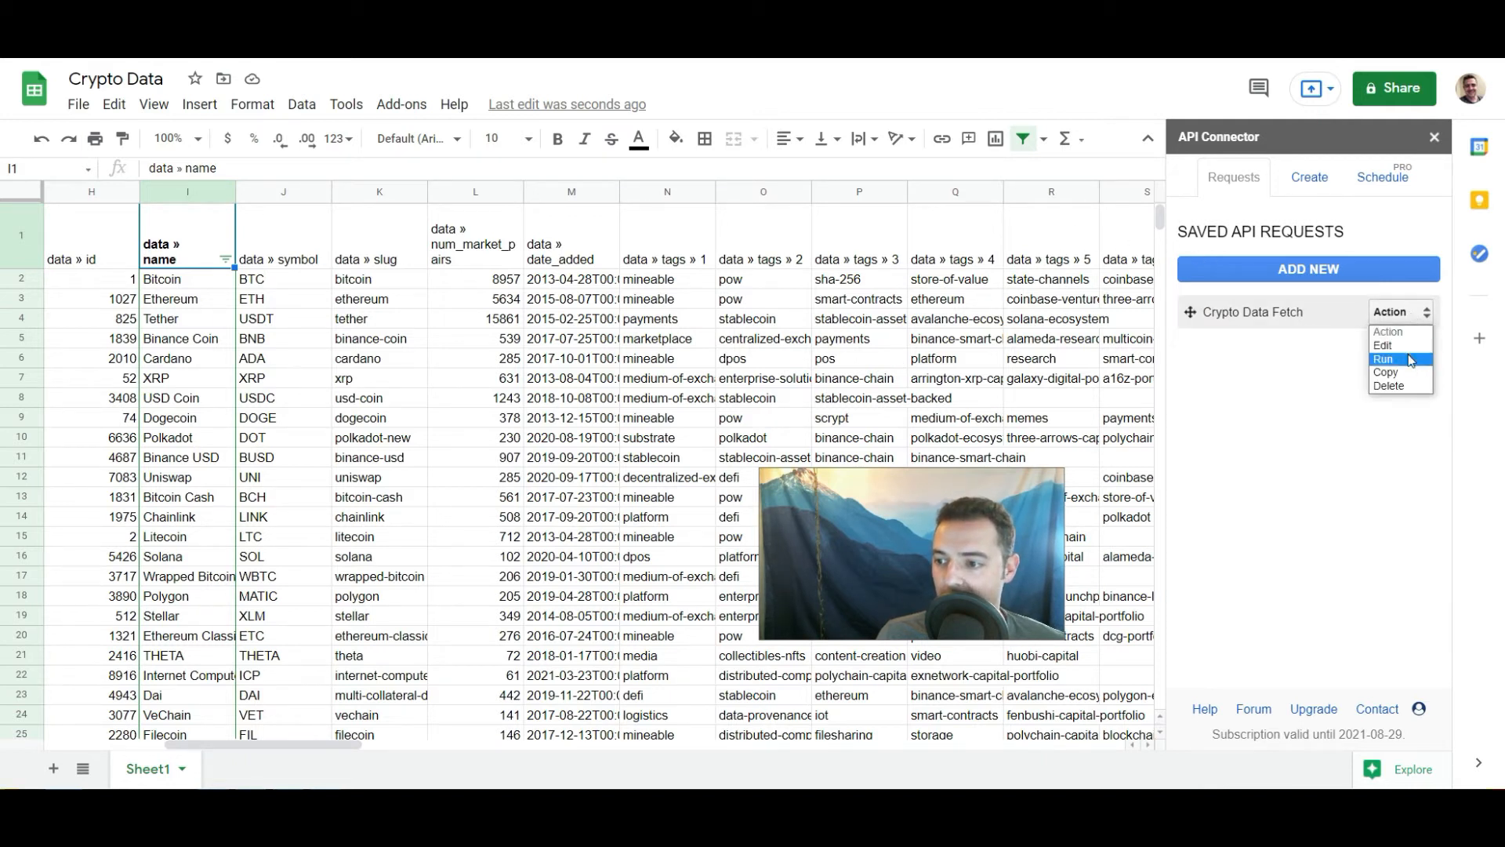
{"action": "left_click", "coordinate": [1383, 357]}
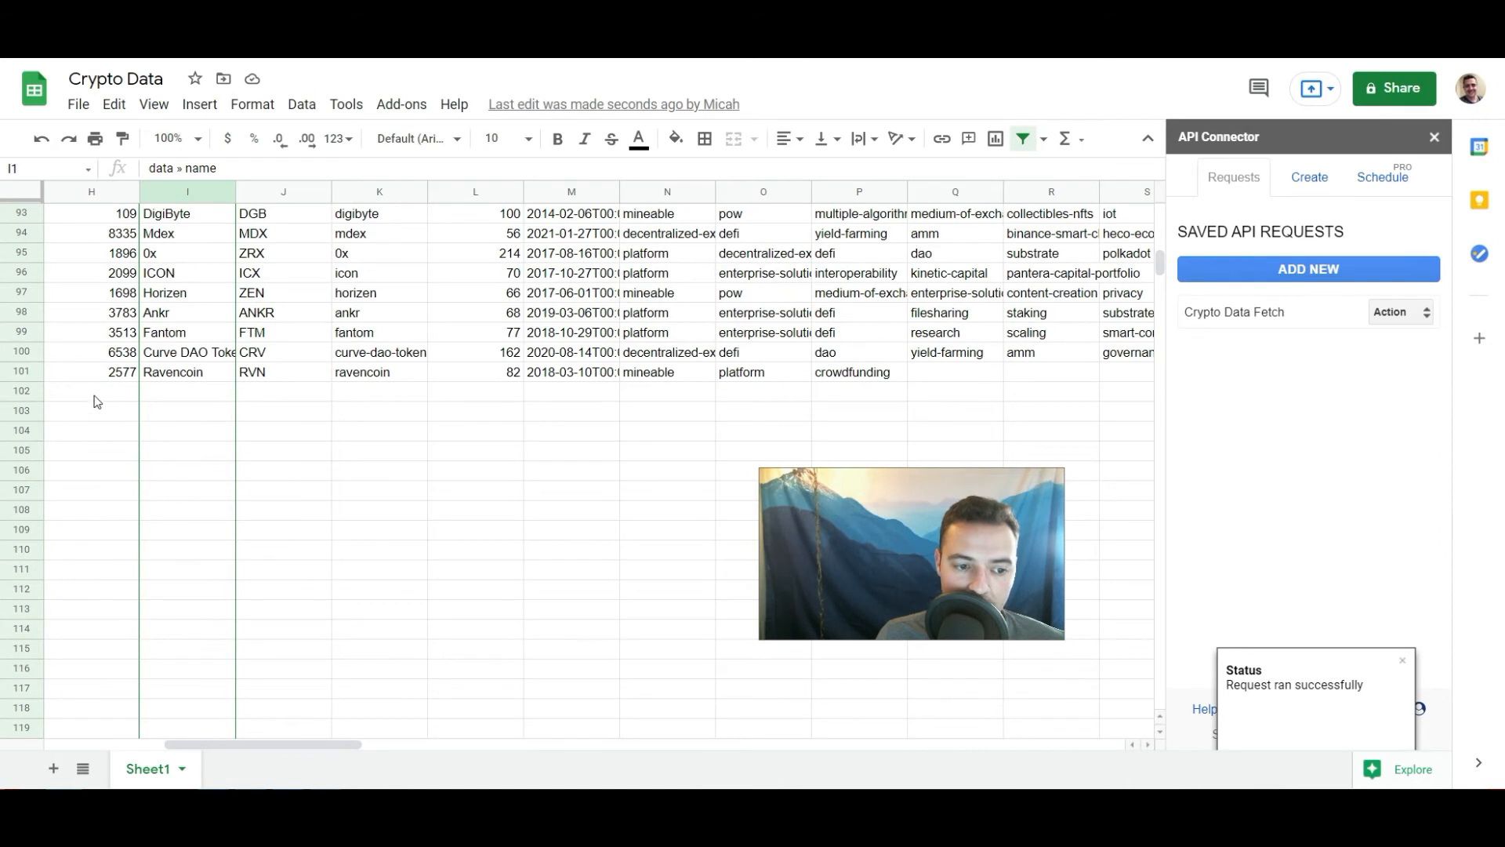
{"action": "left_click", "coordinate": [91, 390]}
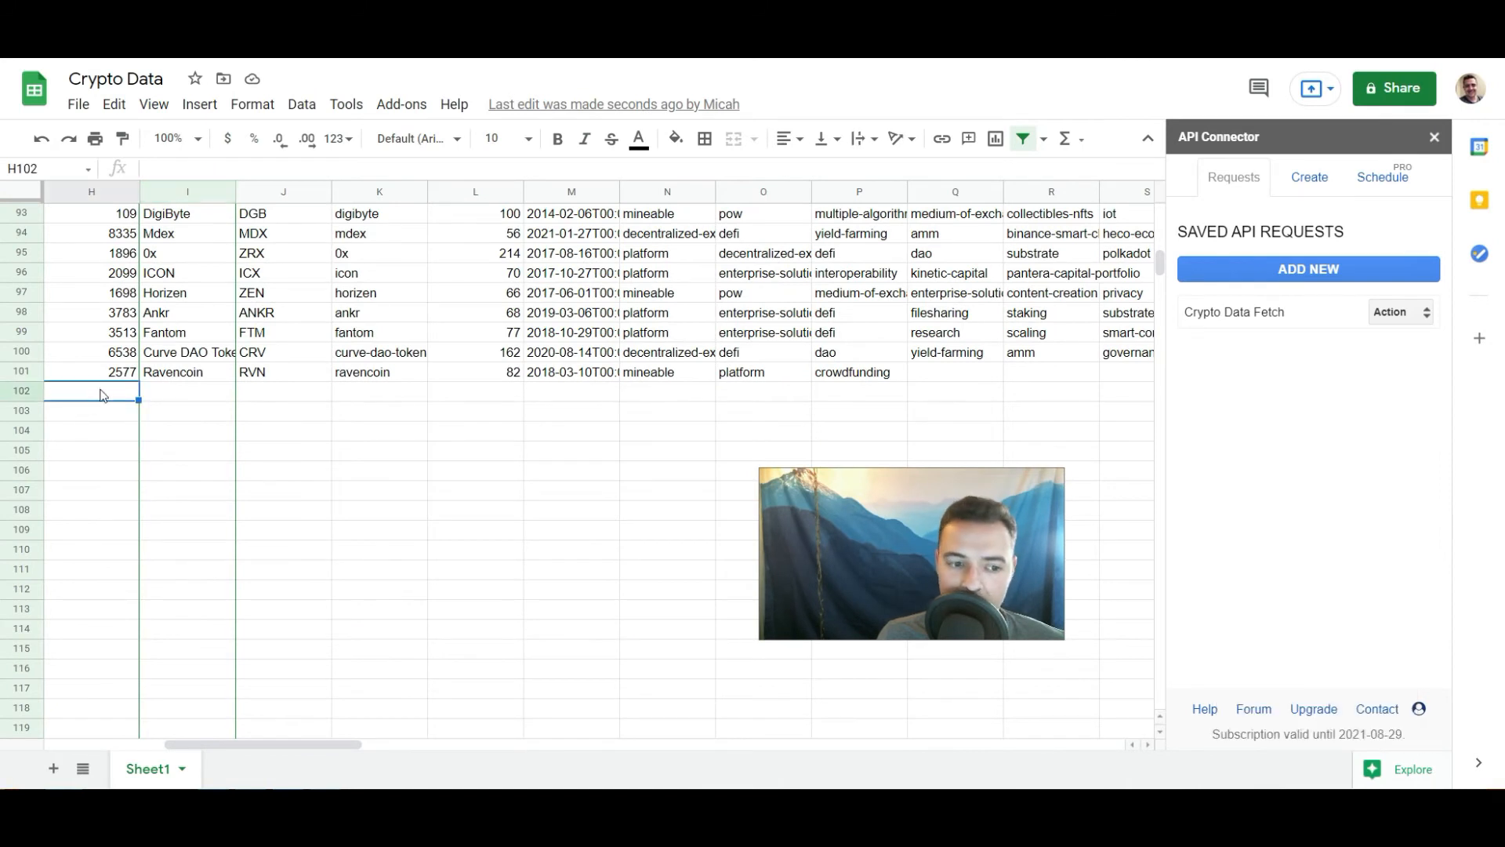
{"action": "left_click", "coordinate": [1397, 310]}
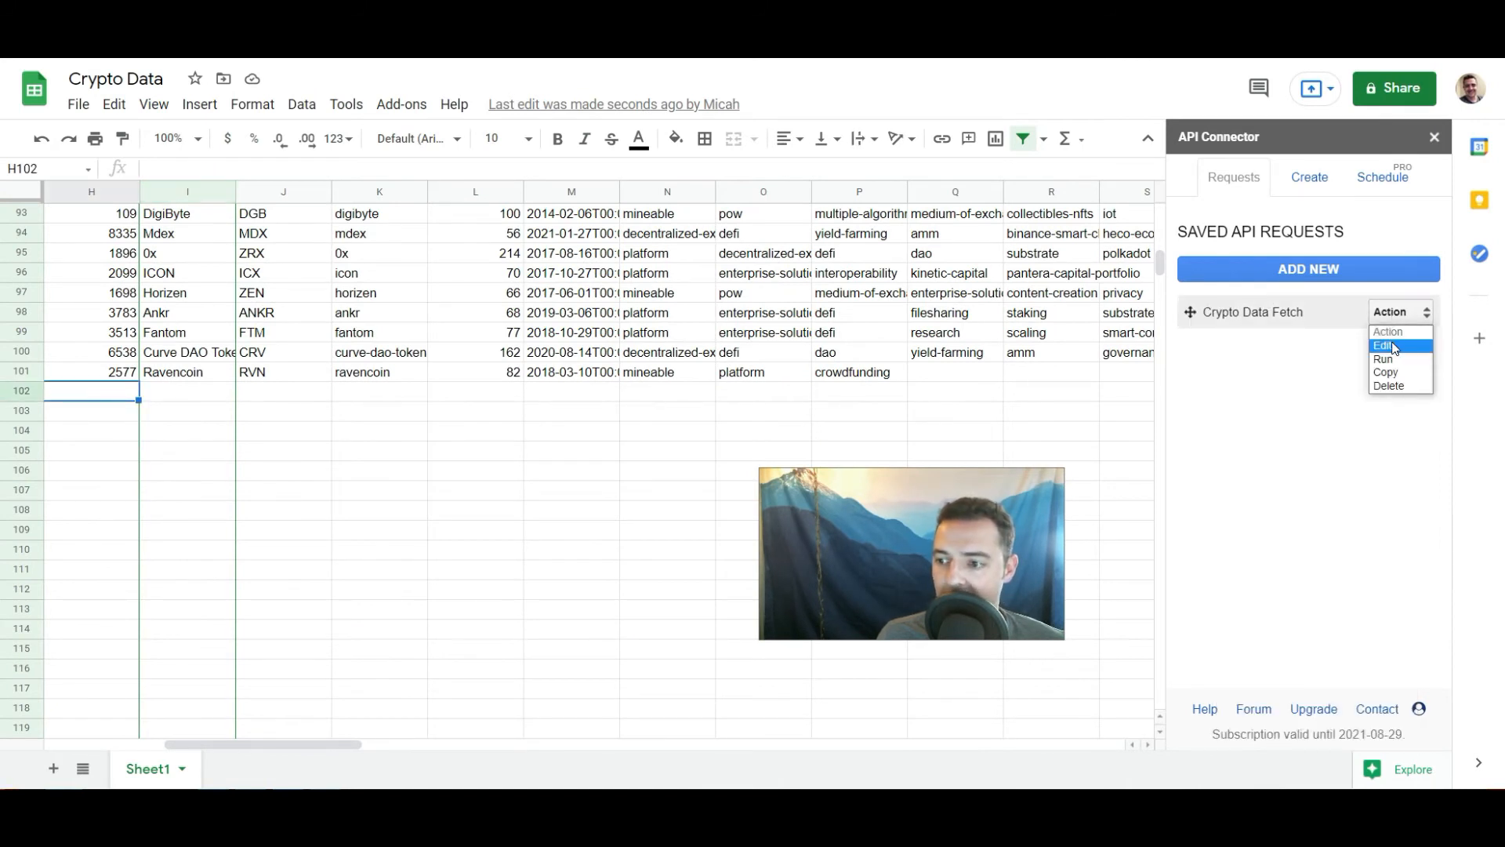
{"action": "left_click", "coordinate": [1382, 345]}
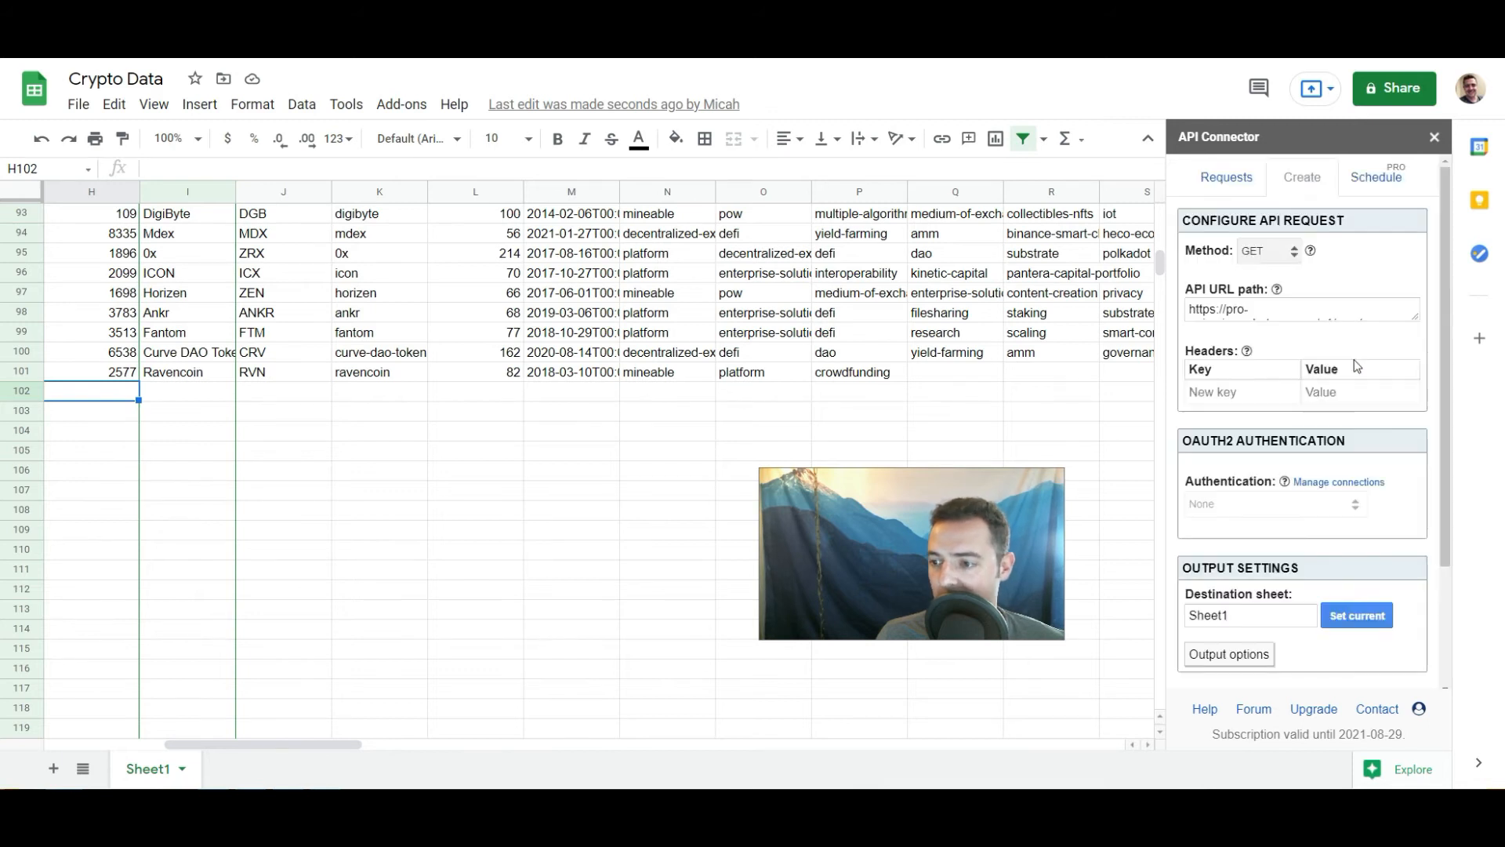
- Set the Crypto Data Fetch output mode to Append with Add timestamp enabled
{"action": "scroll", "scroll_direction": "down", "scroll_amount": 3}
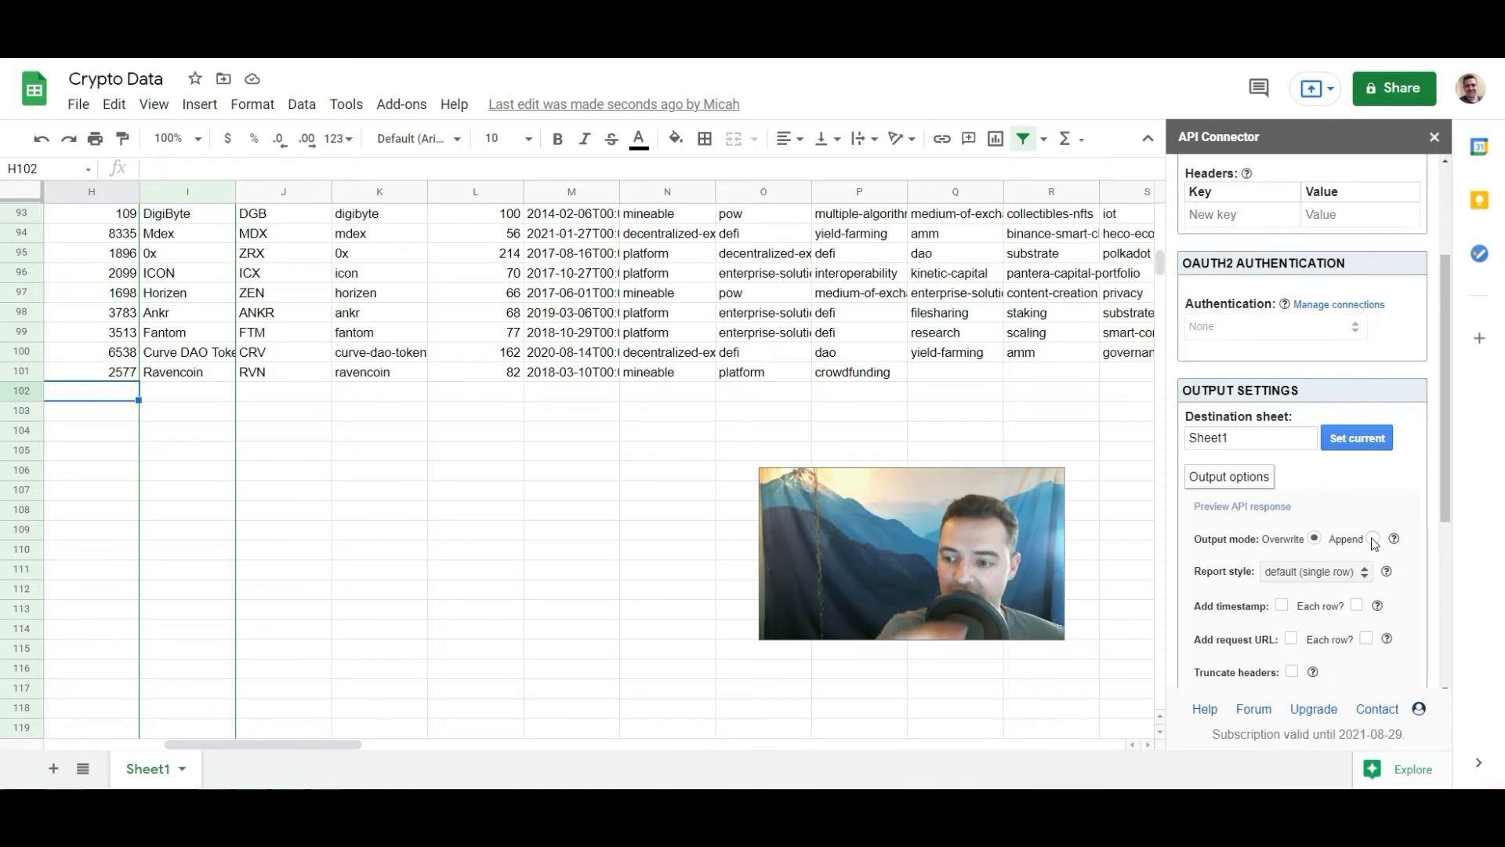
{"action": "left_click", "coordinate": [1371, 538]}
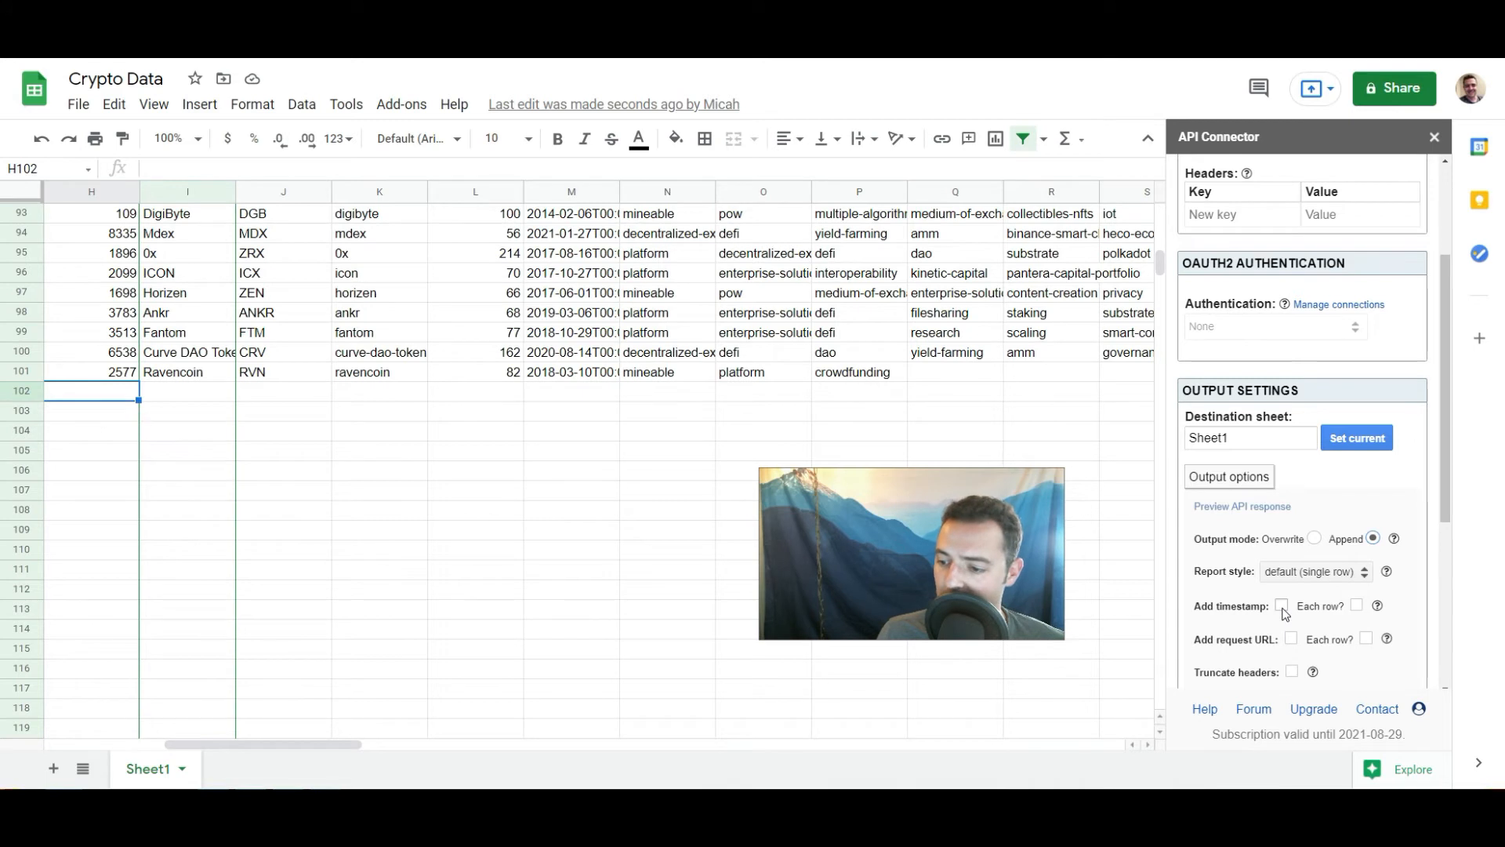
{"action": "left_click", "coordinate": [1280, 606]}
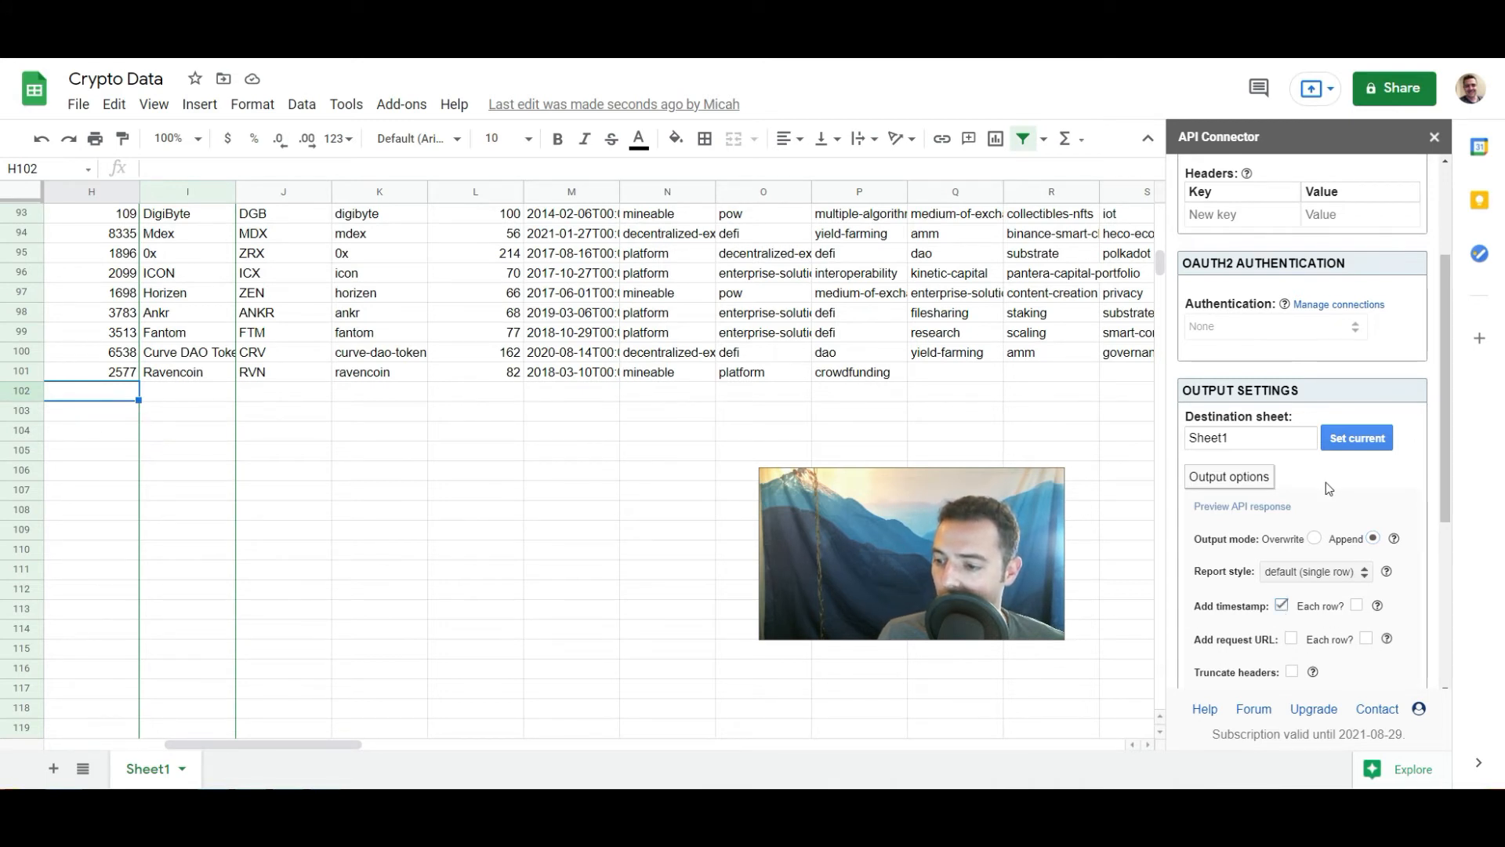
{"action": "scroll", "scroll_direction": "down", "scroll_amount": 3}
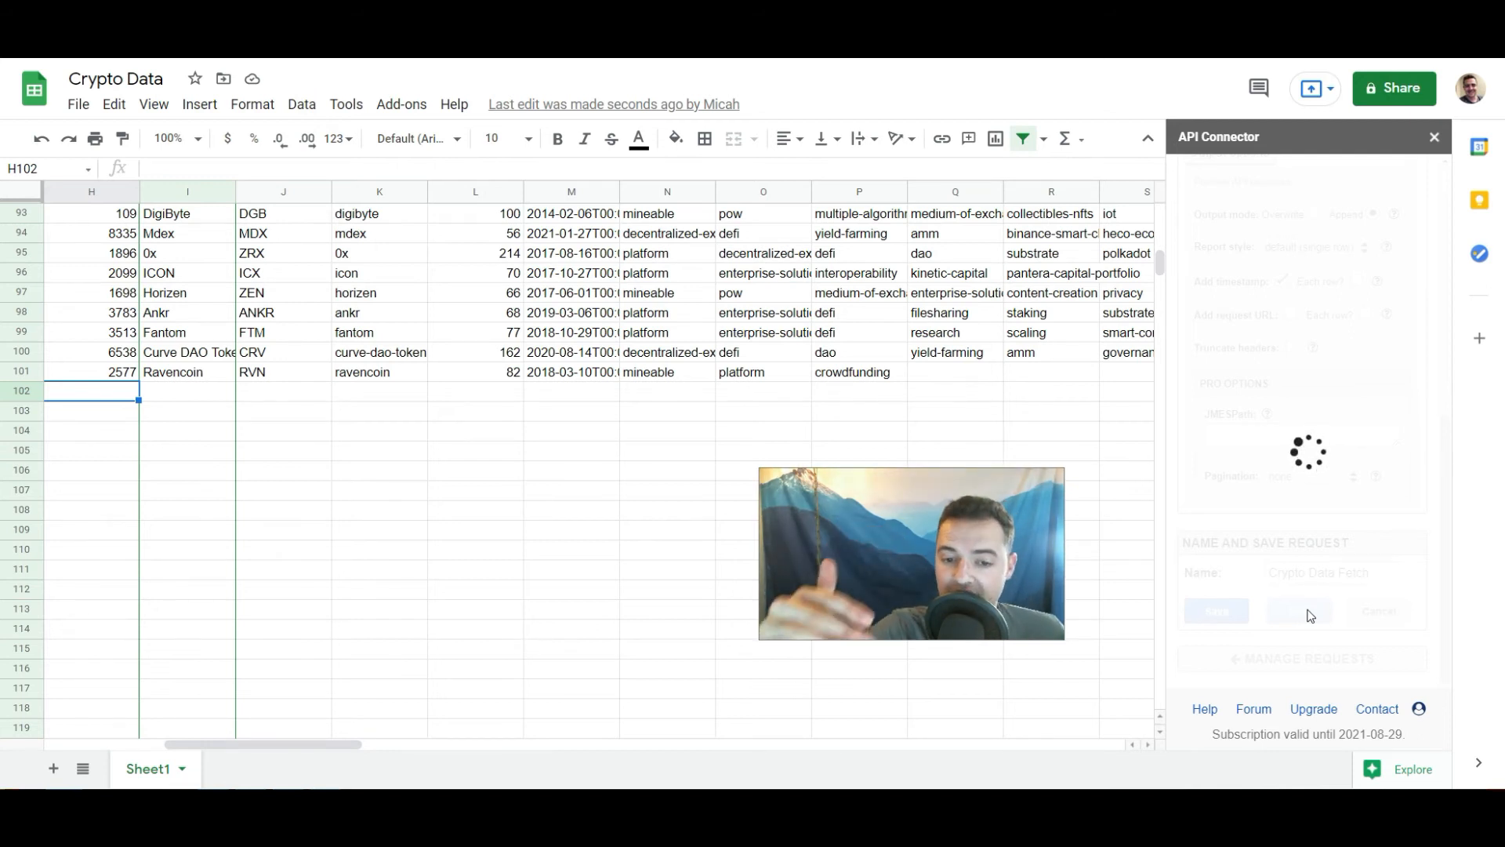
- Run the request and verify a second timestamped batch appended from row 102 down to Ravencoin
{"action": "left_click", "coordinate": [1298, 609]}
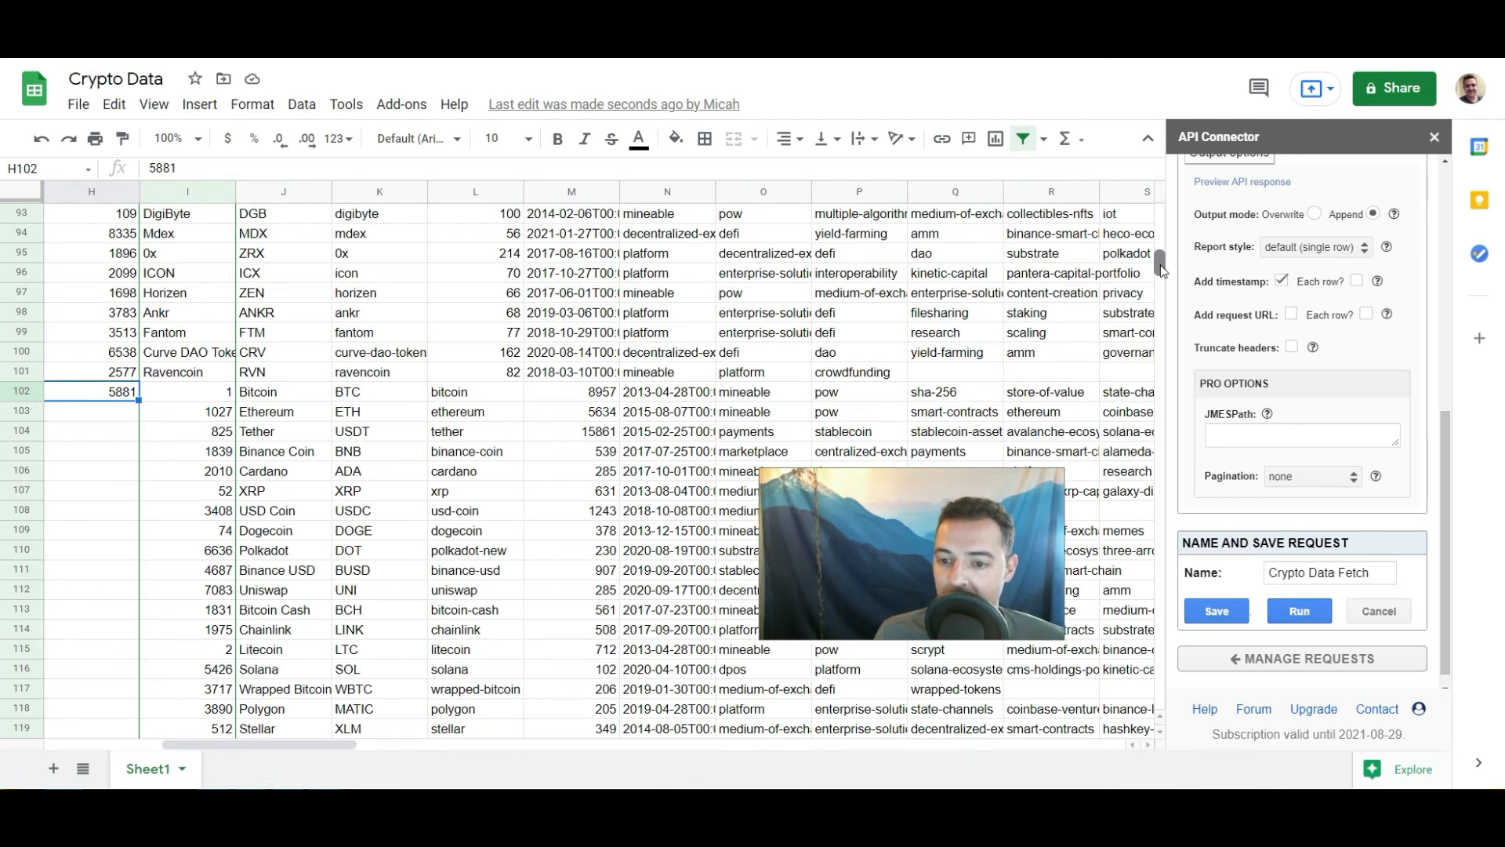
{"action": "scroll", "scroll_direction": "down", "scroll_amount": 3}
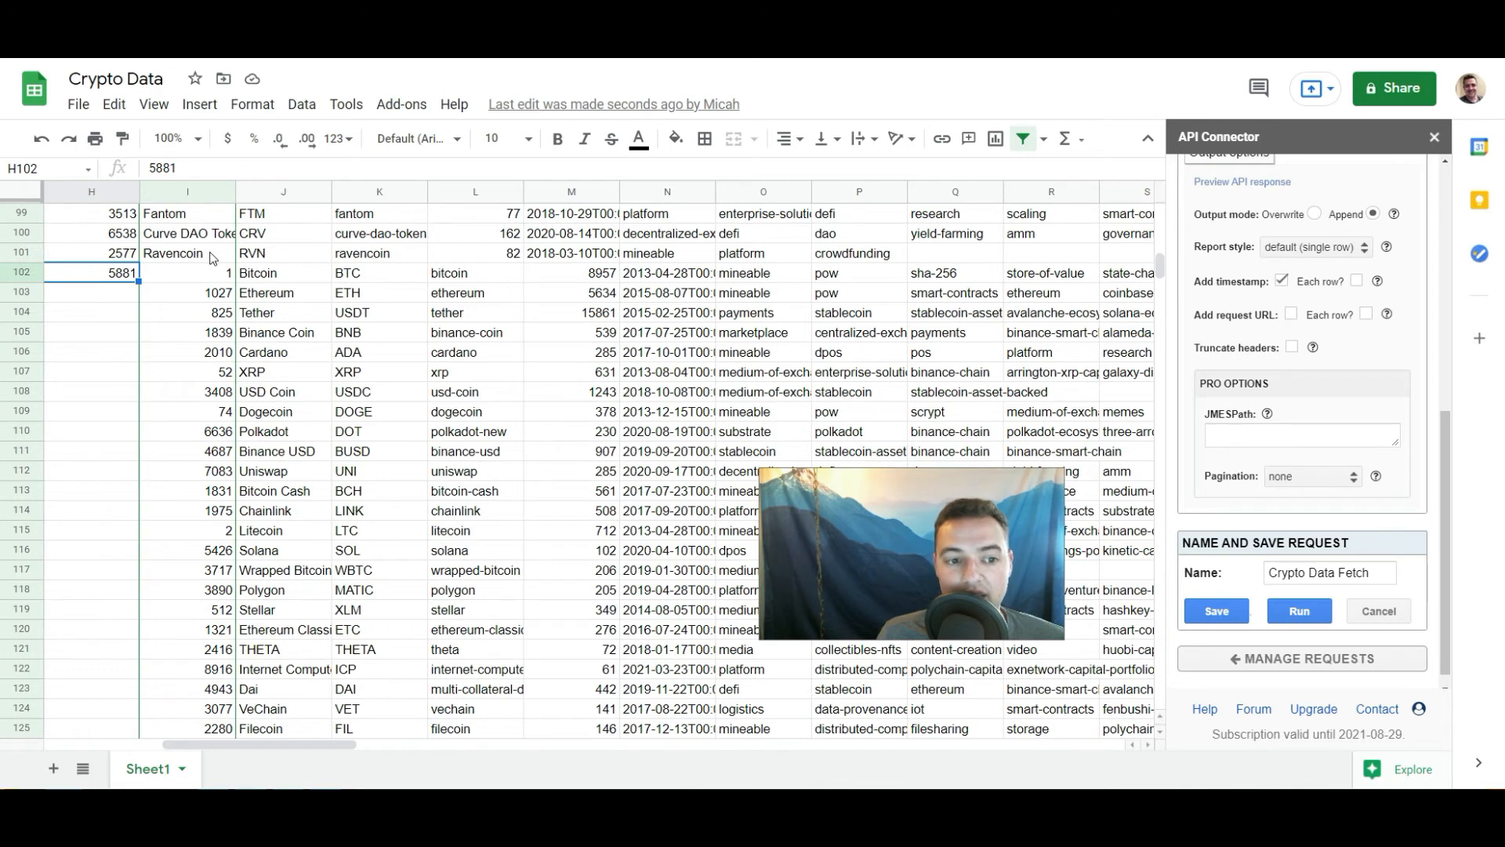
{"action": "mouse_move", "coordinate": [1162, 263]}
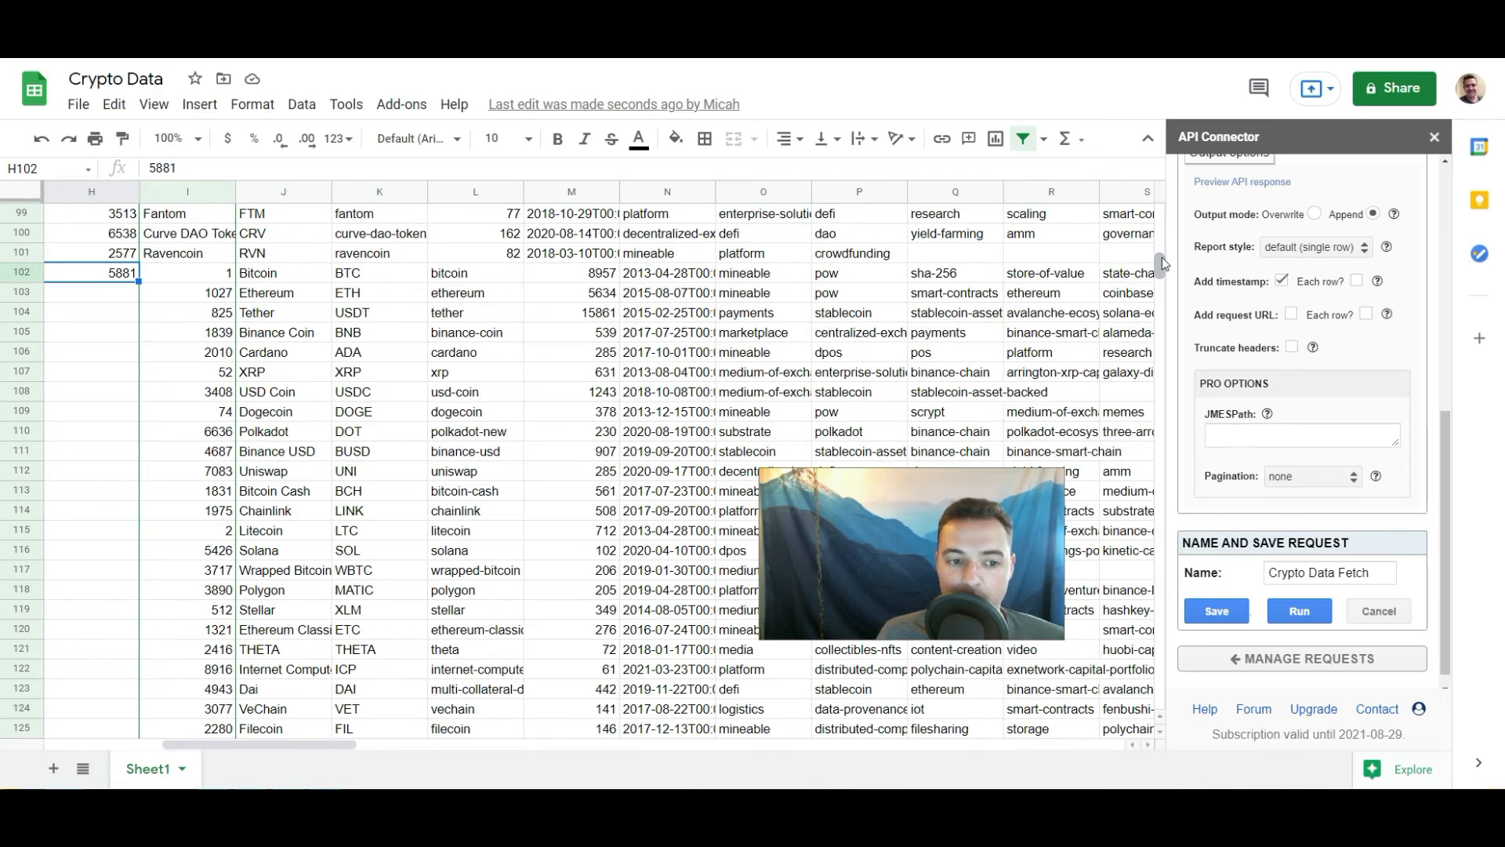
{"action": "scroll", "scroll_direction": "down", "scroll_amount": 3}
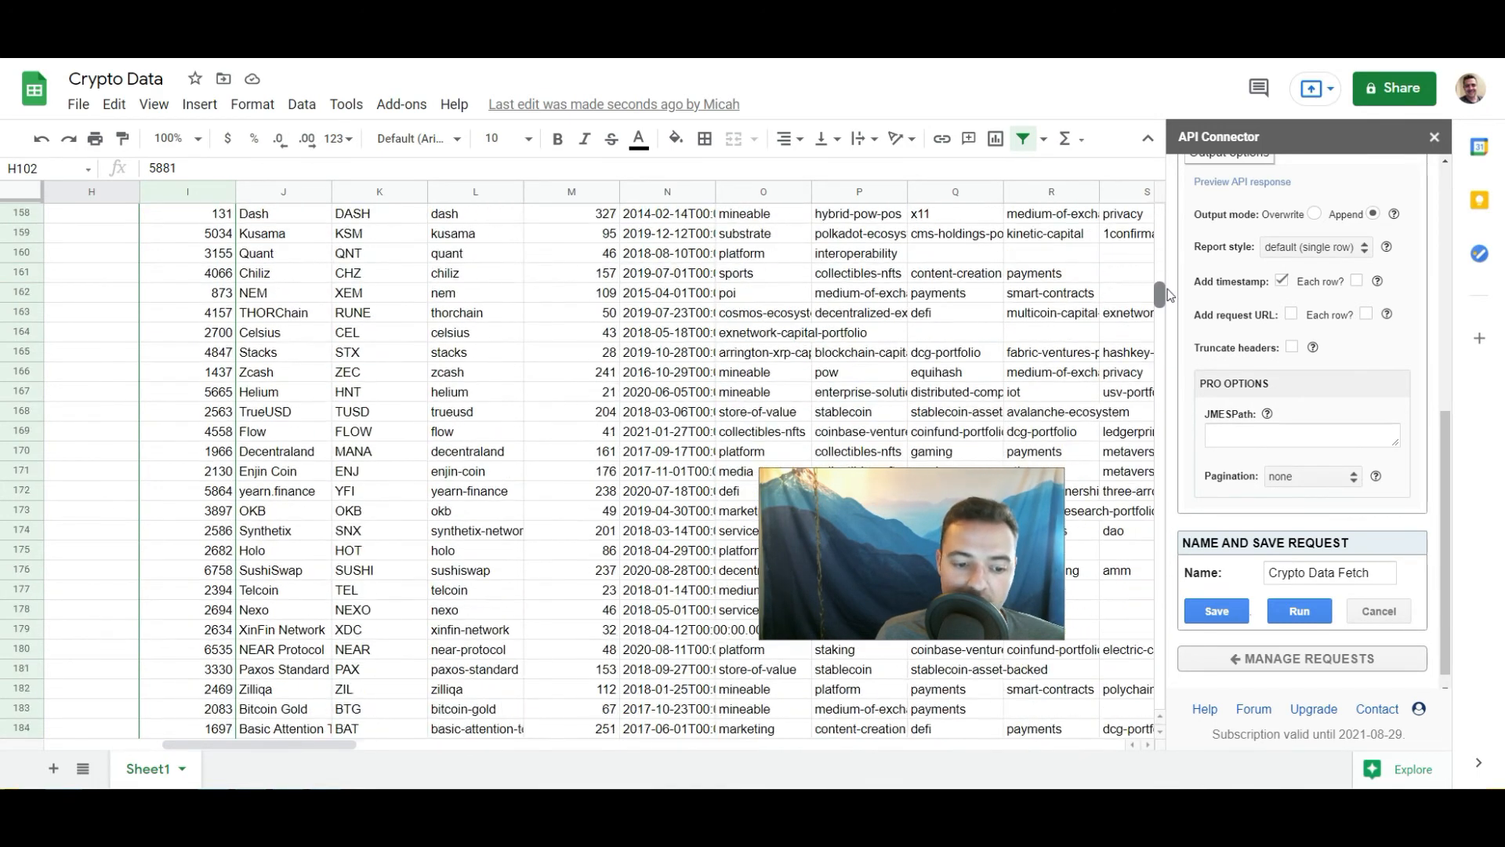
{"action": "scroll", "scroll_direction": "down", "scroll_amount": 3}
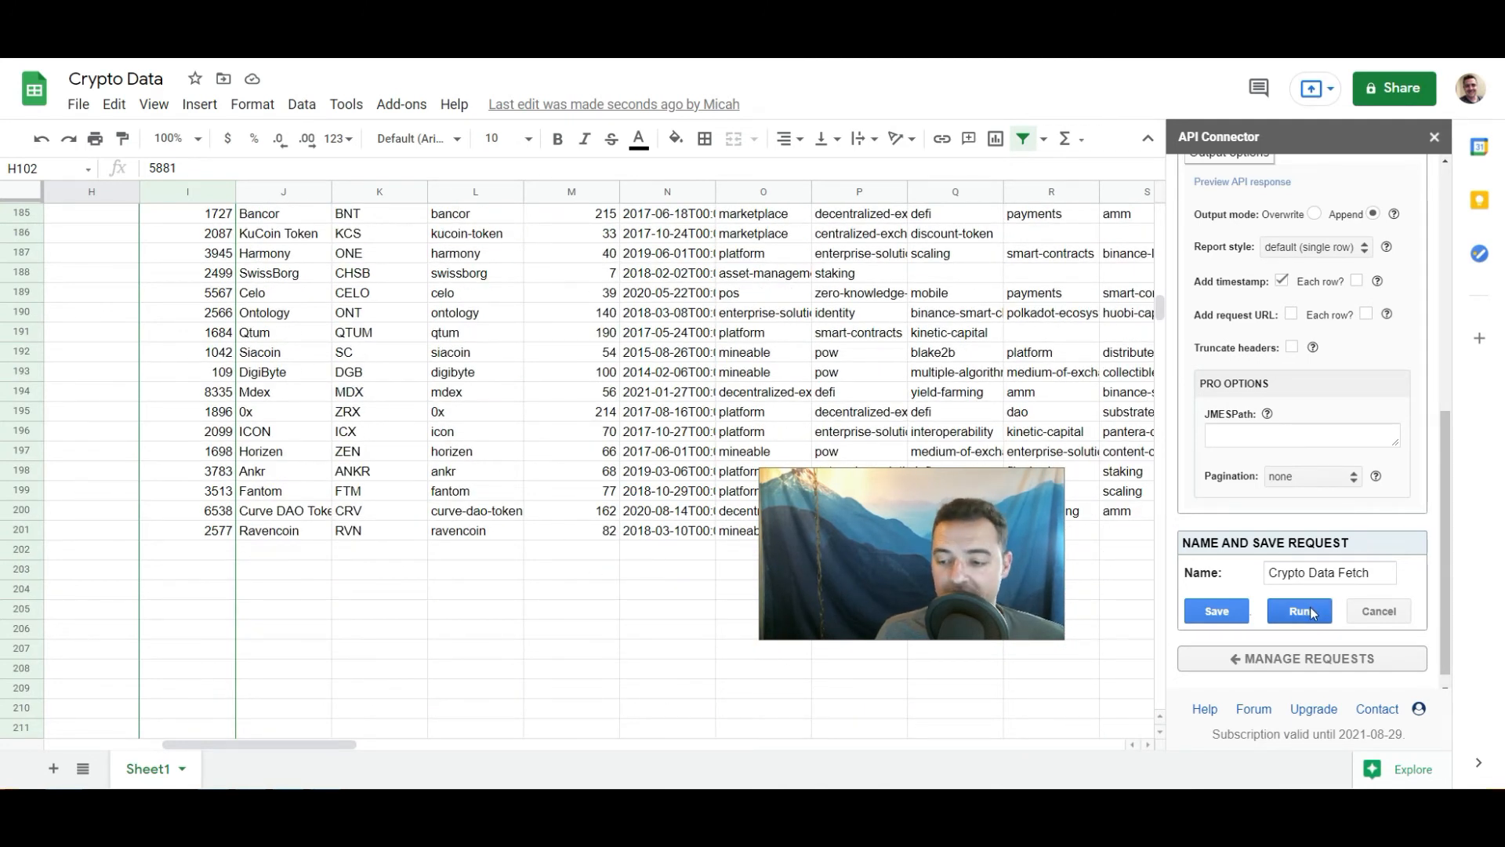
- Run the request again and verify a third batch appended in rows 202–301 ending at Ravencoin
{"action": "left_click", "coordinate": [1298, 610]}
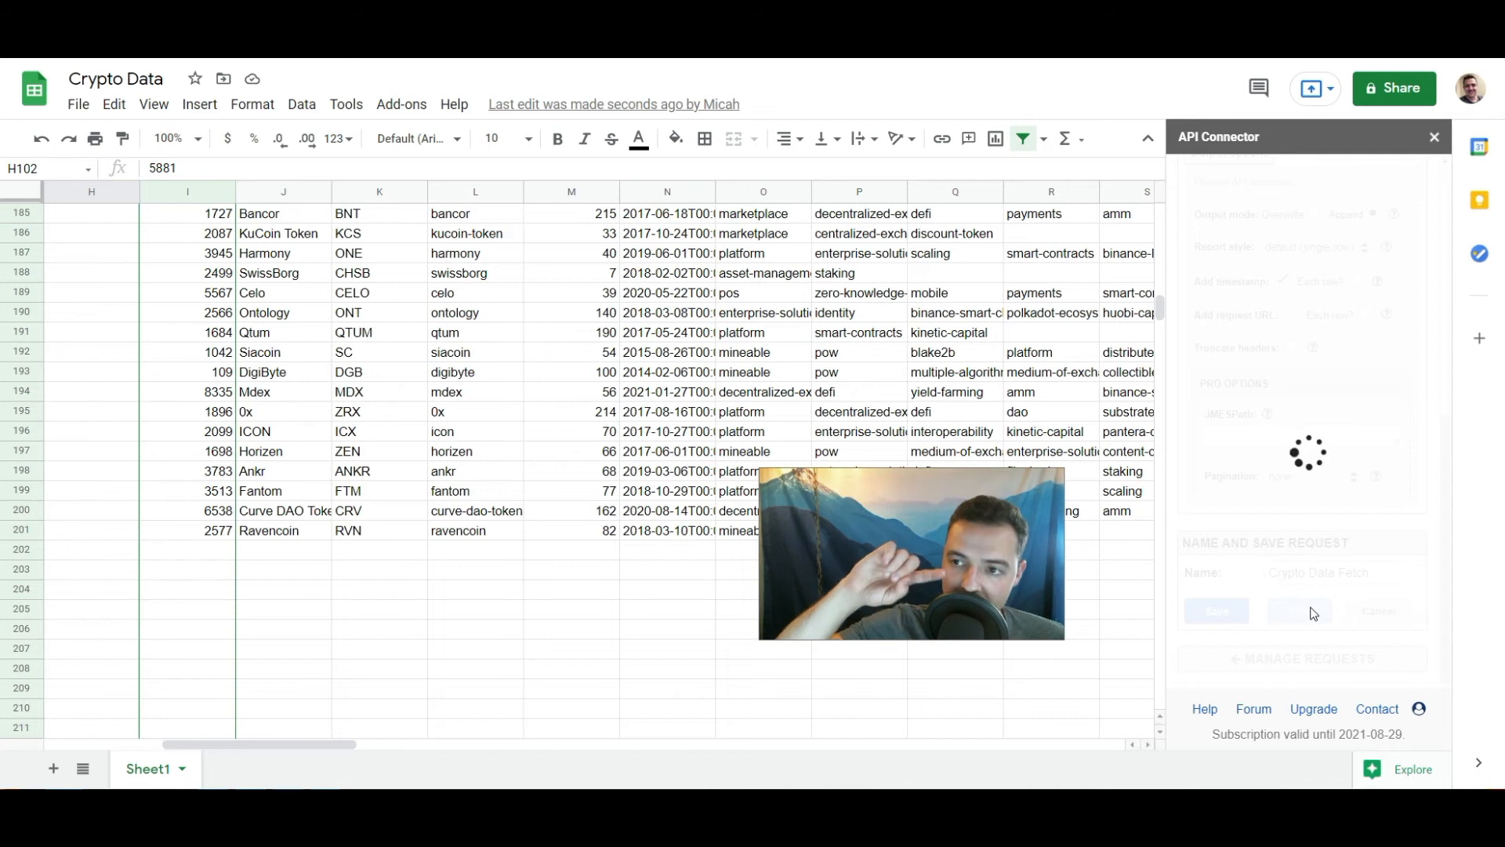
{"action": "left_click", "coordinate": [1298, 610]}
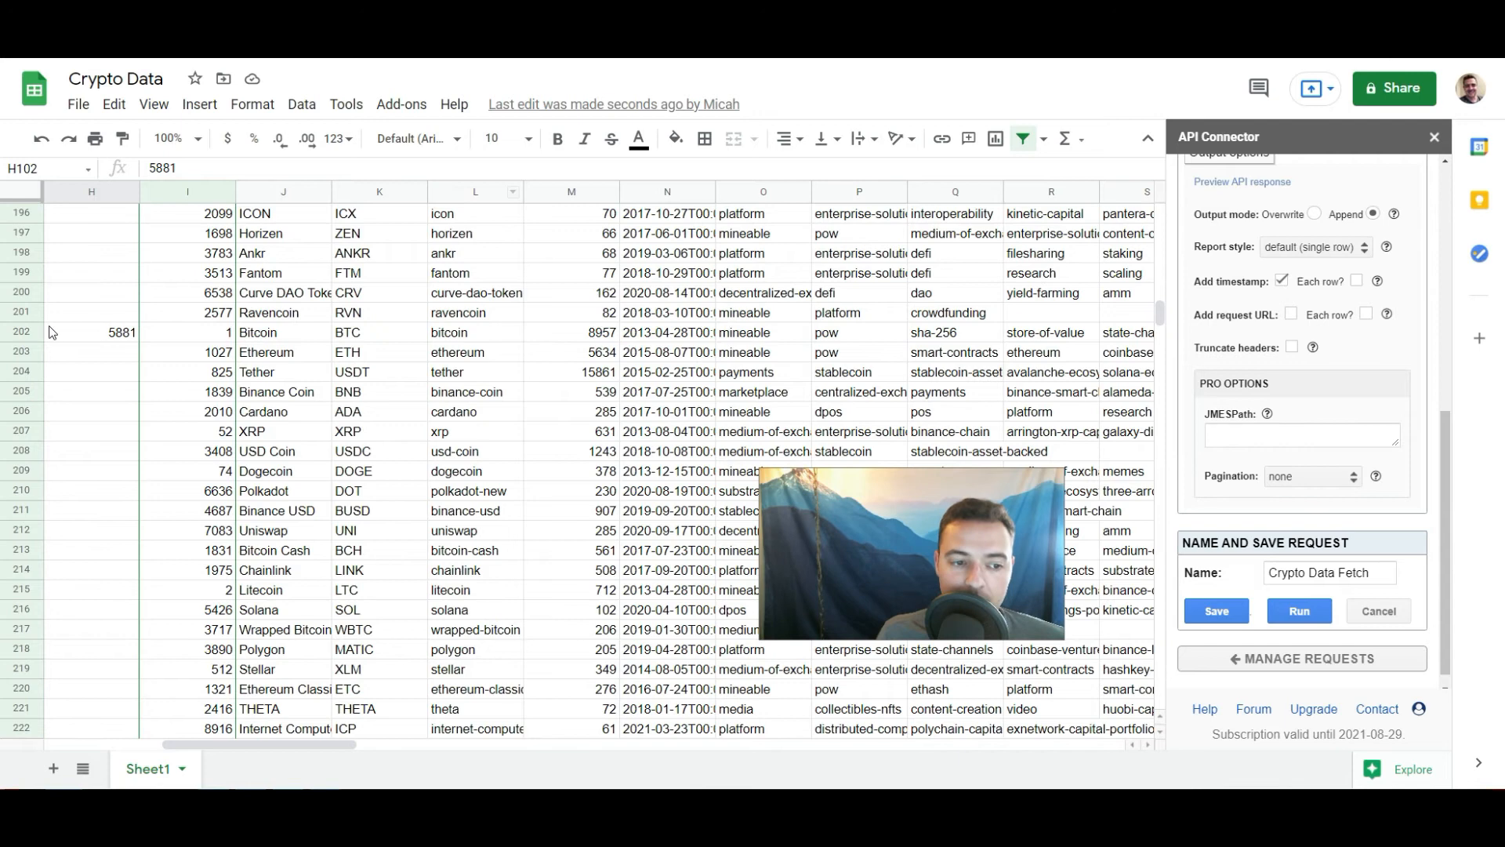
{"action": "scroll", "scroll_direction": "down", "scroll_amount": 3}
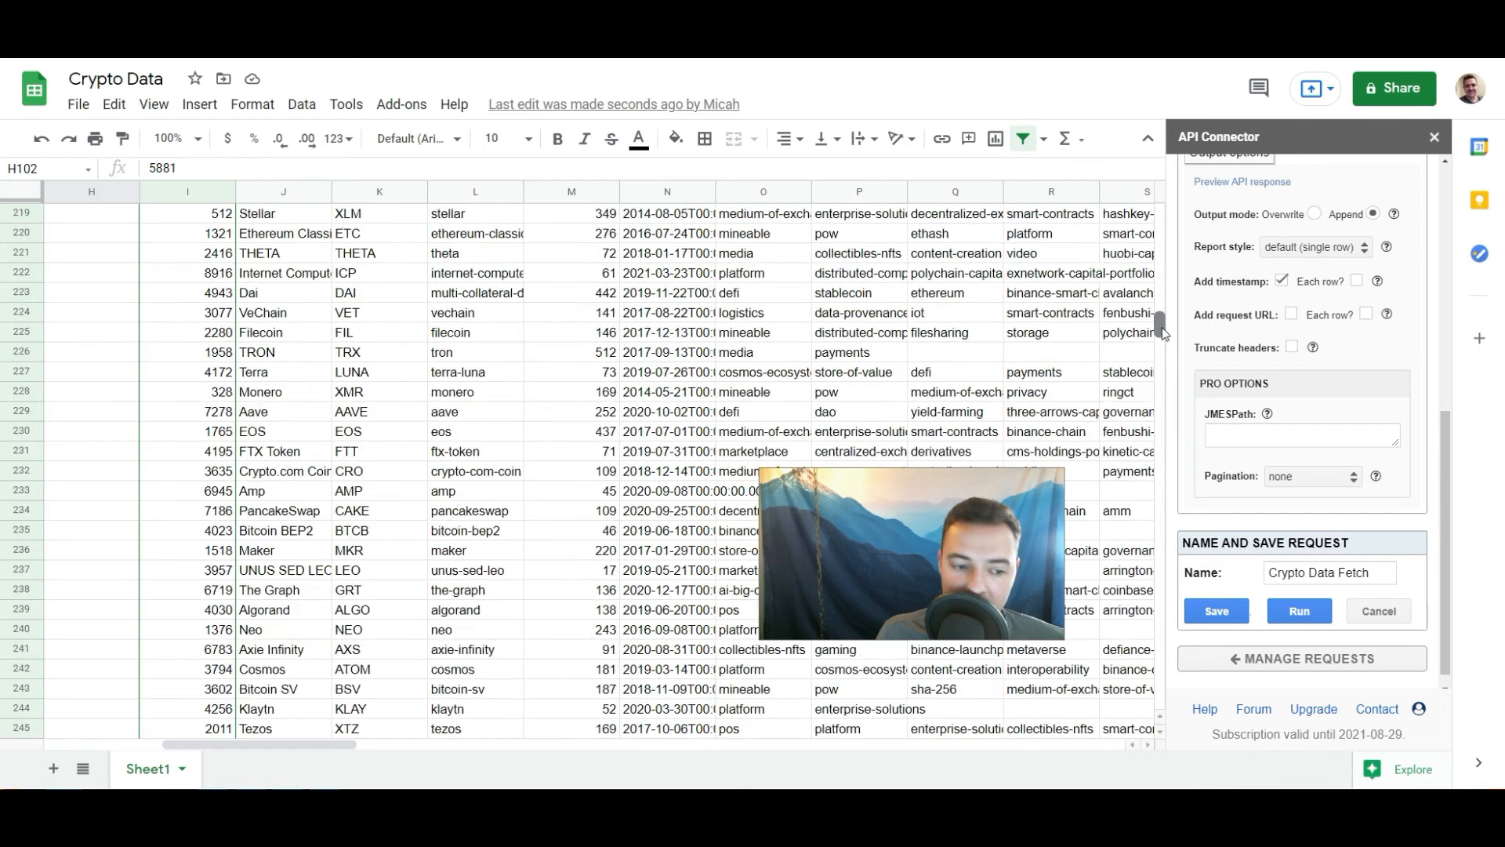
{"action": "scroll", "scroll_direction": "down", "scroll_amount": 3}
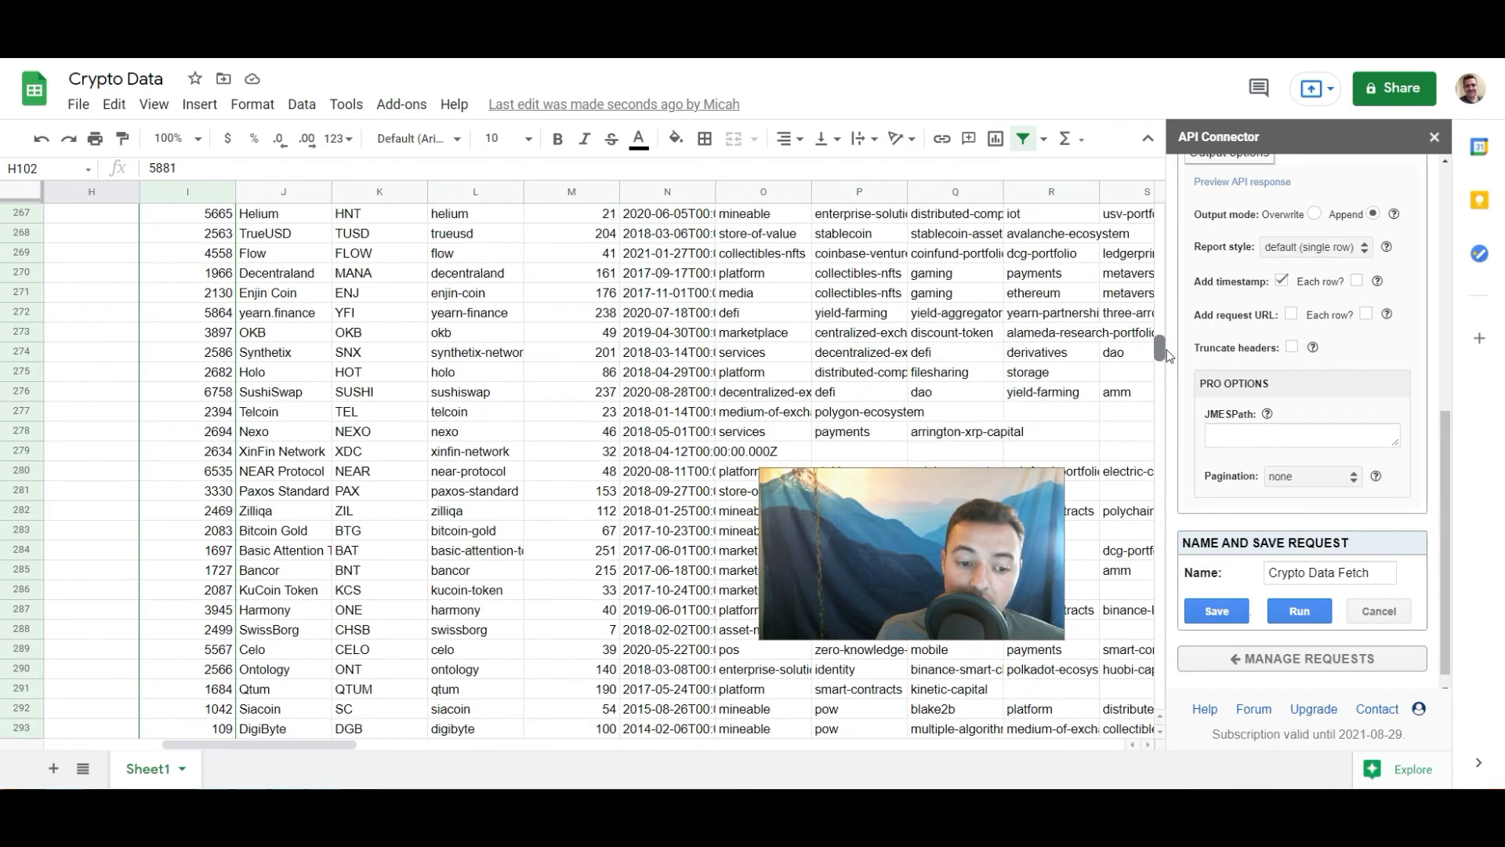
{"action": "scroll", "scroll_direction": "down", "scroll_amount": 3}
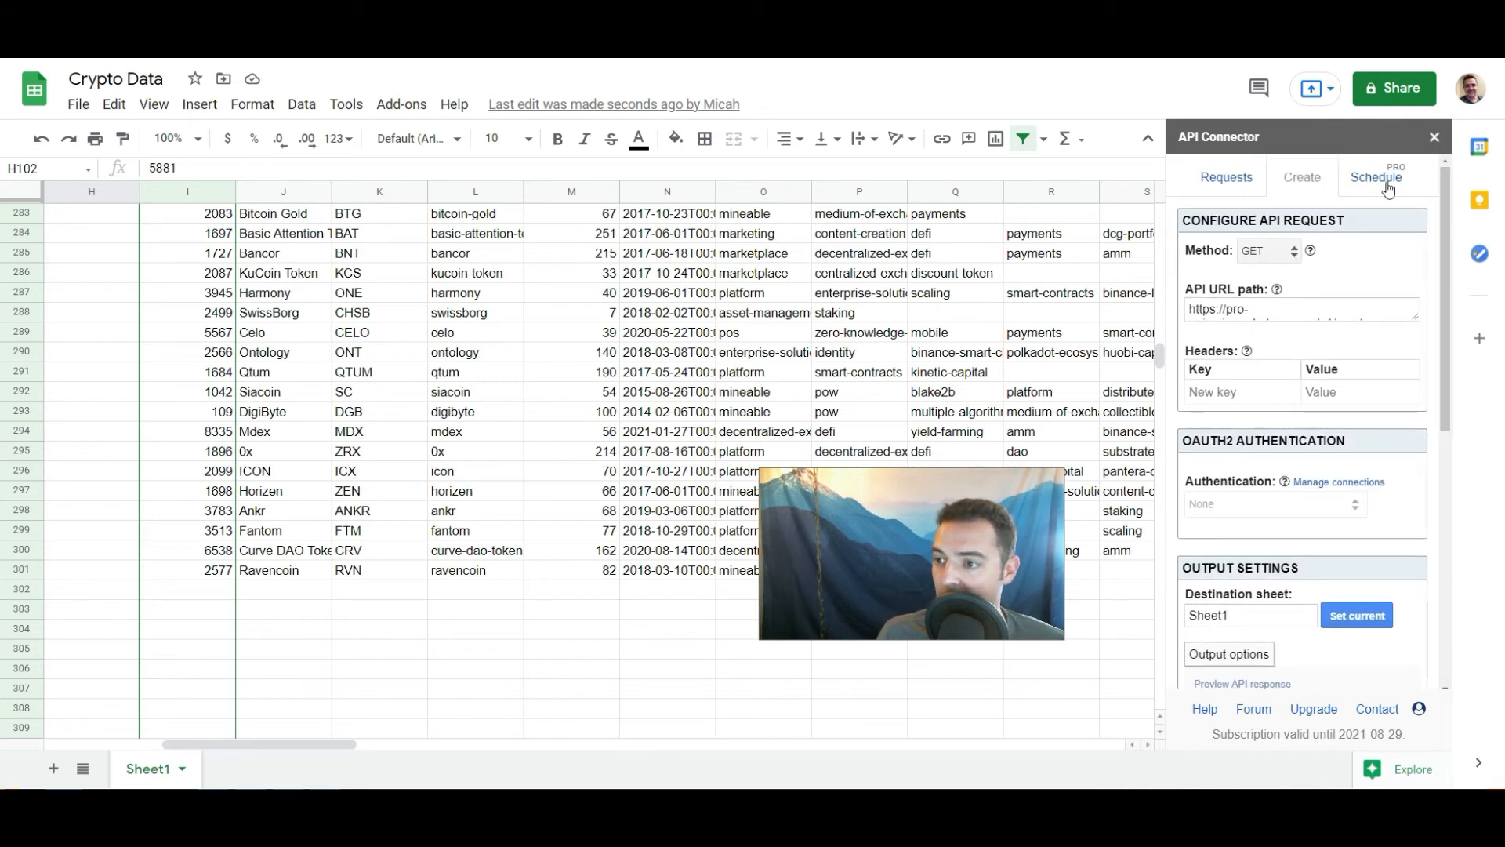
{"action": "left_click", "coordinate": [1375, 177]}
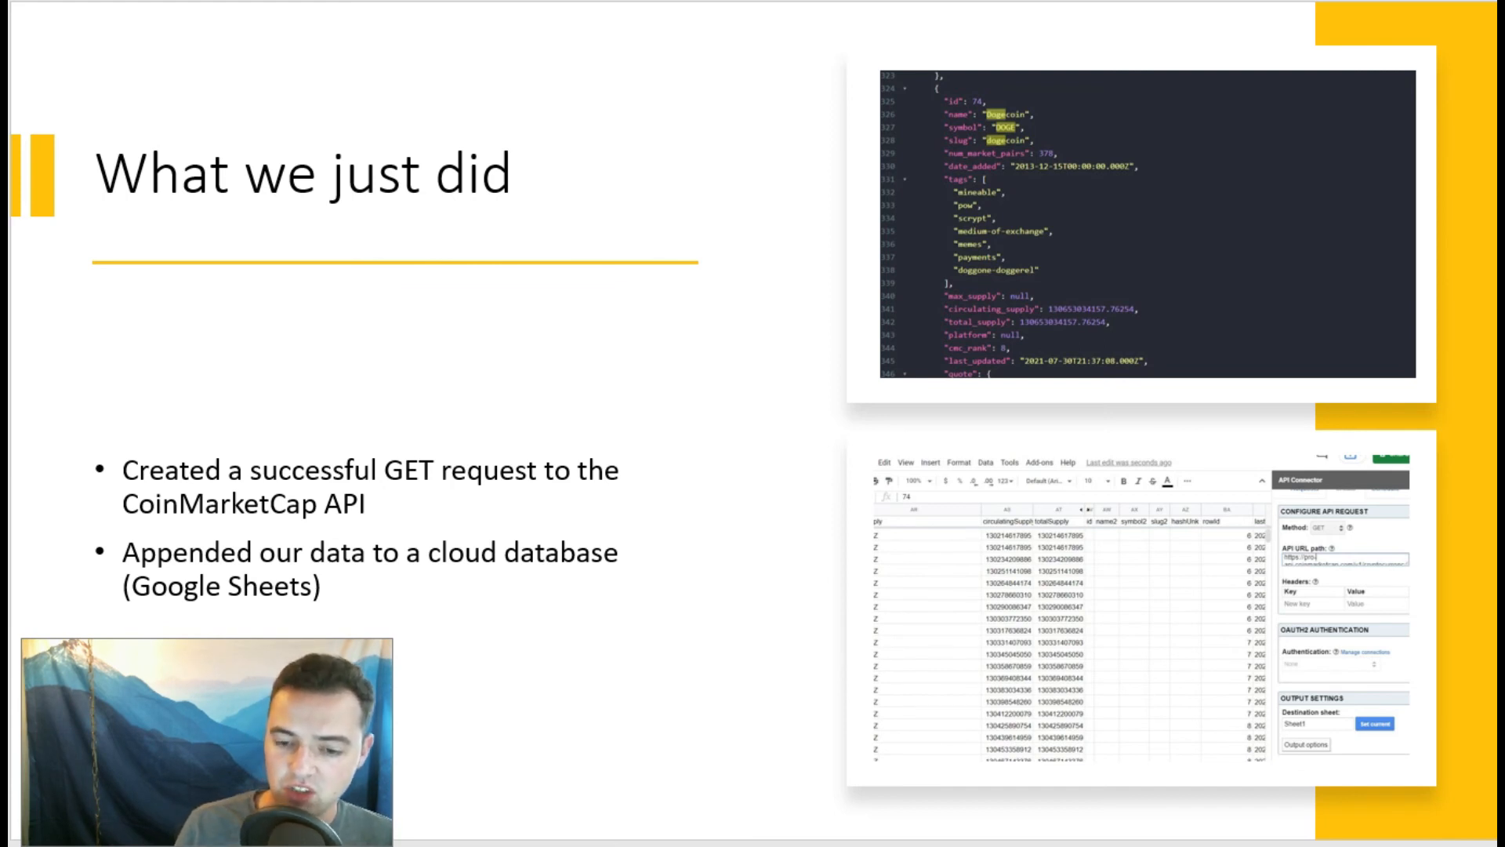
{"action": "mouse_move", "coordinate": [310, 333]}
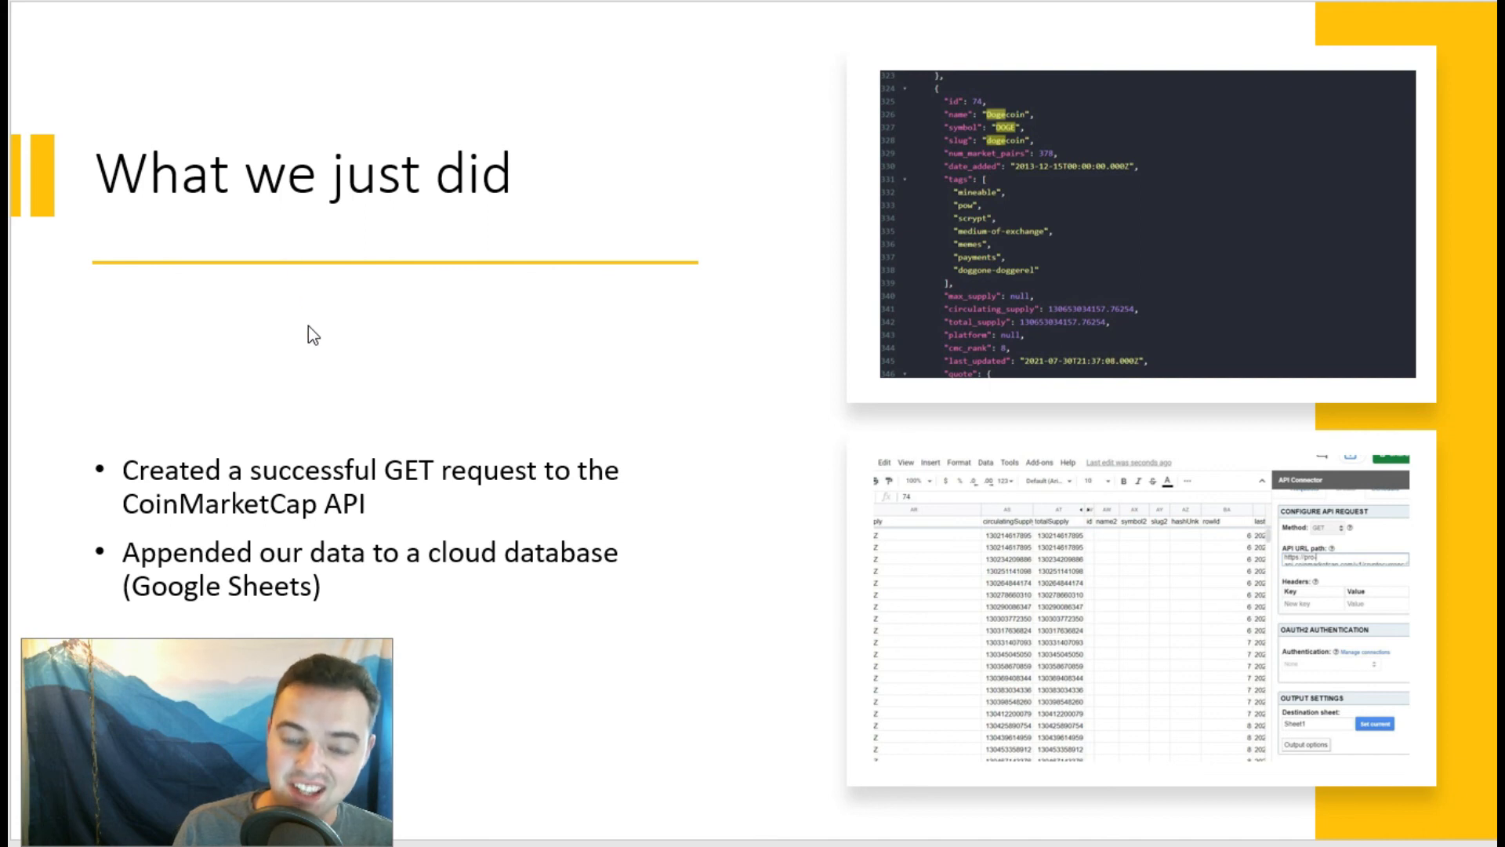